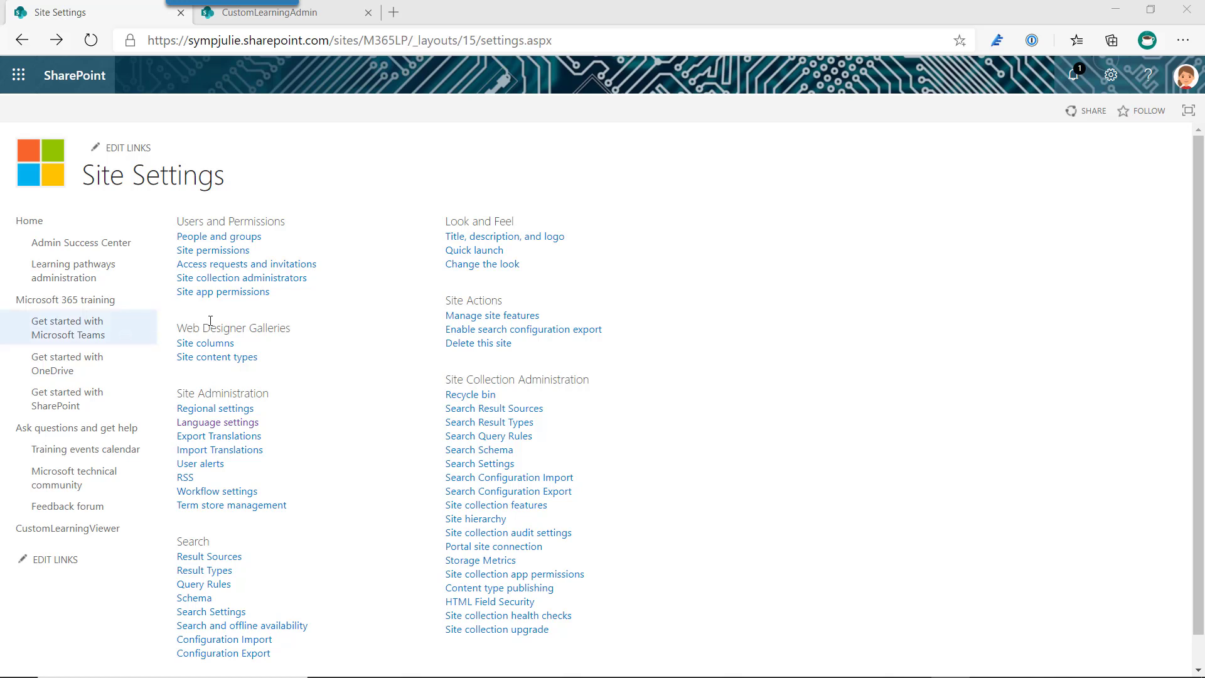
pyautogui.moveTo(700, 268)
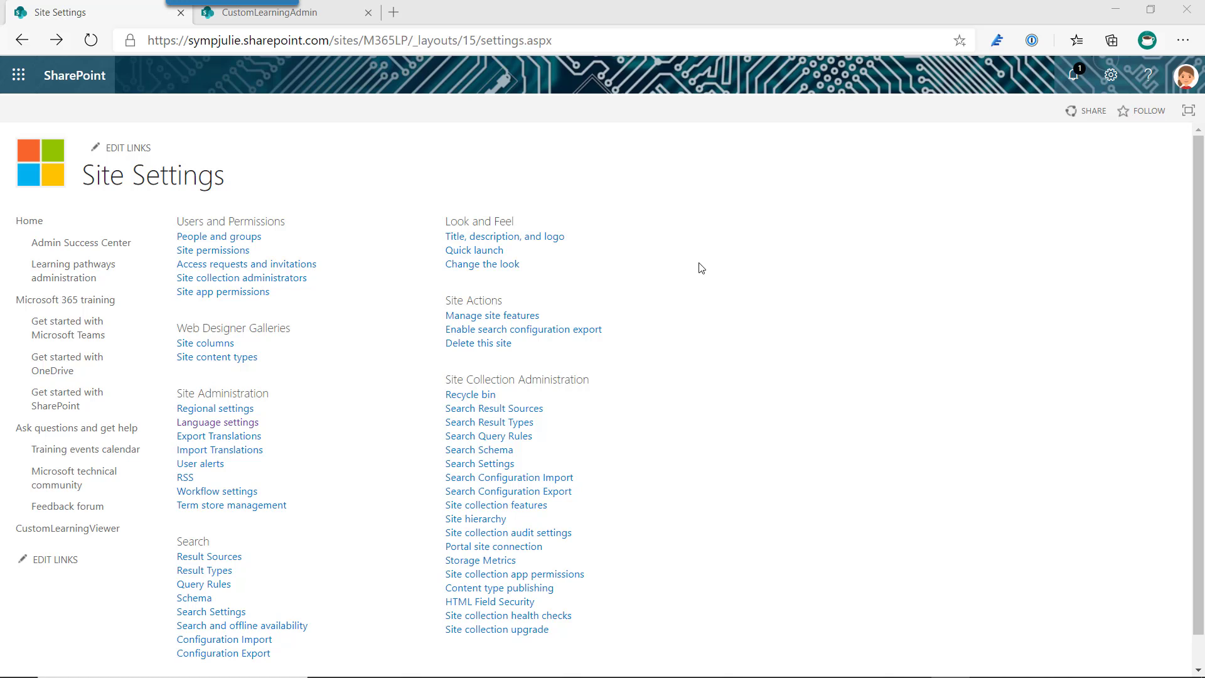
pyautogui.moveTo(217, 422)
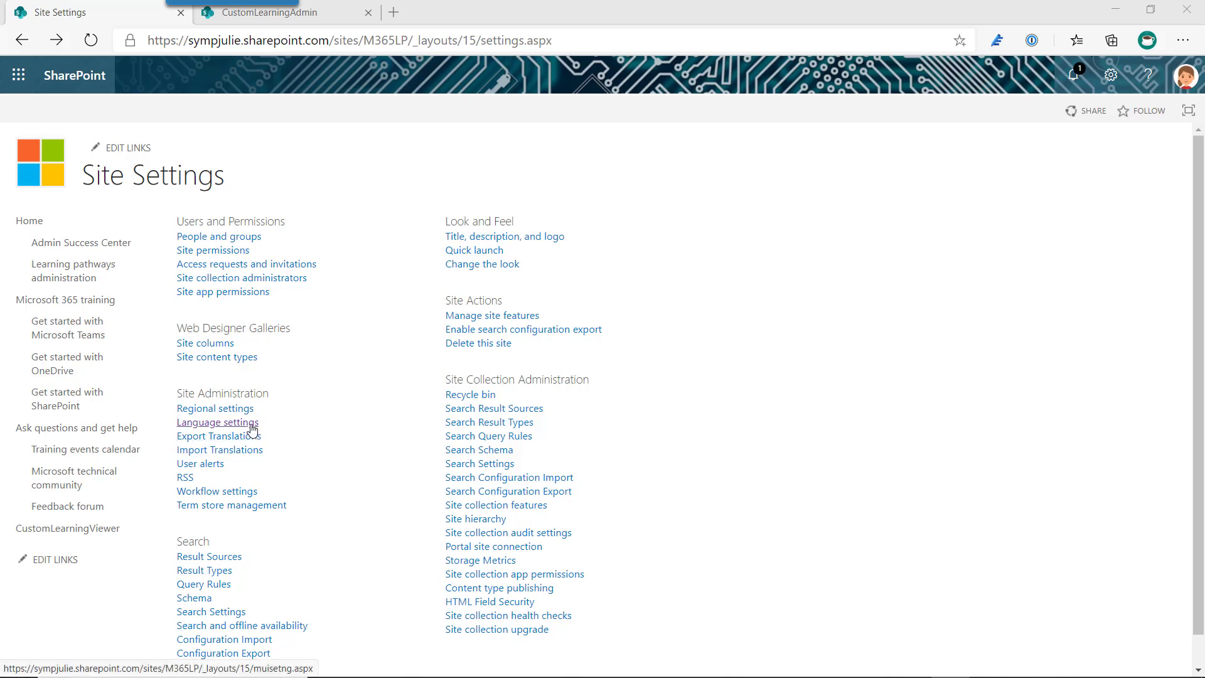
pyautogui.moveTo(276, 427)
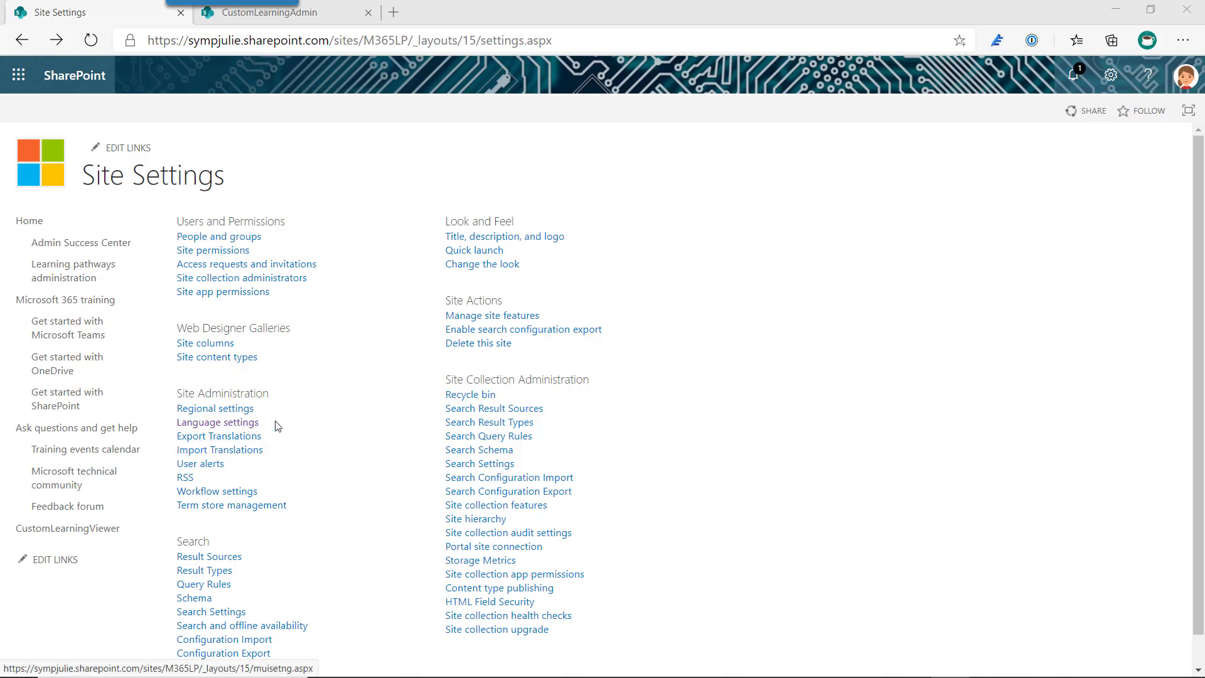
pyautogui.moveTo(268, 425)
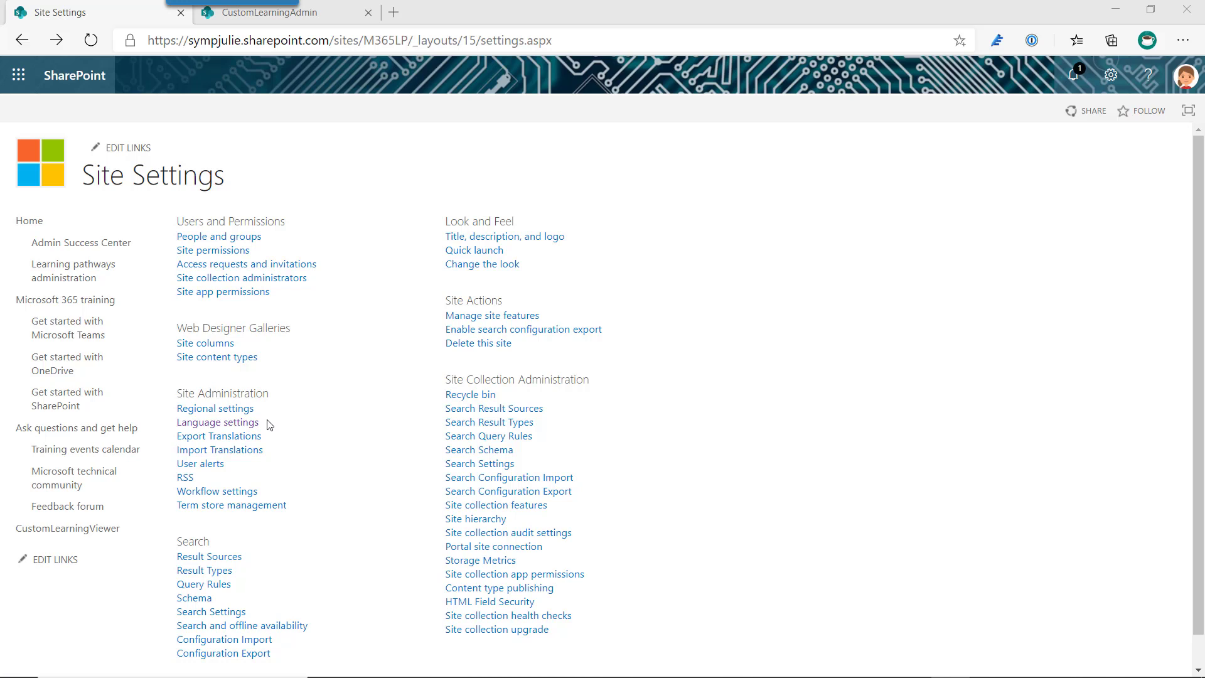
pyautogui.moveTo(217, 422)
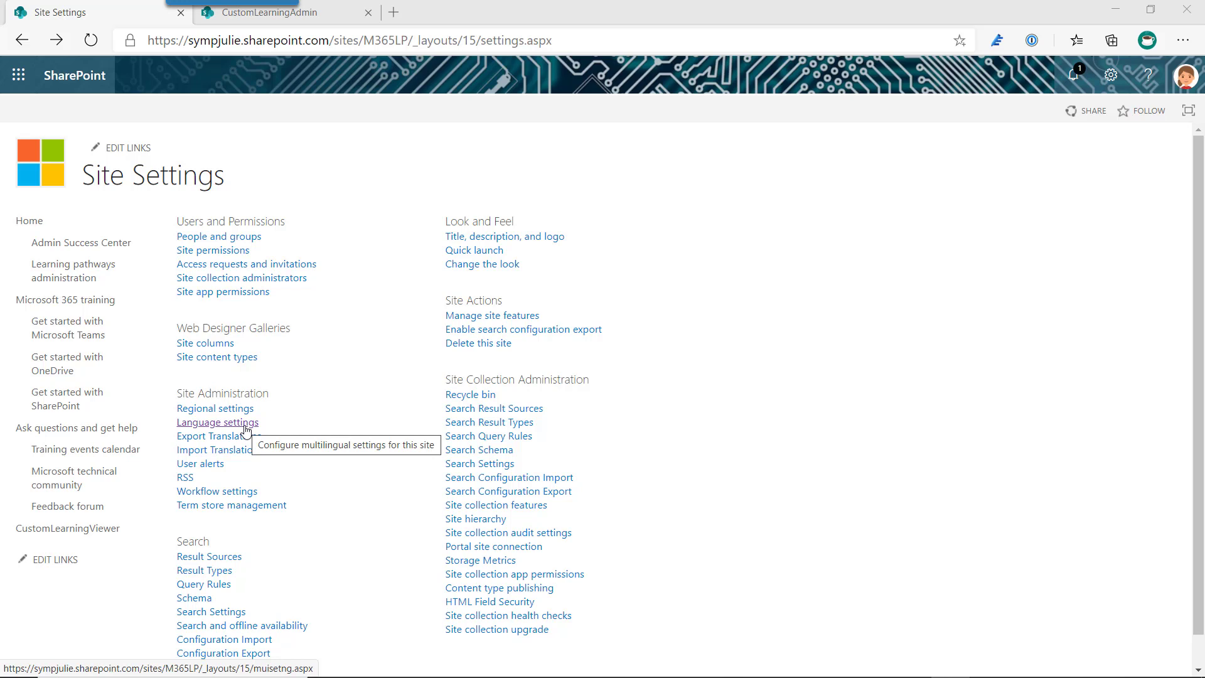
# Step: Open Language settings and review translation: English default plus German, French, Spanish and others
pyautogui.click(218, 422)
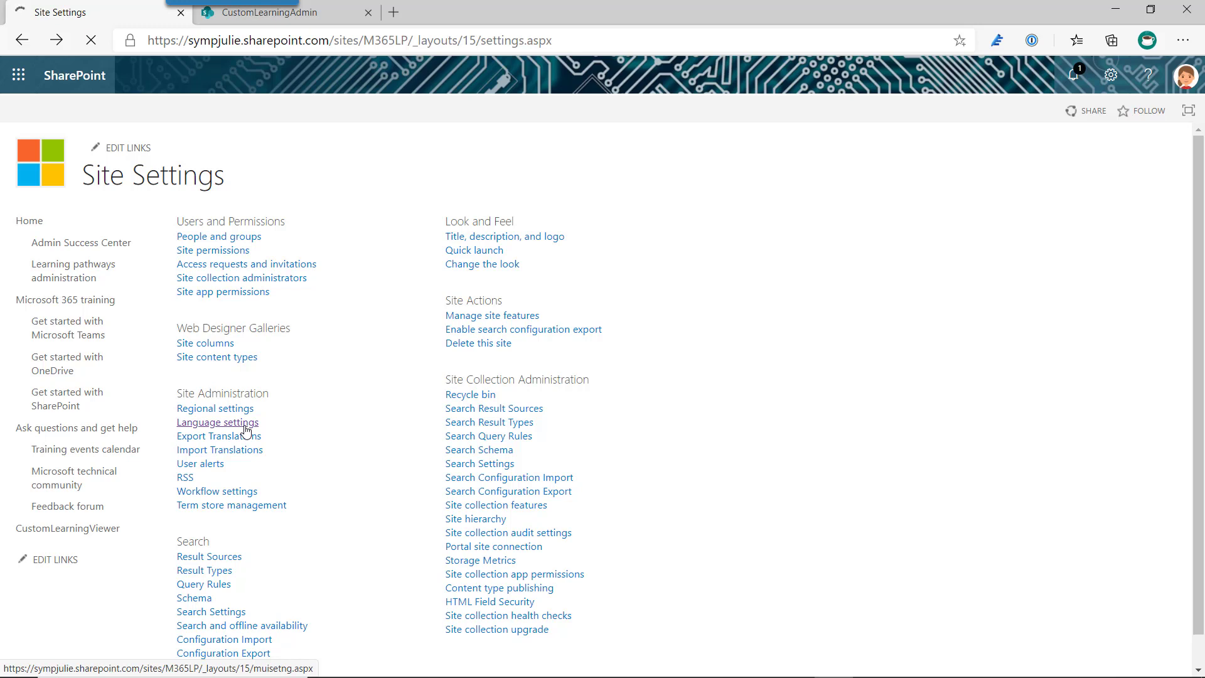
pyautogui.click(218, 421)
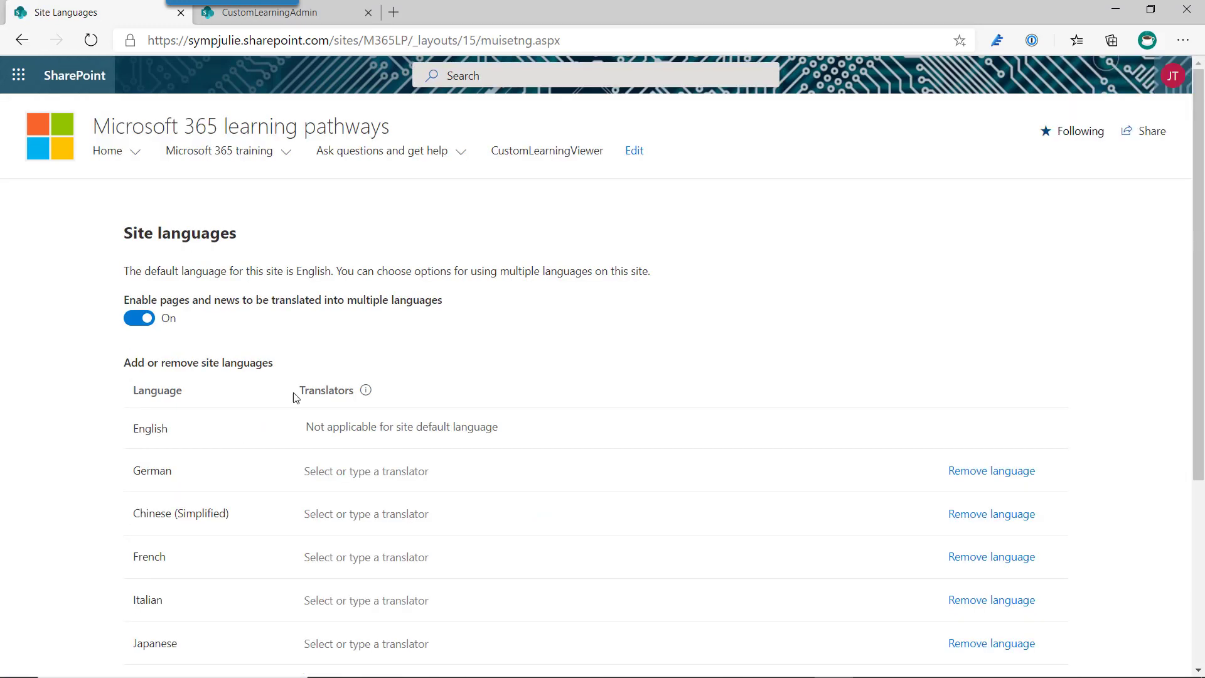
pyautogui.moveTo(513, 308)
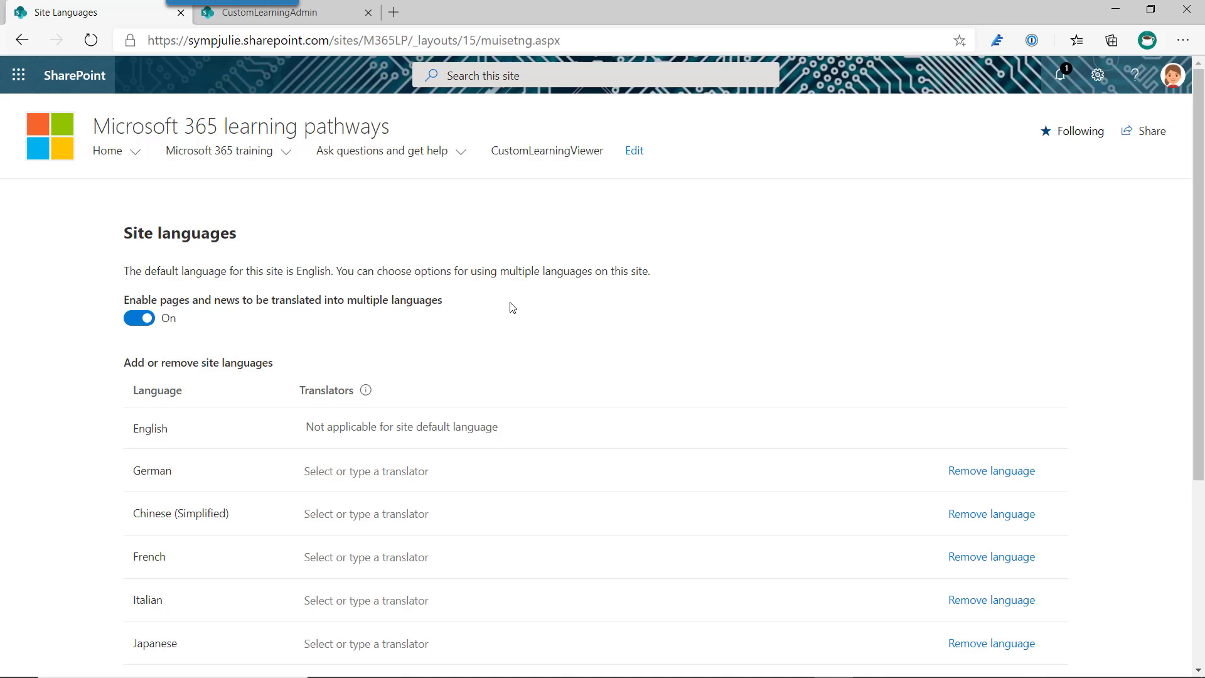
pyautogui.moveTo(500, 415)
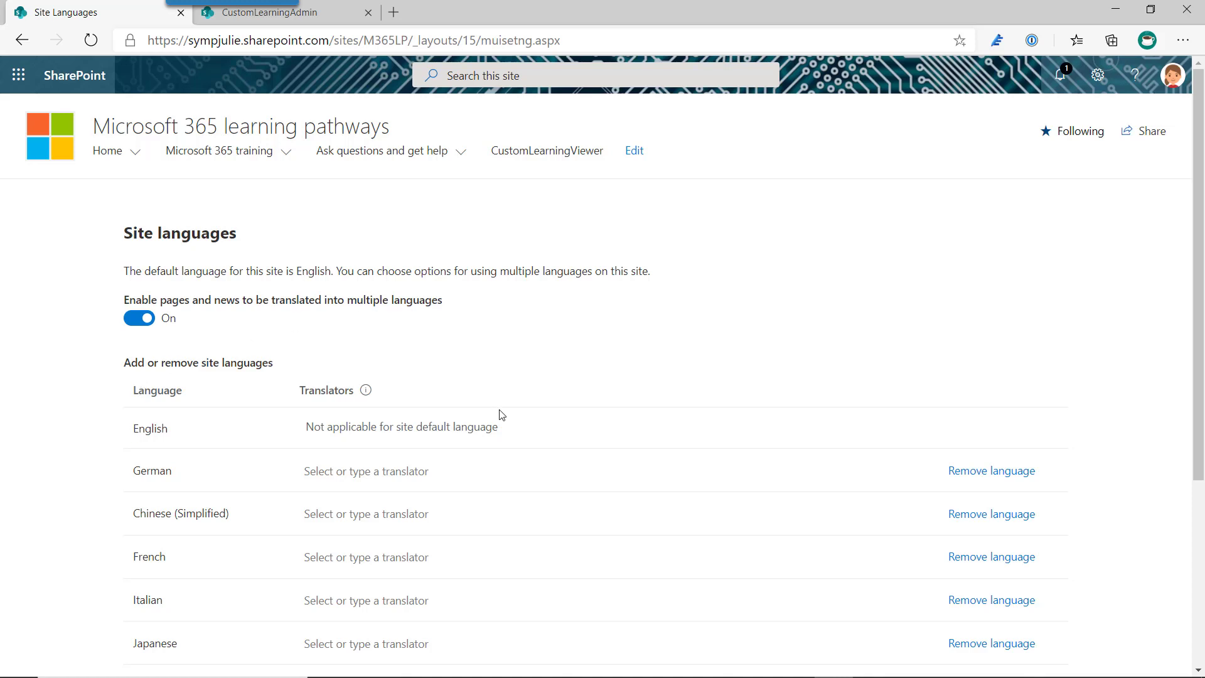
pyautogui.moveTo(517, 430)
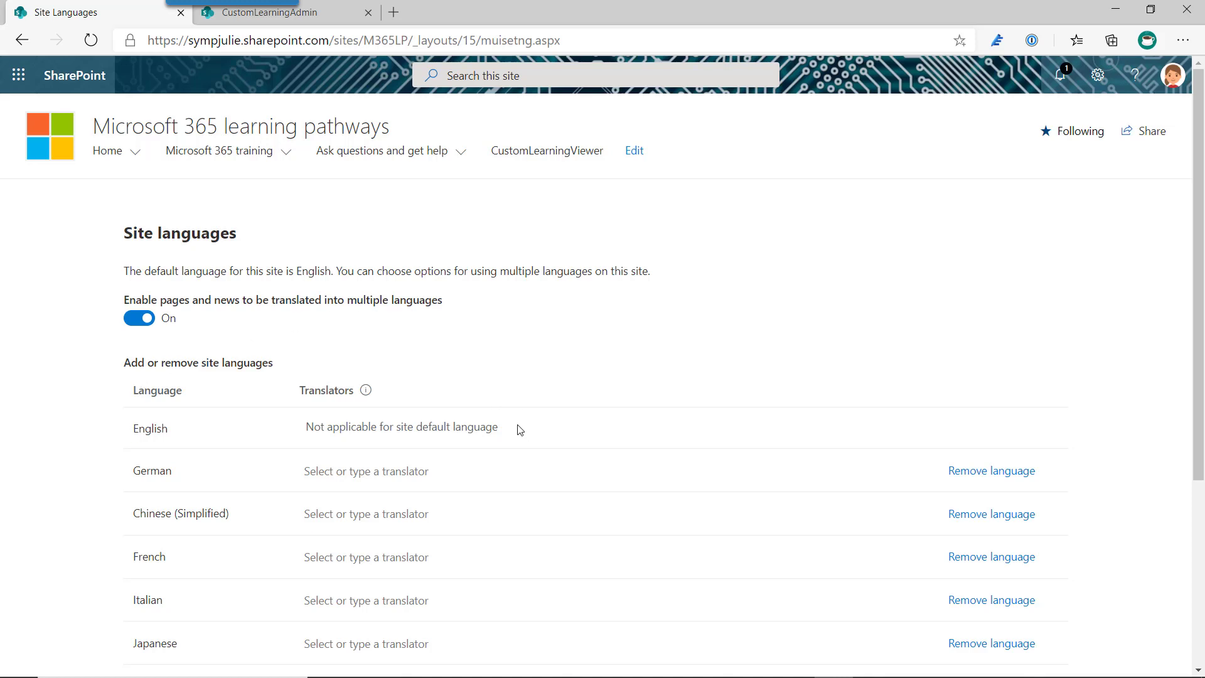
pyautogui.scroll(-3)
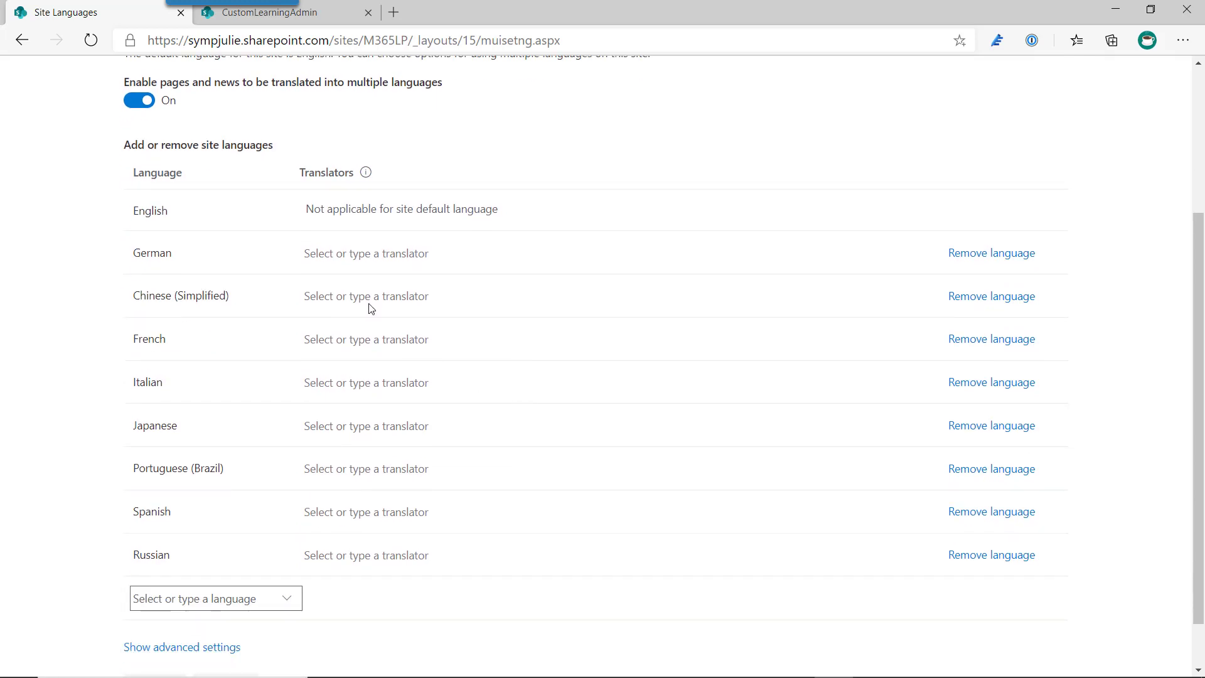
pyautogui.moveTo(234, 544)
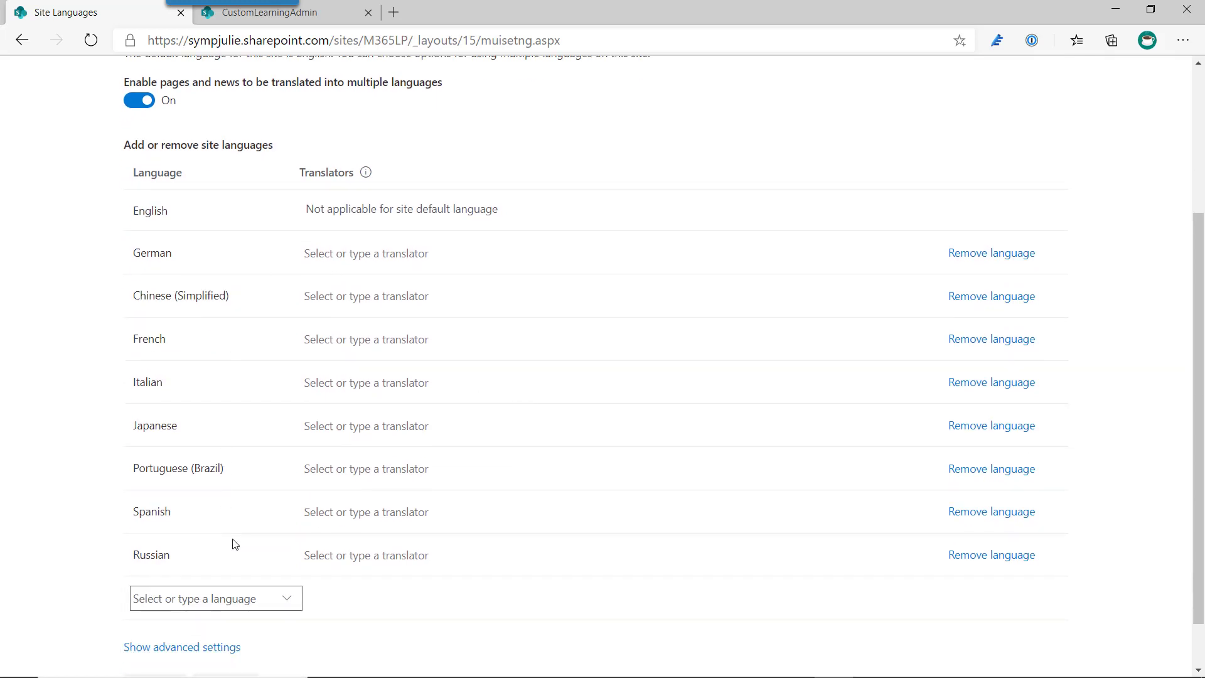
pyautogui.moveTo(466, 385)
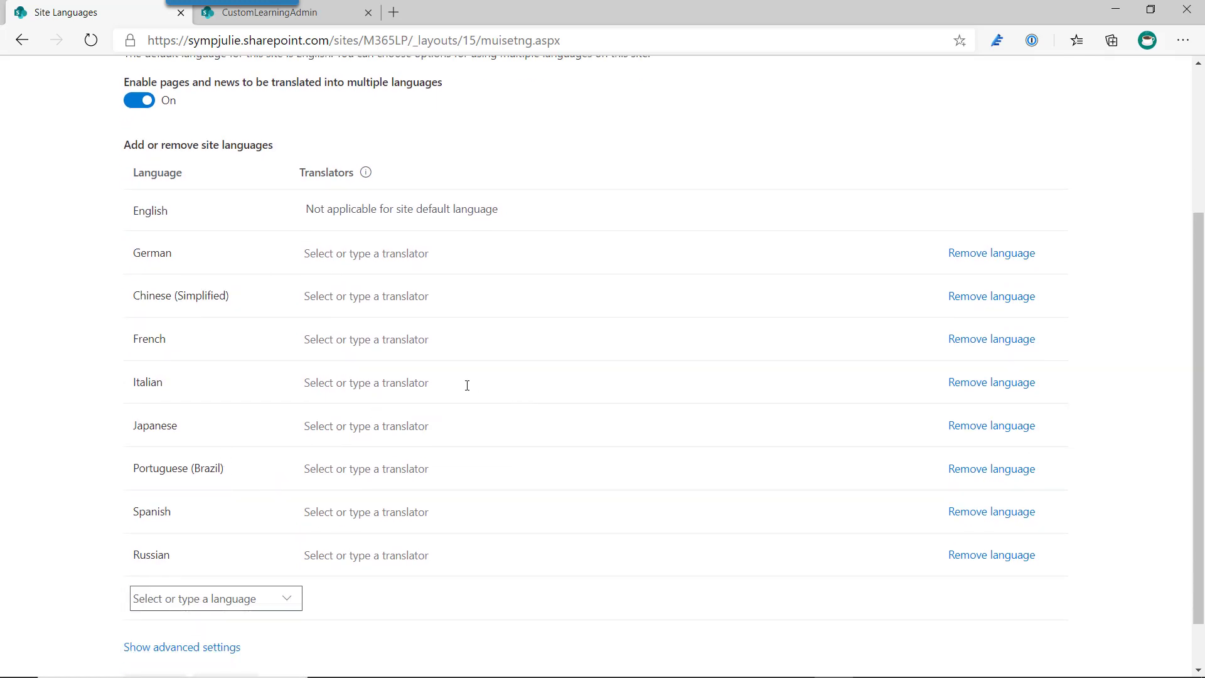
pyautogui.scroll(3)
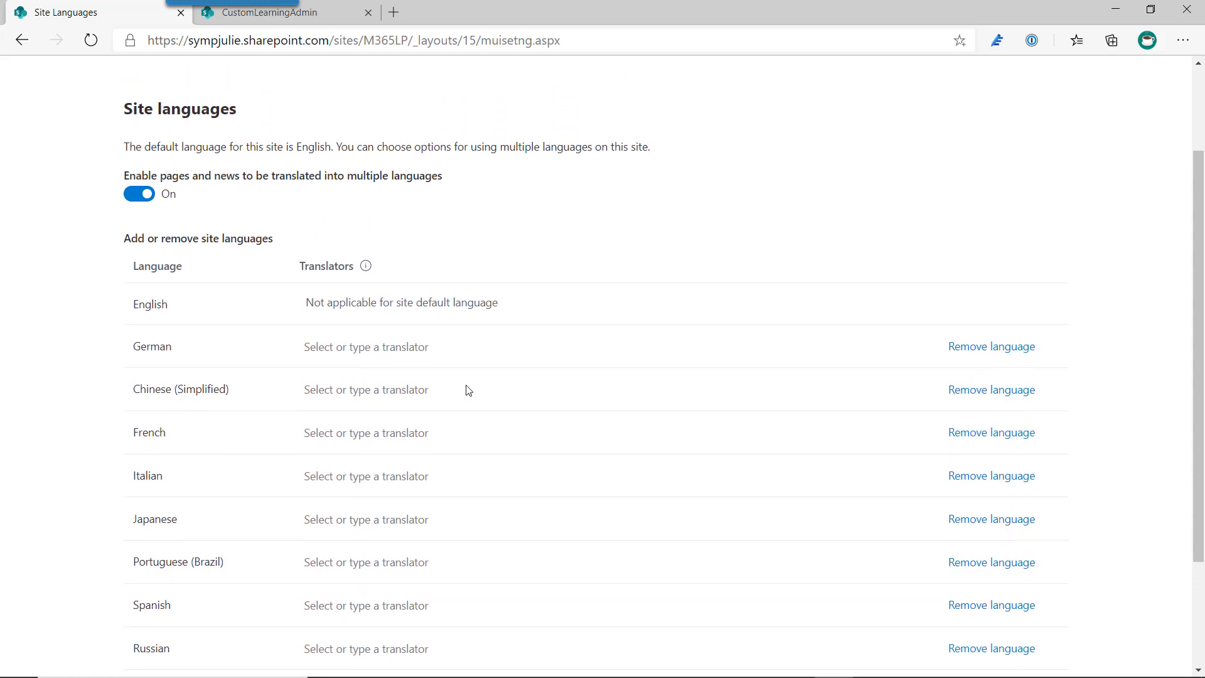
pyautogui.moveTo(365, 333)
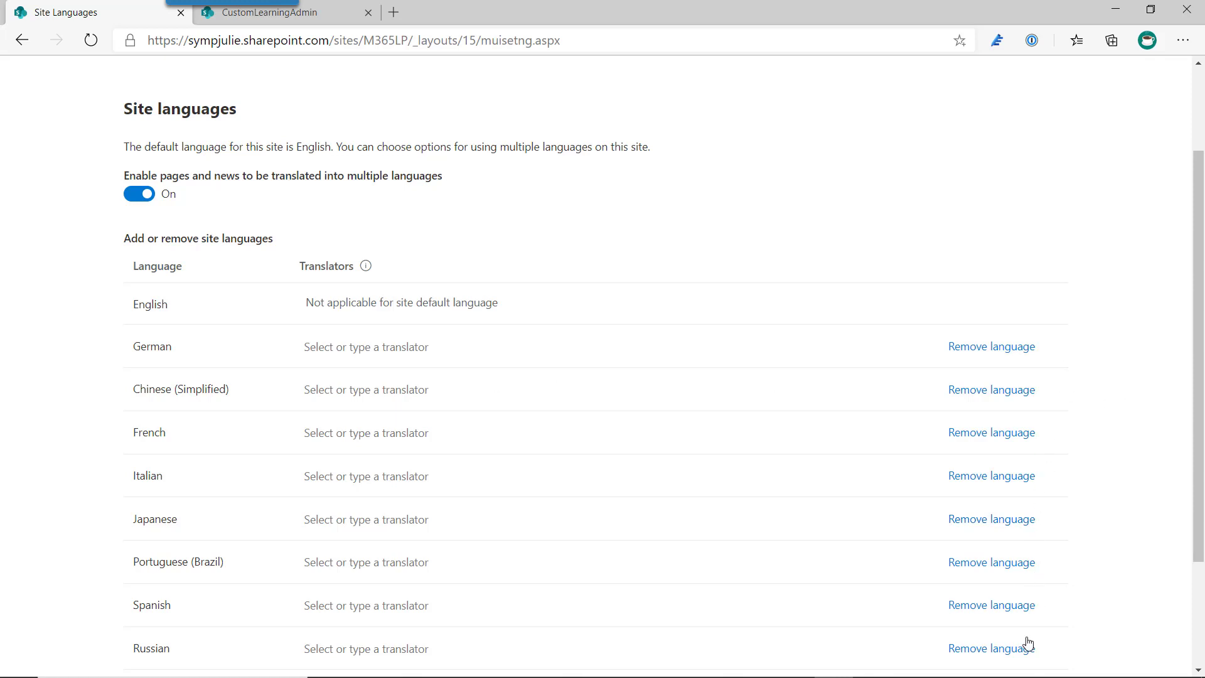
pyautogui.scroll(-3)
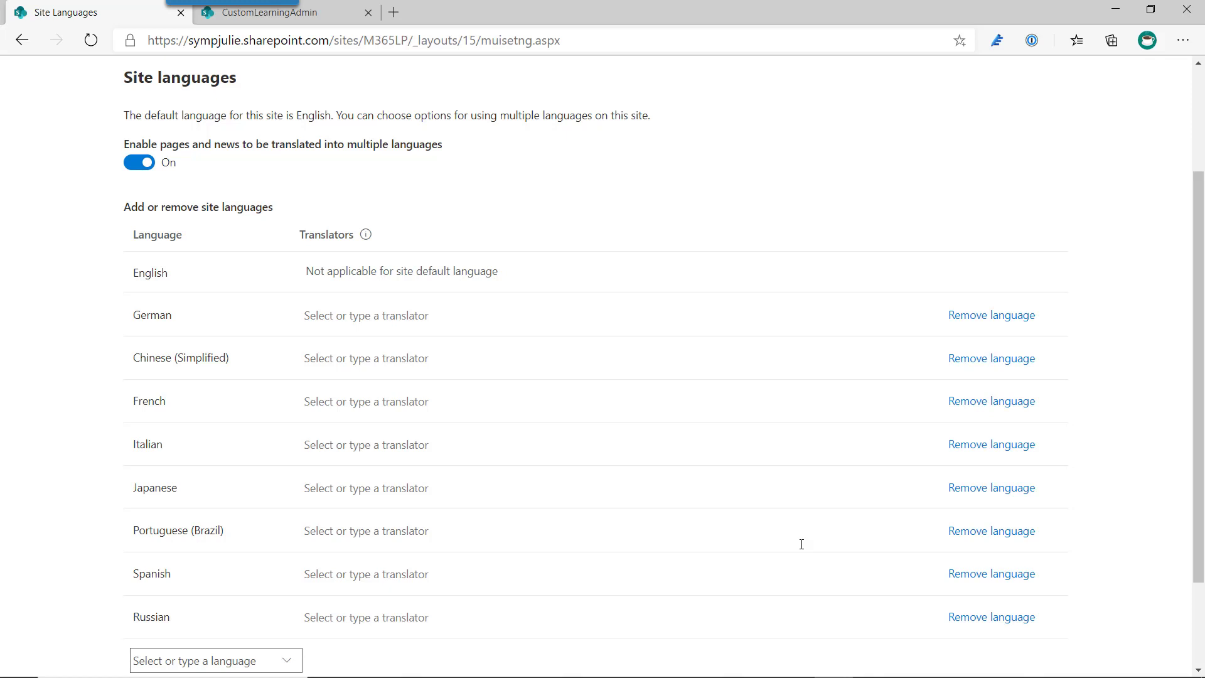
pyautogui.moveTo(105, 30)
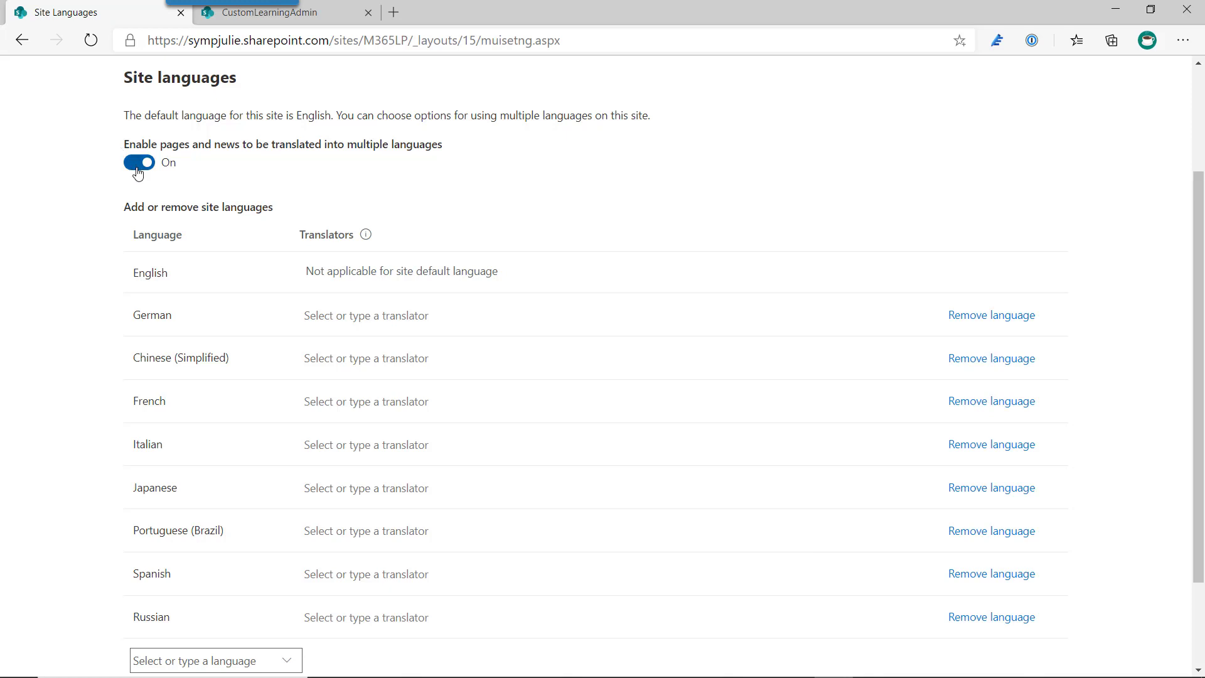
pyautogui.moveTo(217, 256)
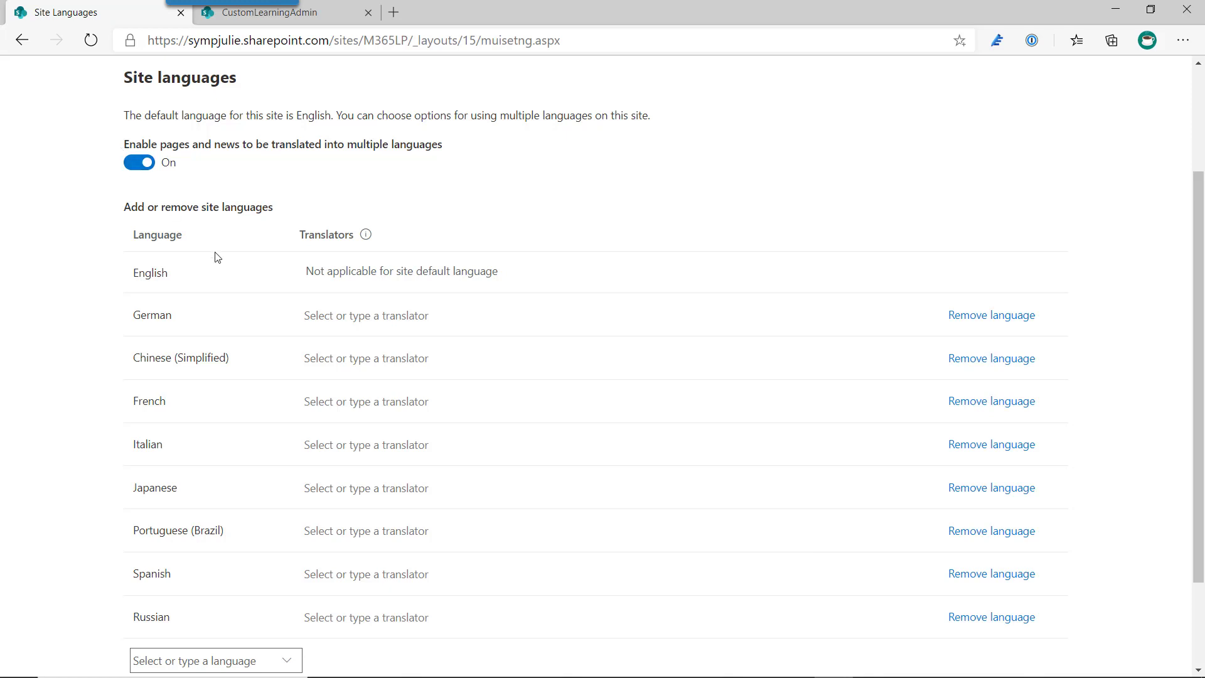
pyautogui.moveTo(213, 249)
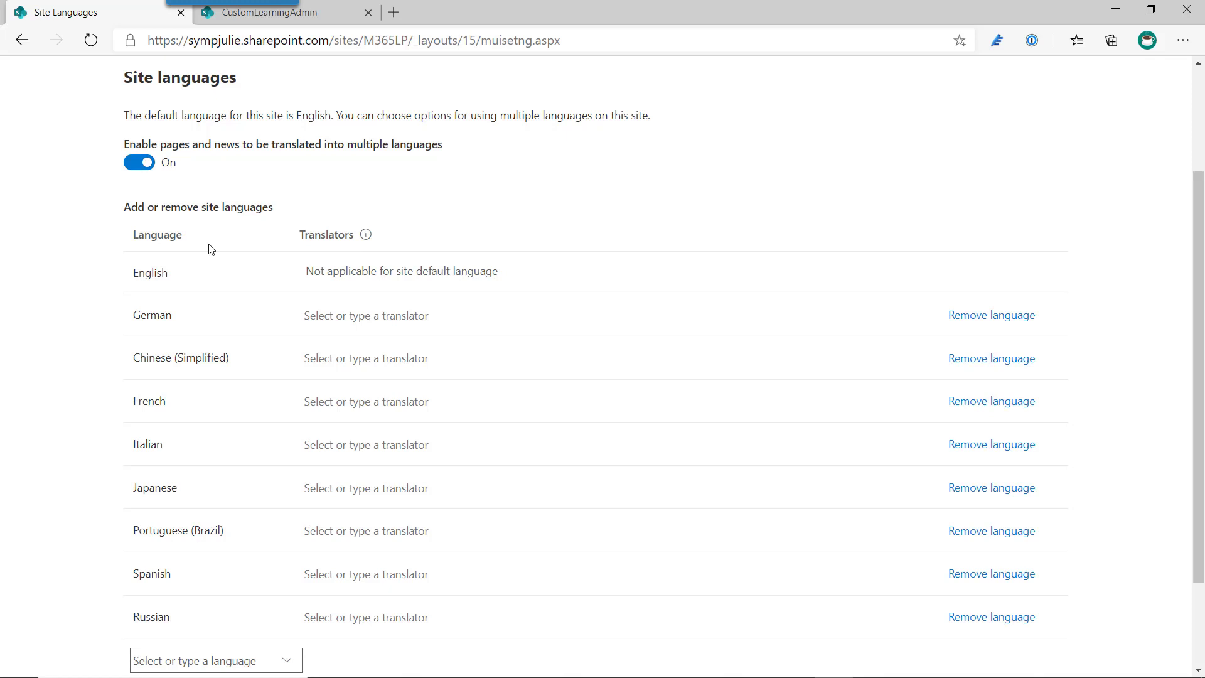
pyautogui.moveTo(208, 356)
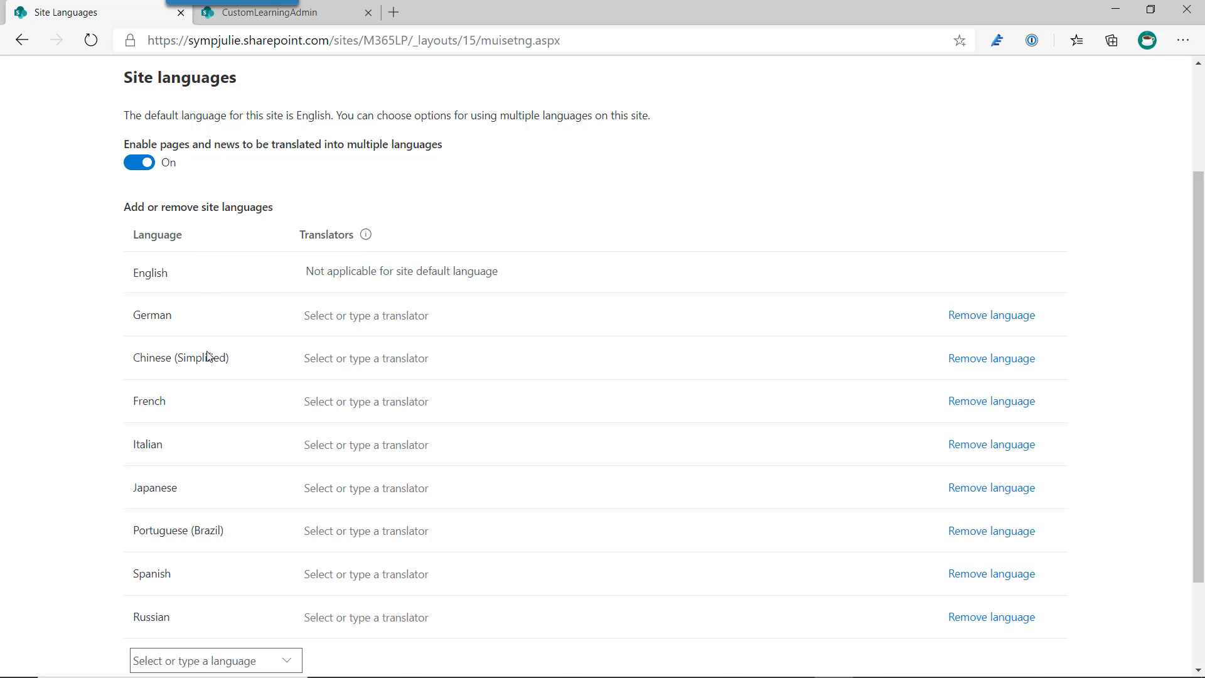
pyautogui.moveTo(229, 243)
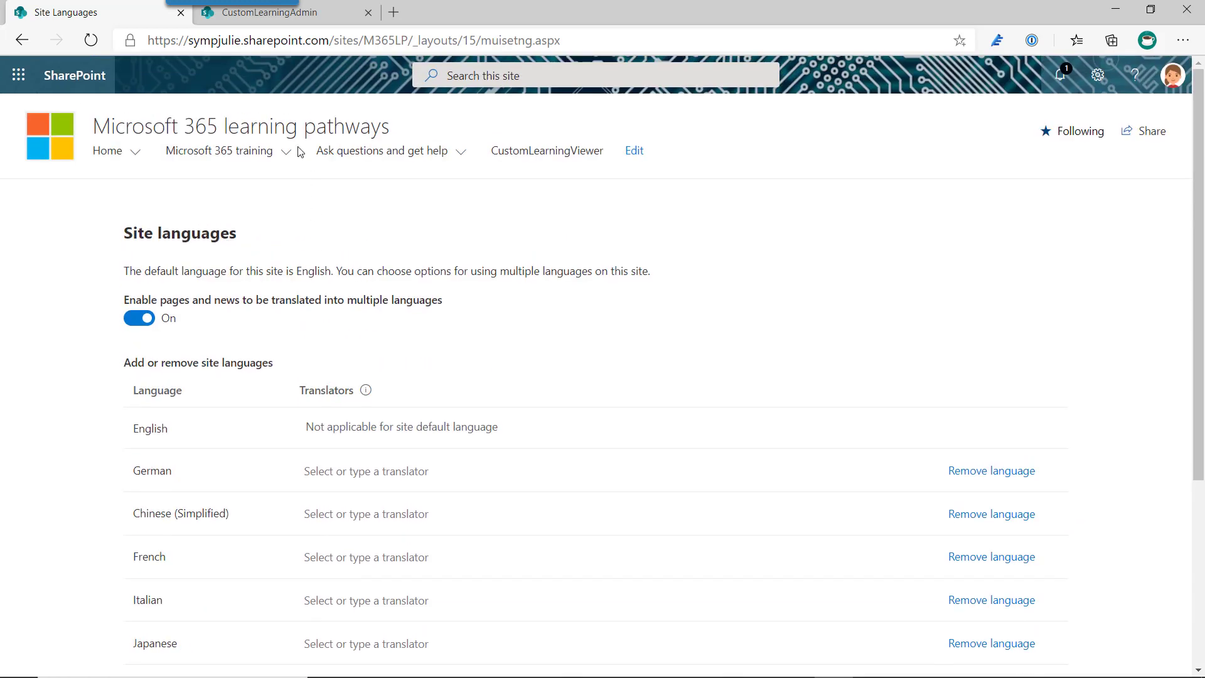
pyautogui.moveTo(249, 335)
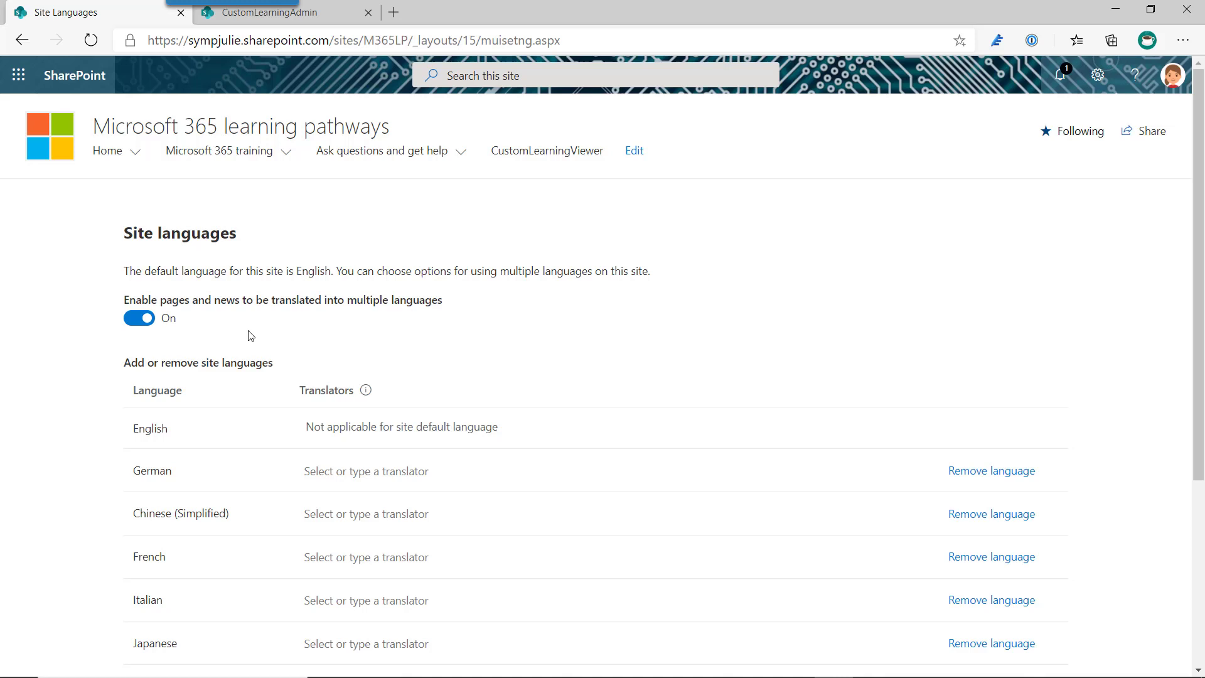
pyautogui.moveTo(259, 348)
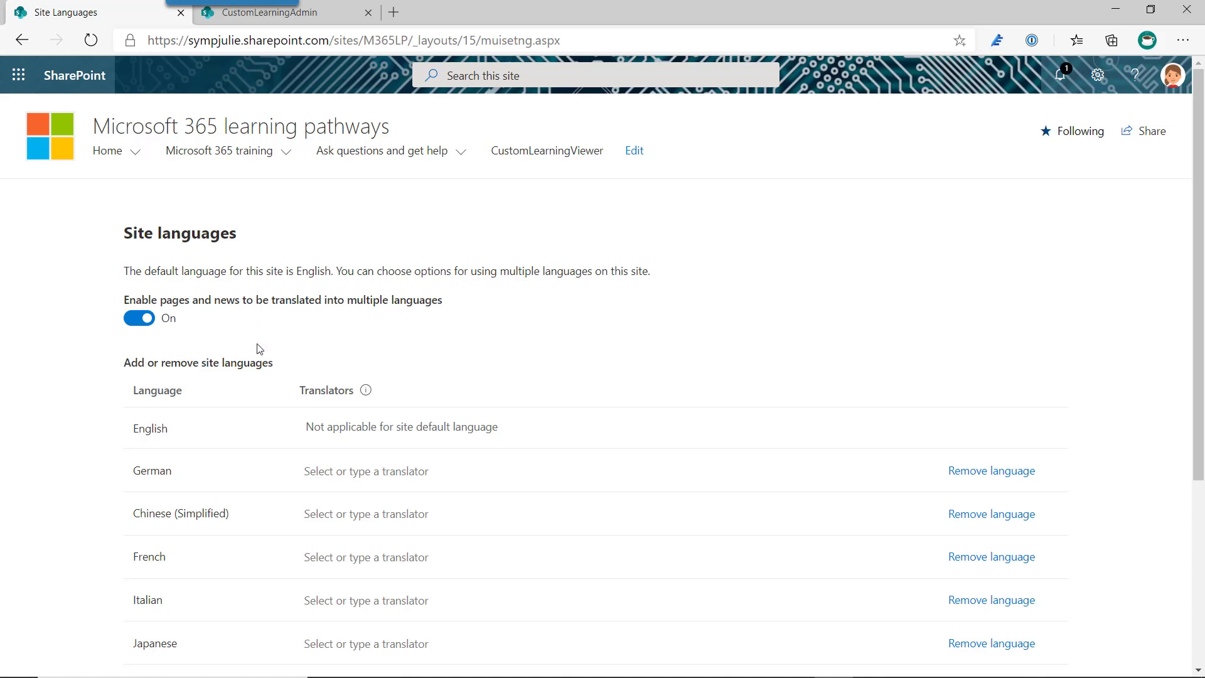
pyautogui.moveTo(264, 64)
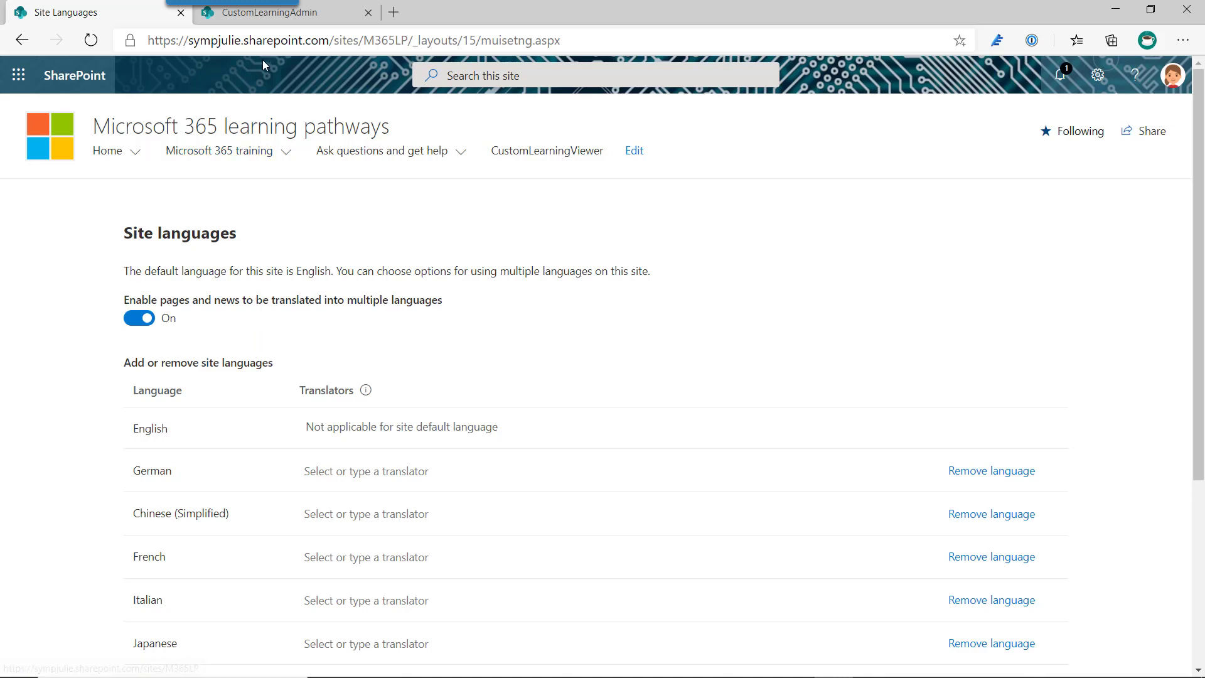
pyautogui.moveTo(265, 13)
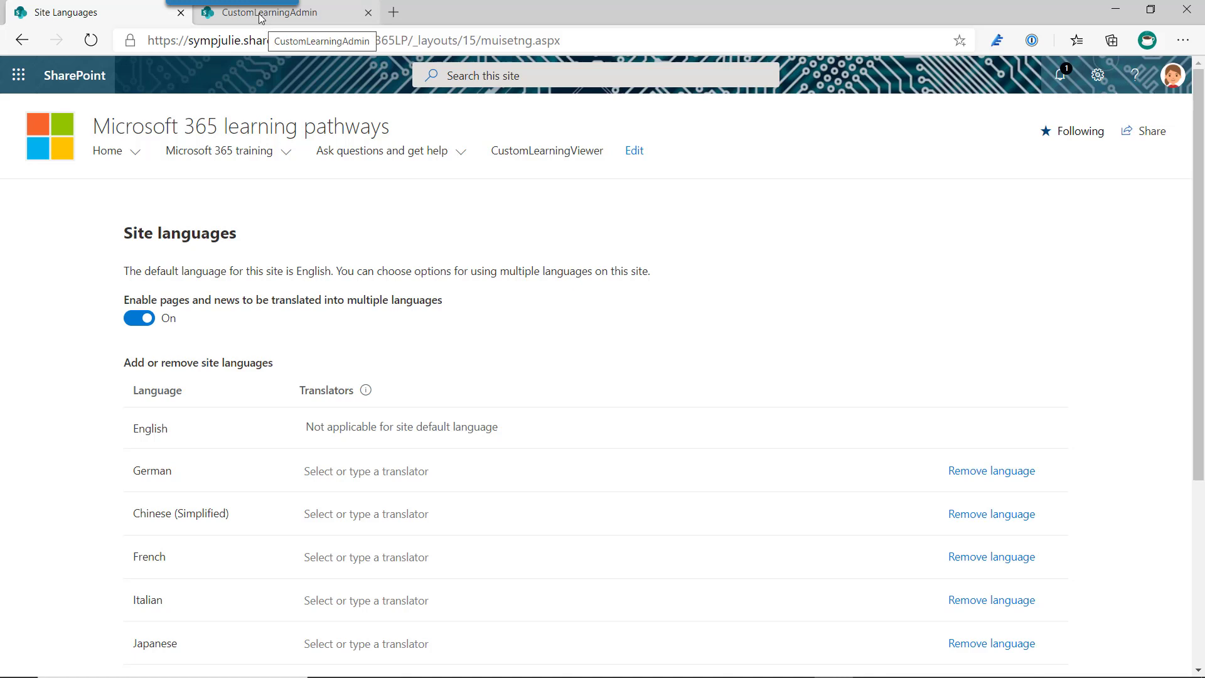
# Step: On the CustomLearningAdmin page, run the v3-to-v4 upgrade until its completion log appears
pyautogui.click(265, 12)
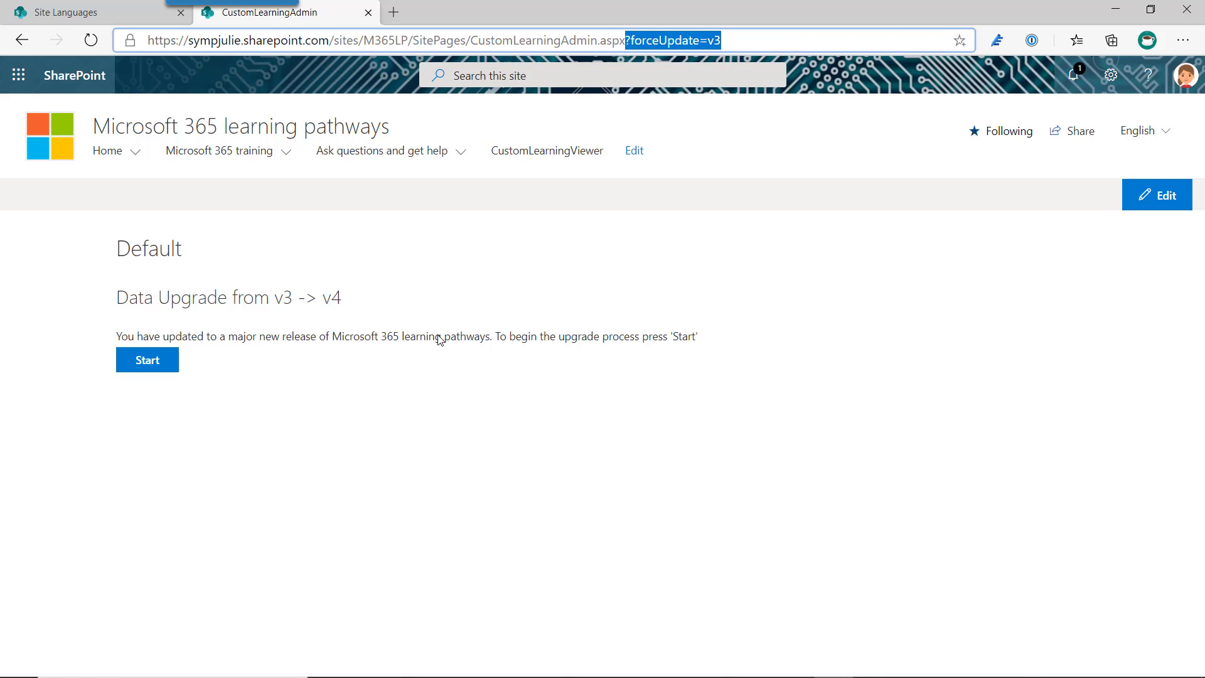
pyautogui.moveTo(434, 300)
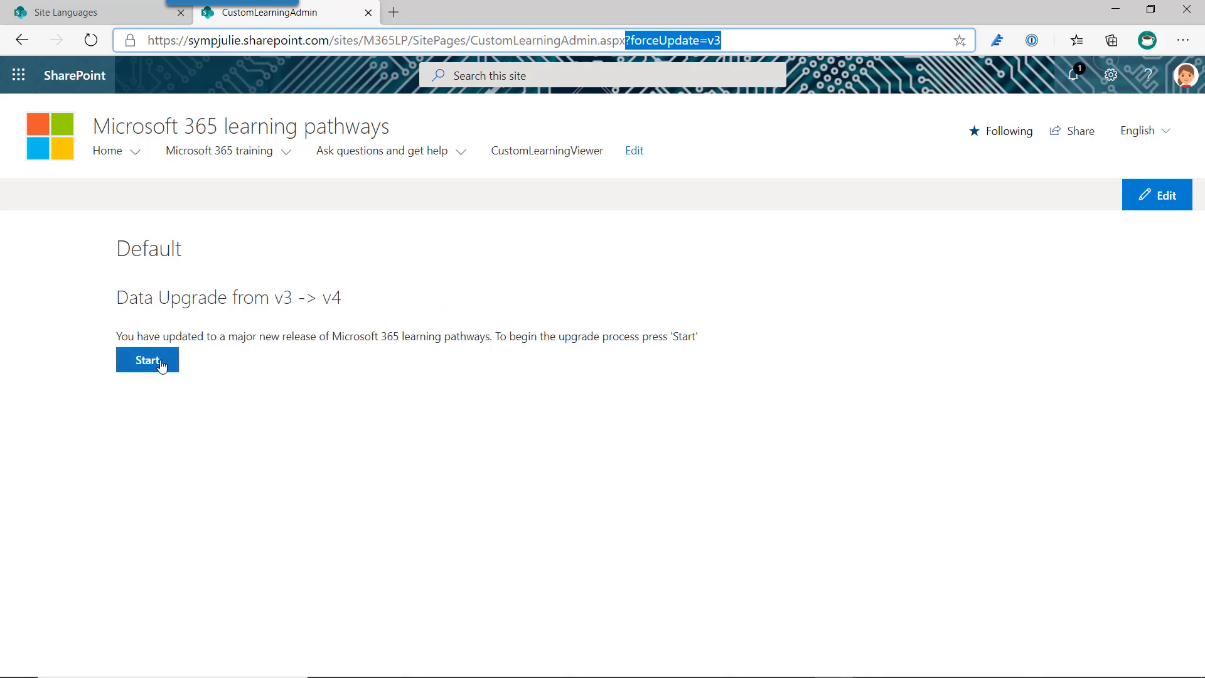
pyautogui.moveTo(298, 123)
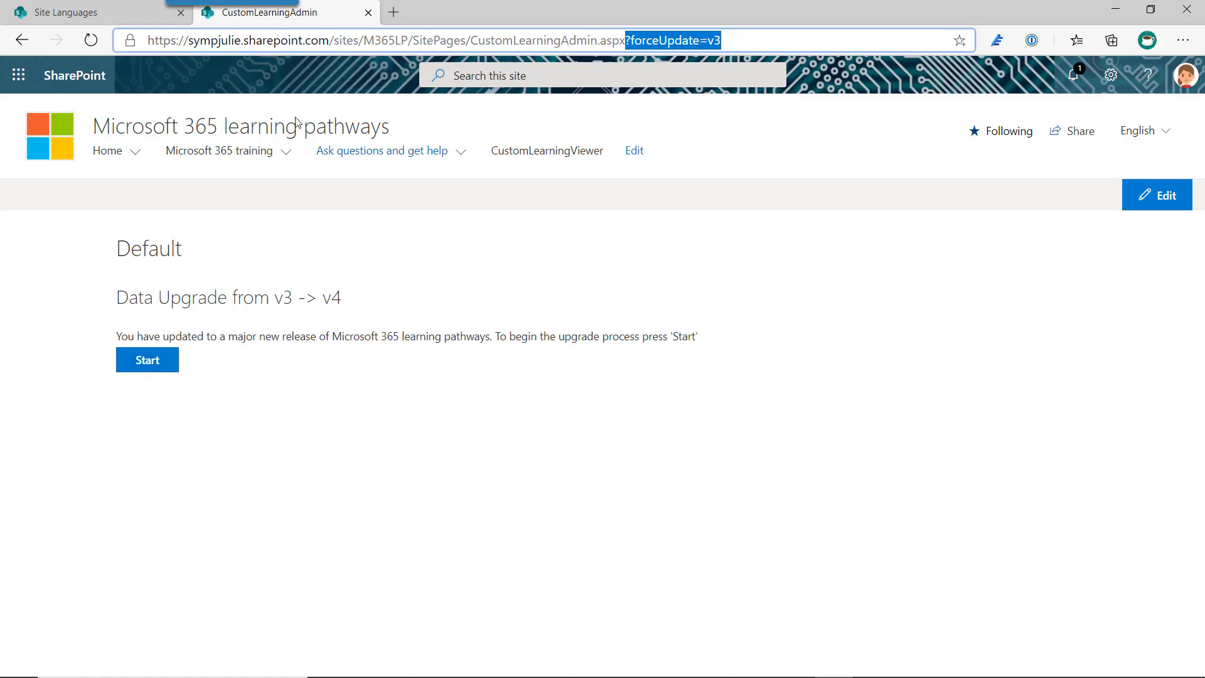
pyautogui.click(146, 360)
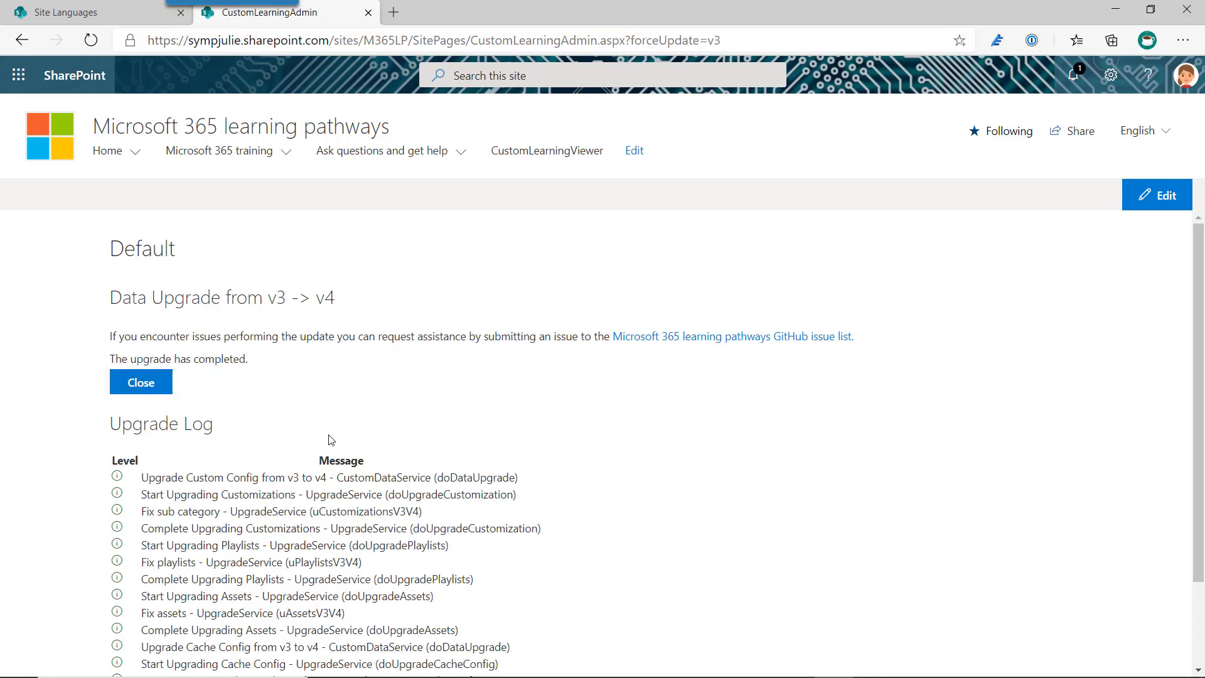
pyautogui.scroll(3)
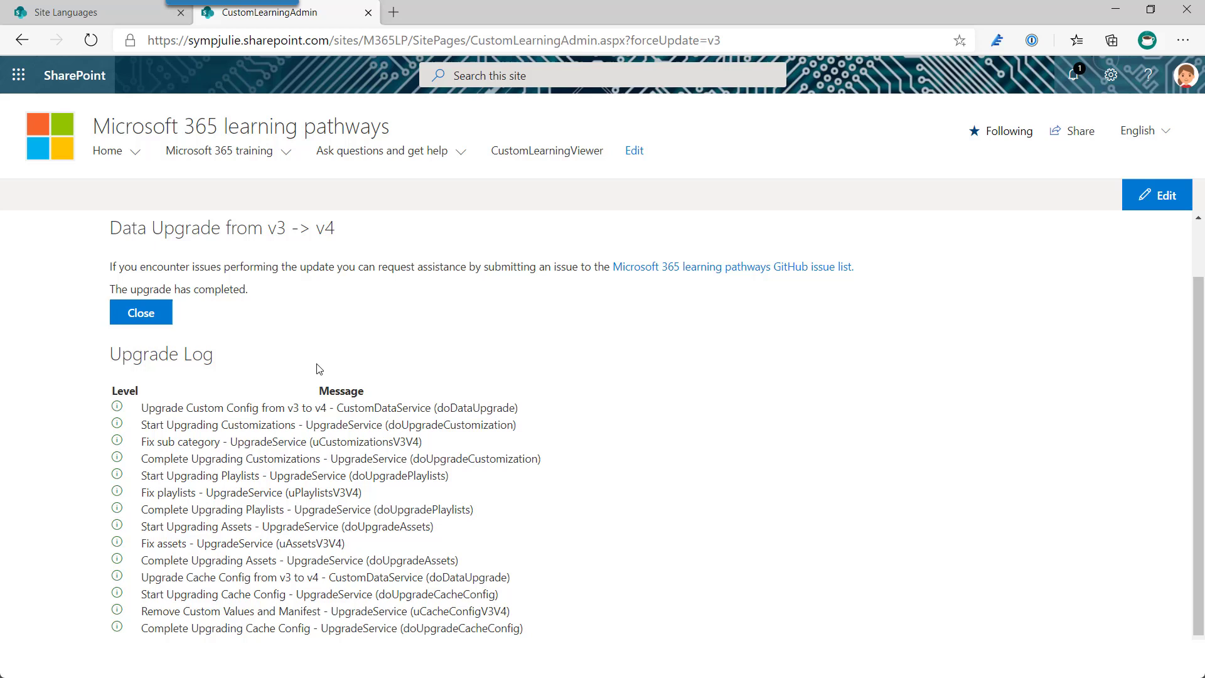
pyautogui.scroll(3)
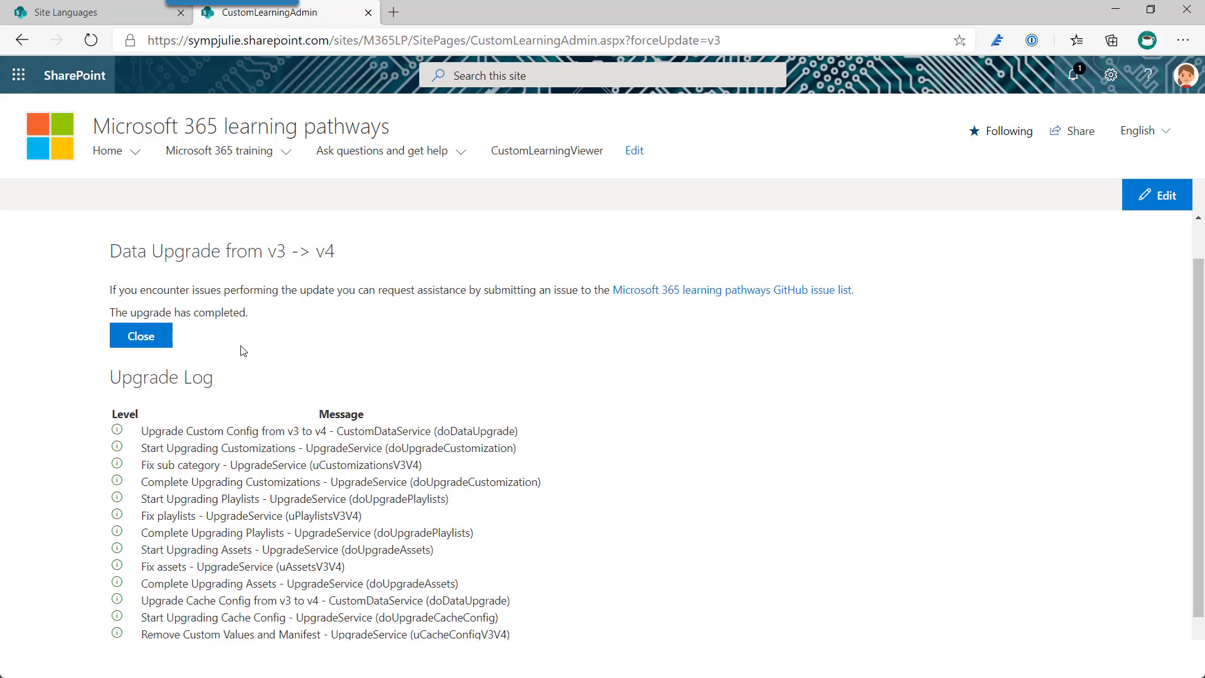
pyautogui.moveTo(247, 351)
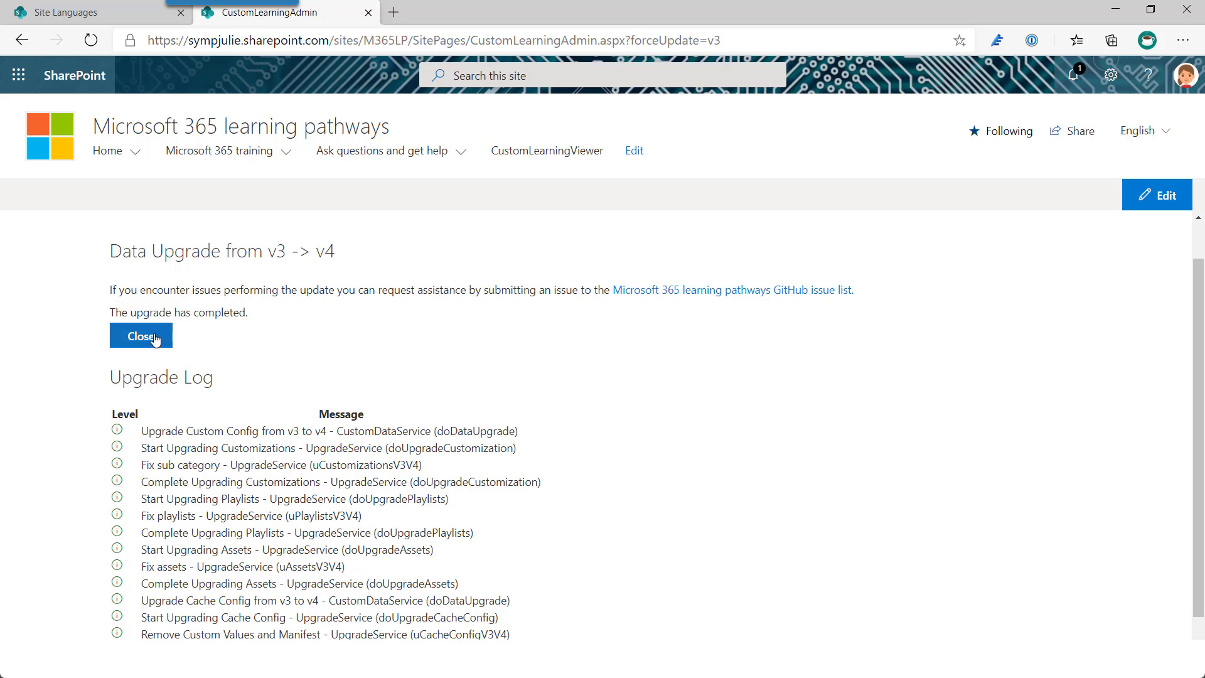
# Step: Close the finished upgrade report and begin adding a subcategory under Get started
pyautogui.click(141, 336)
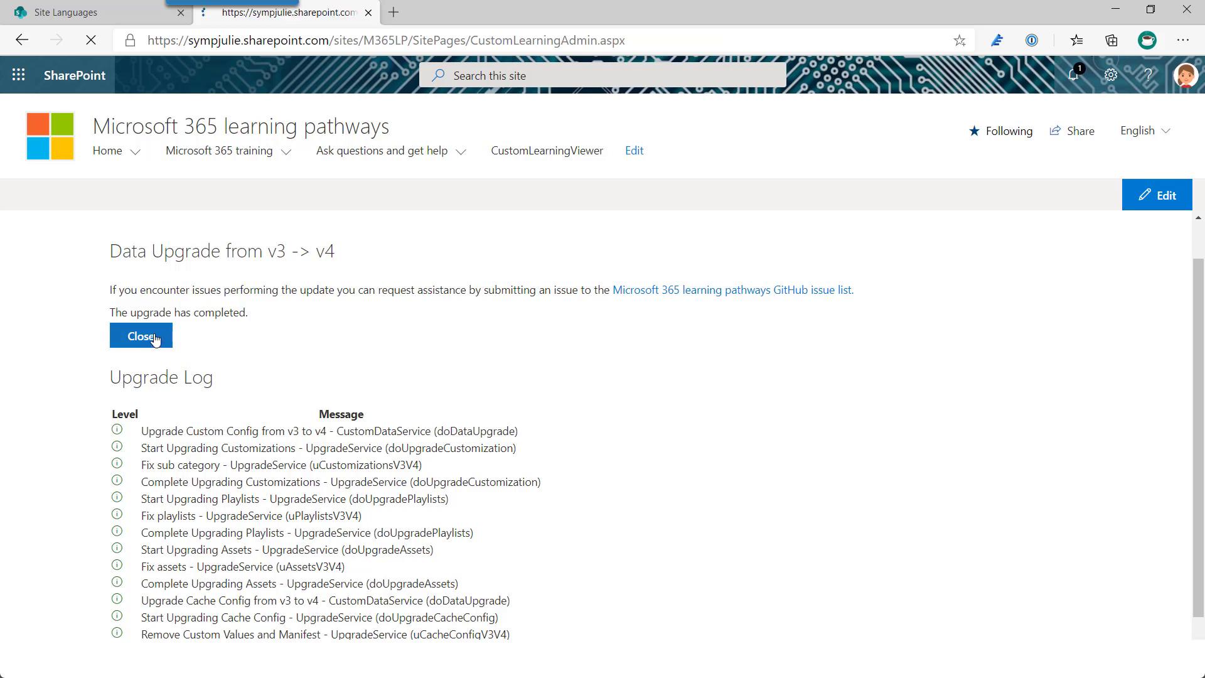
pyautogui.click(141, 336)
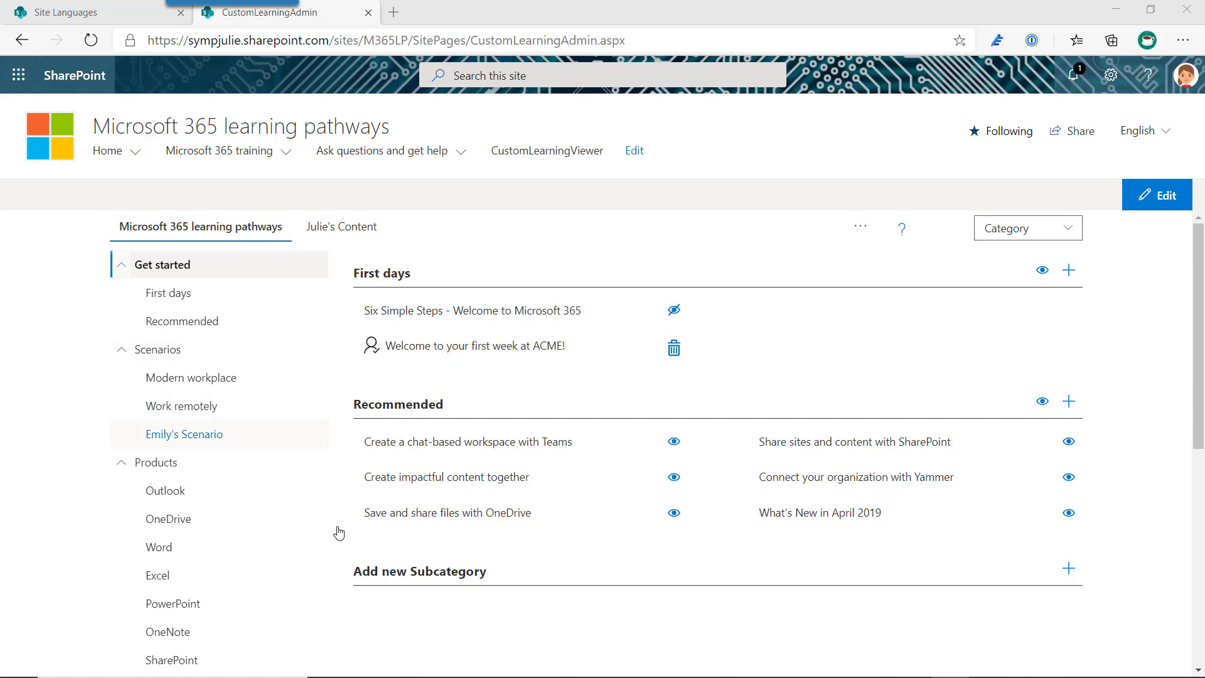
pyautogui.scroll(-3)
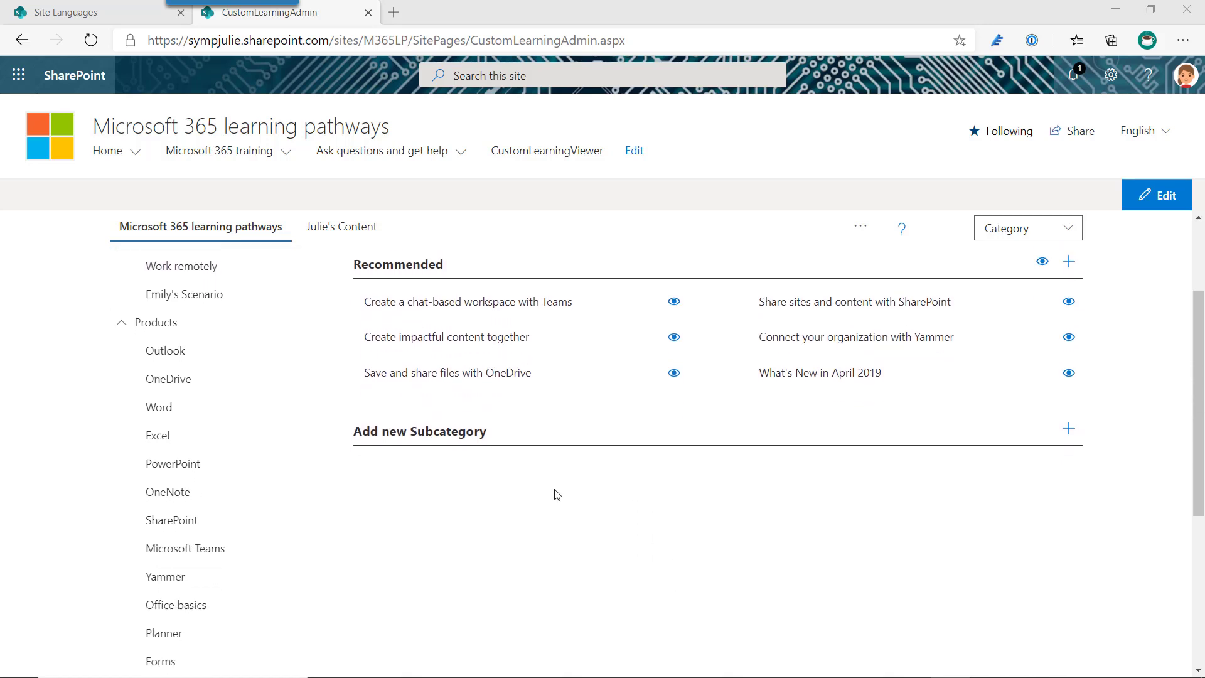
pyautogui.scroll(-3)
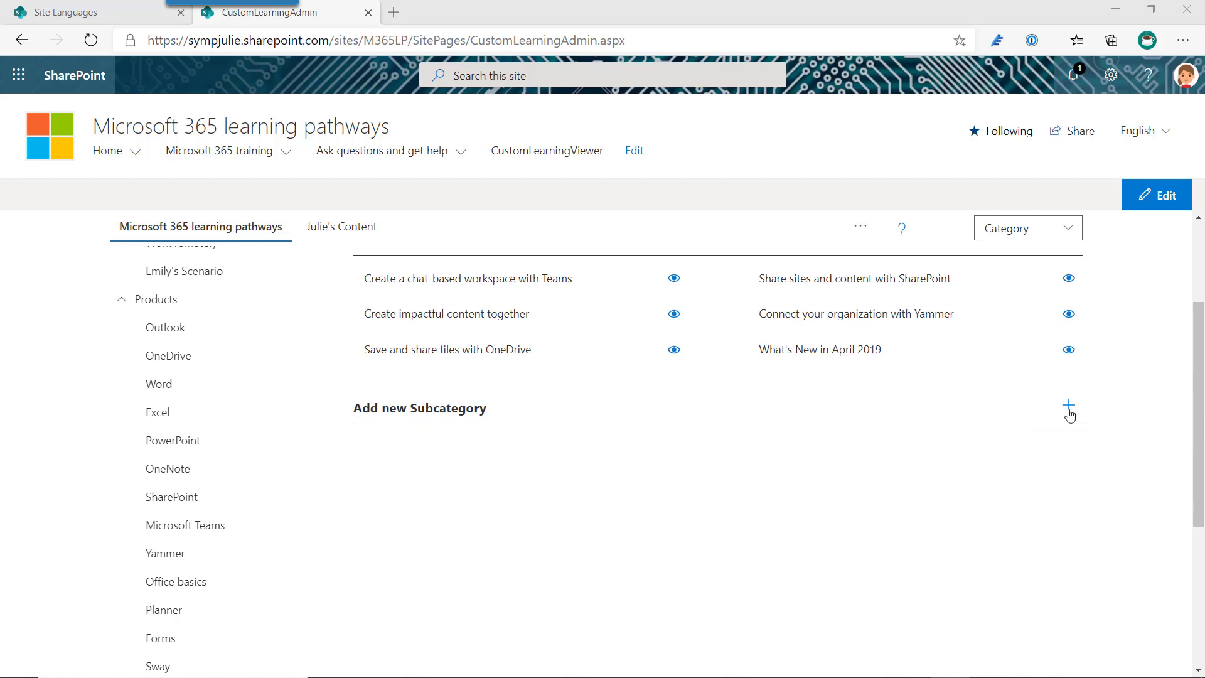
pyautogui.click(1069, 408)
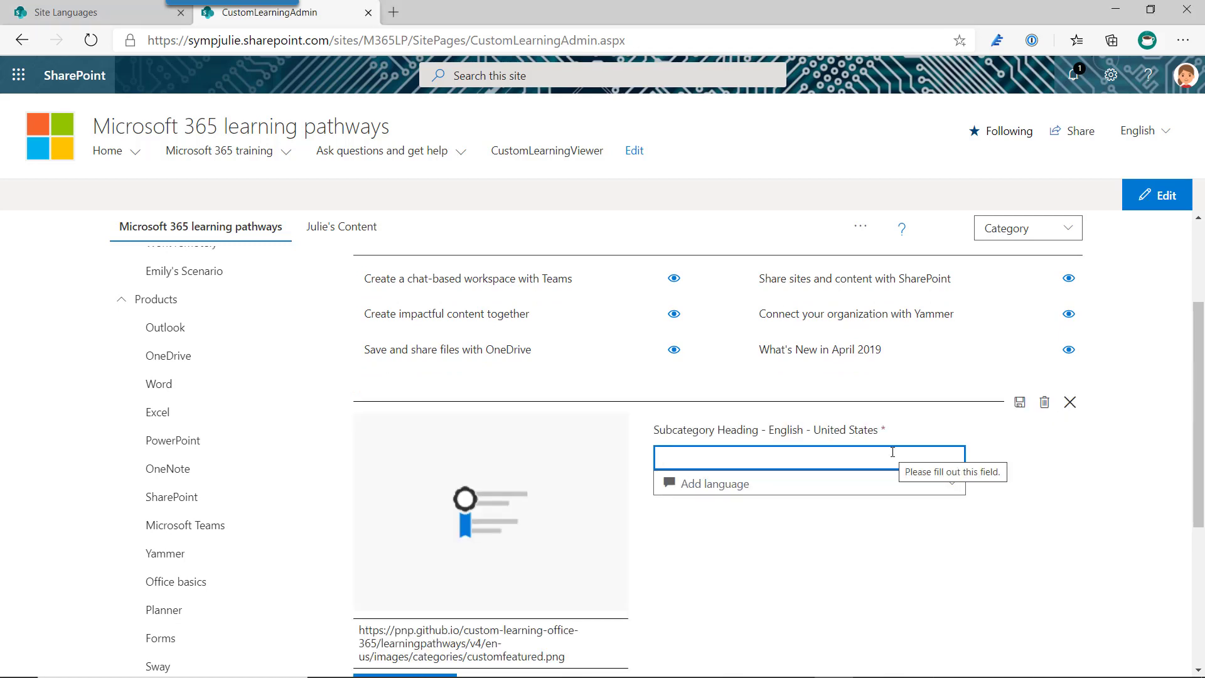
# Step: Enter English heading 'Test' and add a German - Germany heading 'de-Test'
pyautogui.write('T')
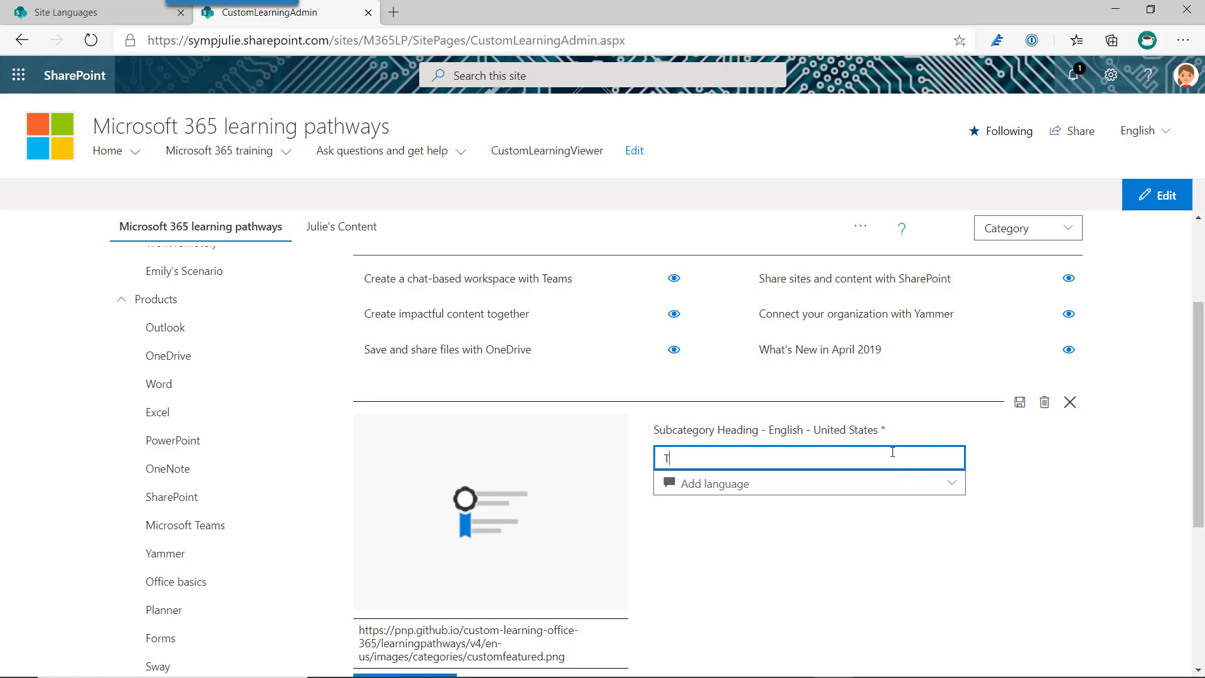
pyautogui.write('Test')
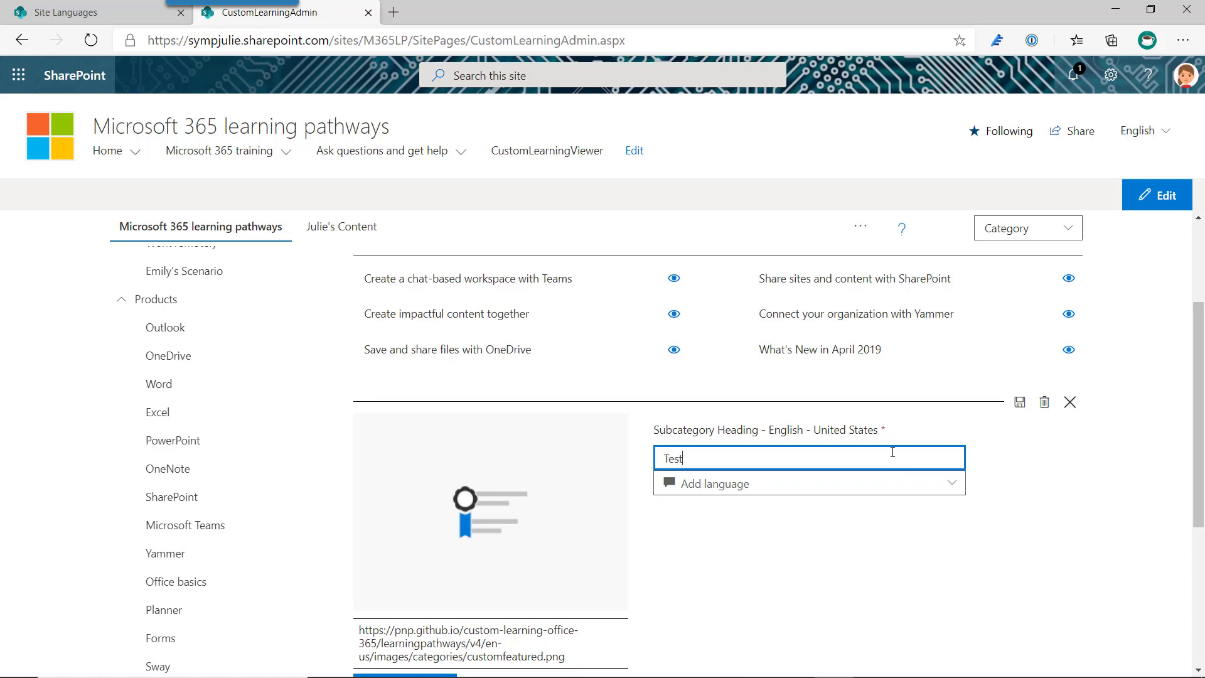
pyautogui.scroll(-3)
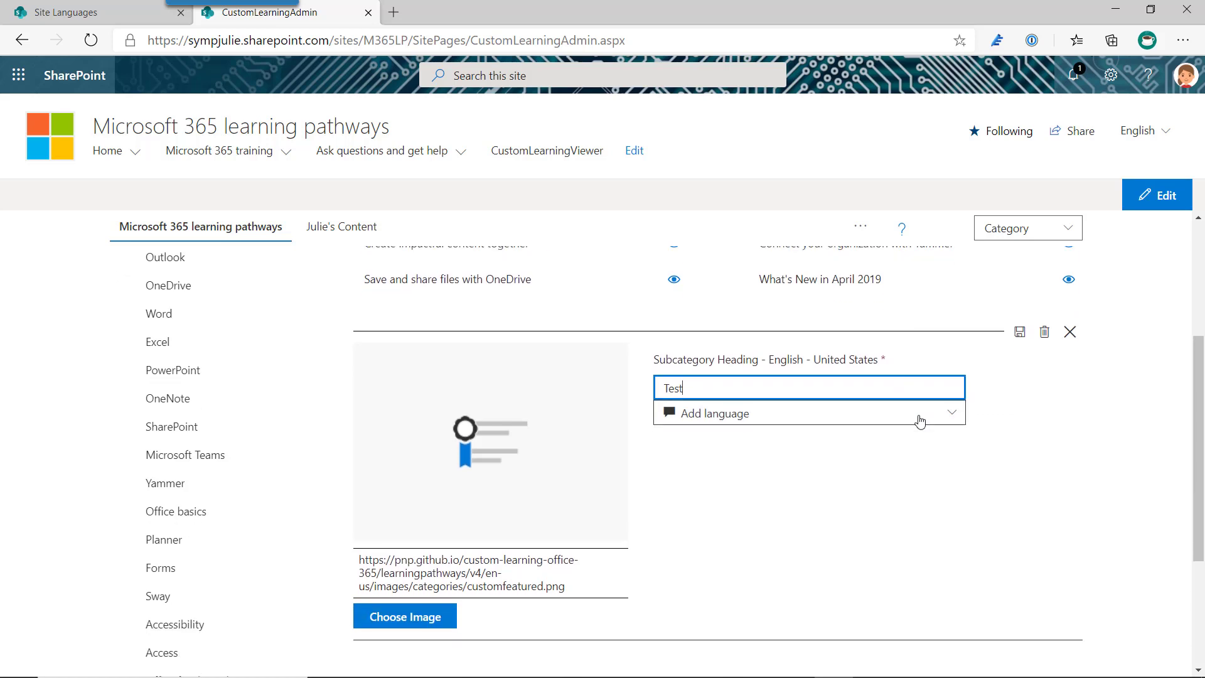
pyautogui.click(952, 413)
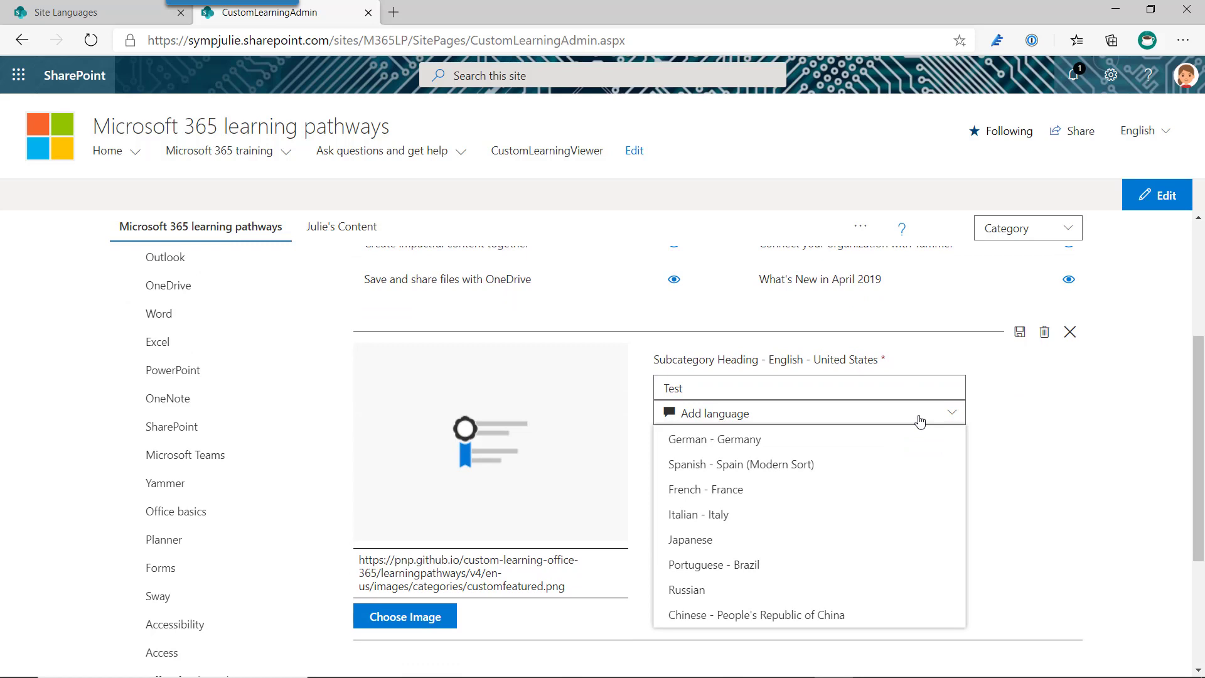
pyautogui.moveTo(732, 614)
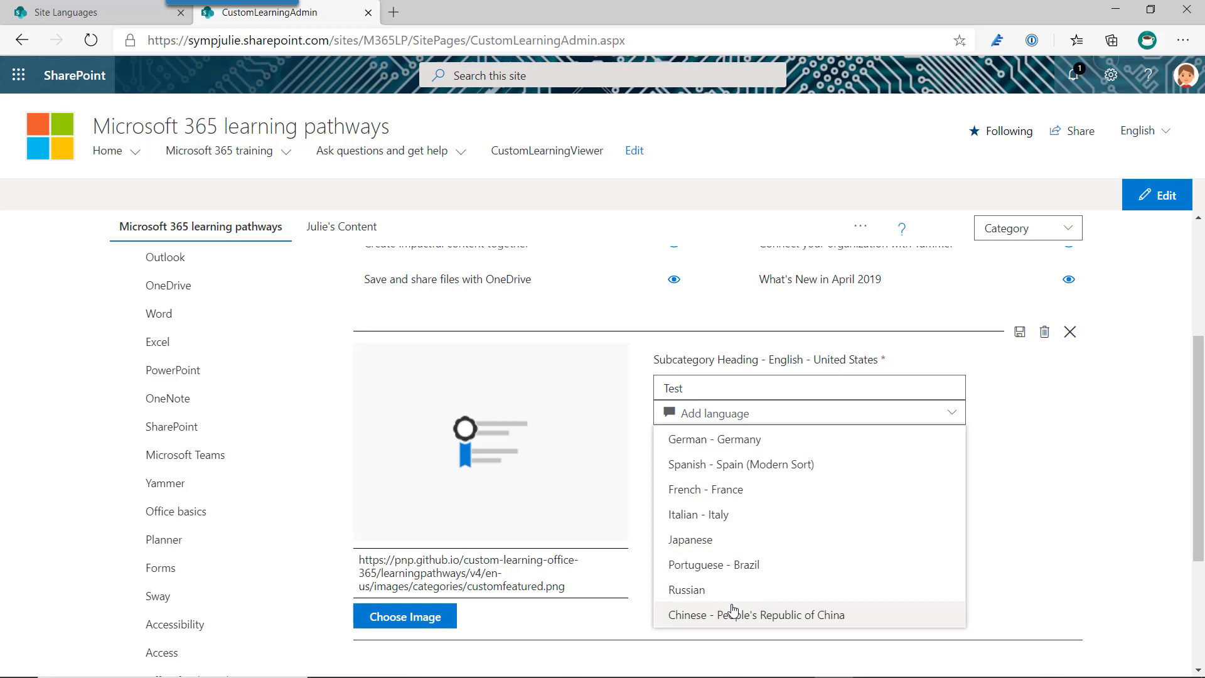
pyautogui.moveTo(713, 439)
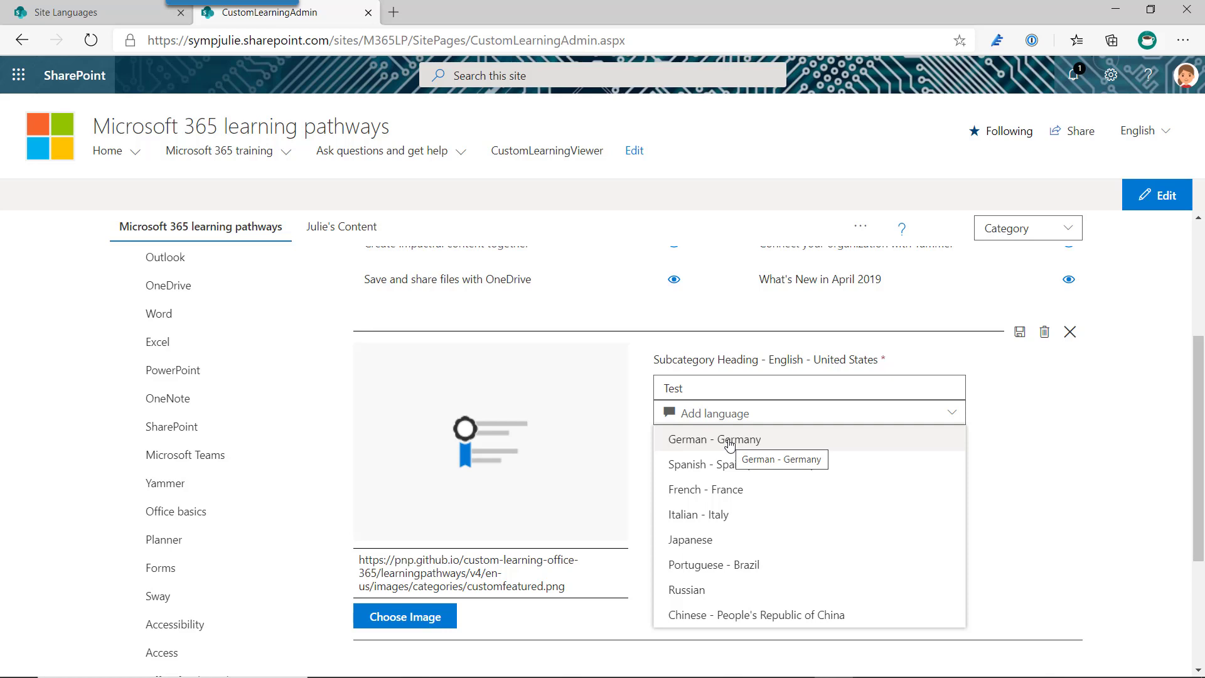
pyautogui.click(714, 439)
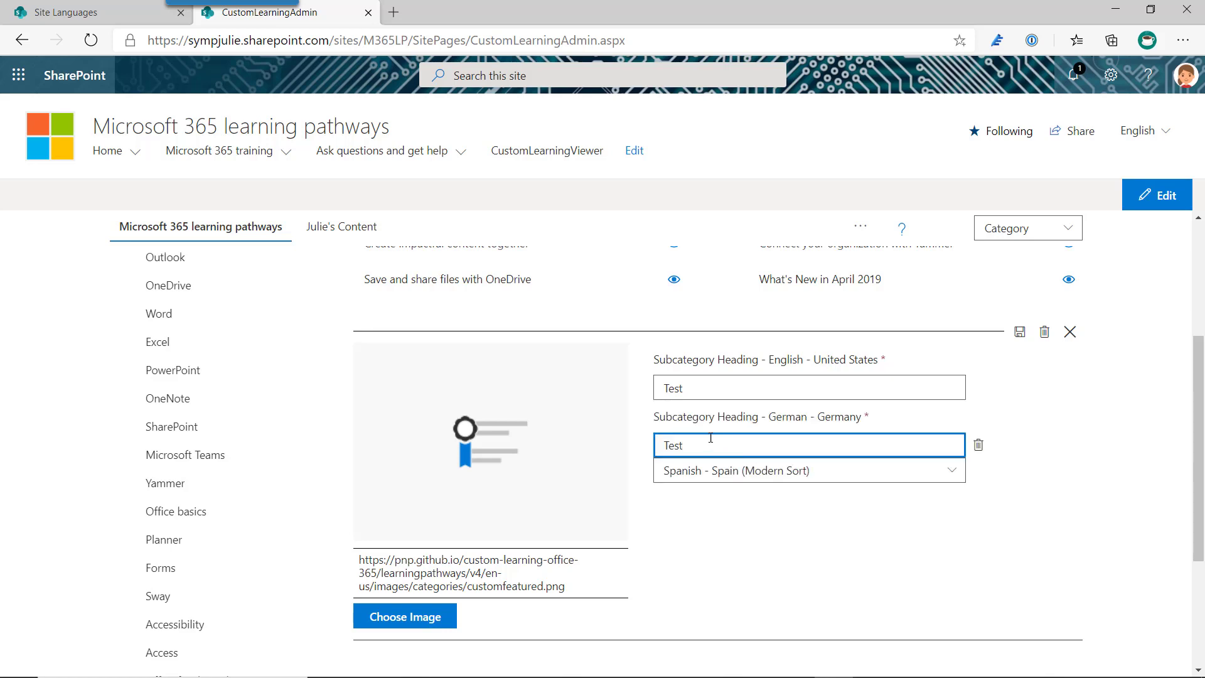
pyautogui.moveTo(699, 437)
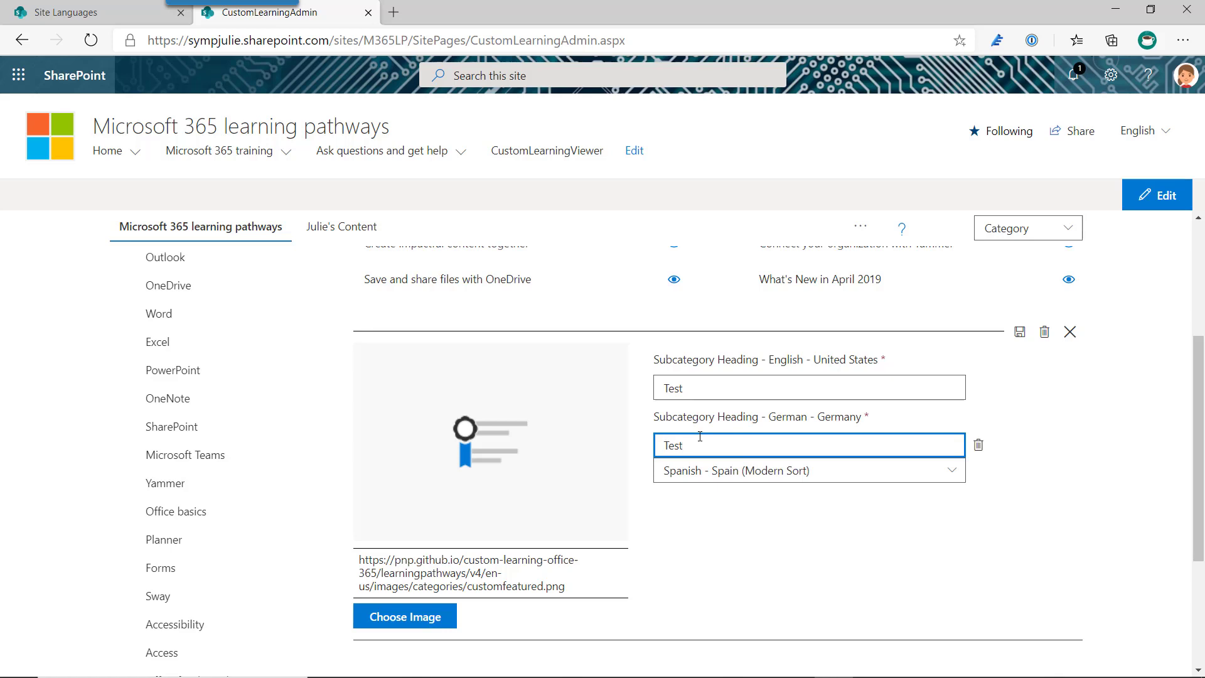
pyautogui.write('de-')
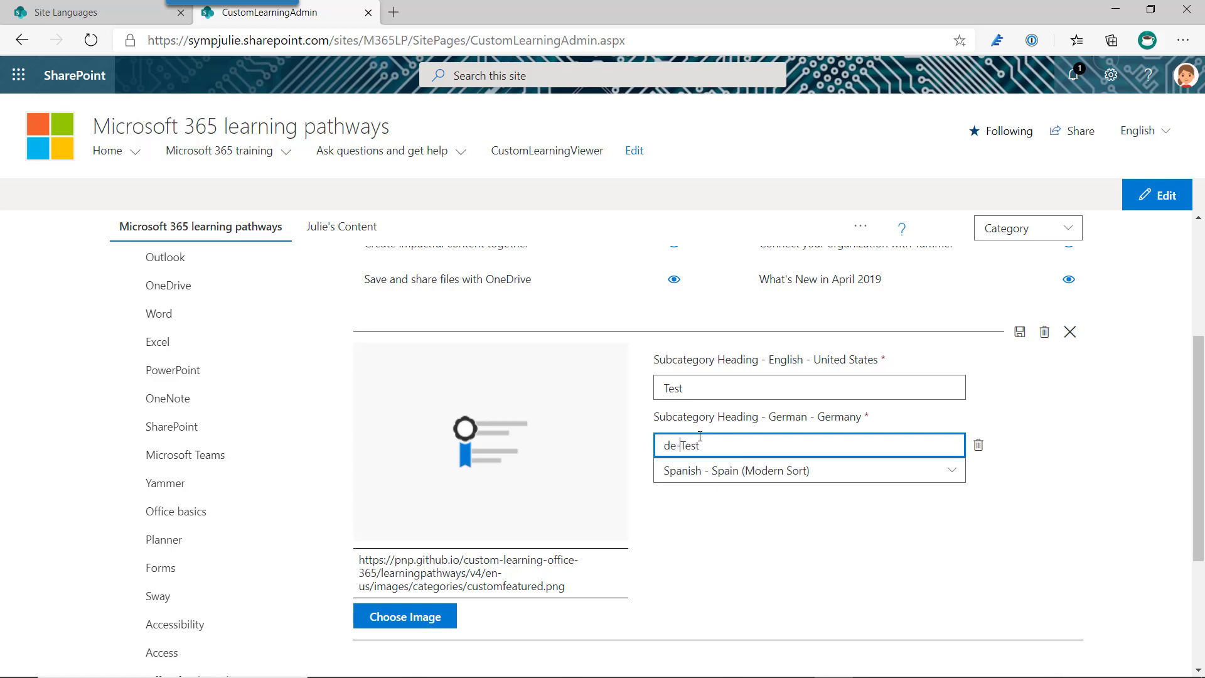
pyautogui.click(807, 470)
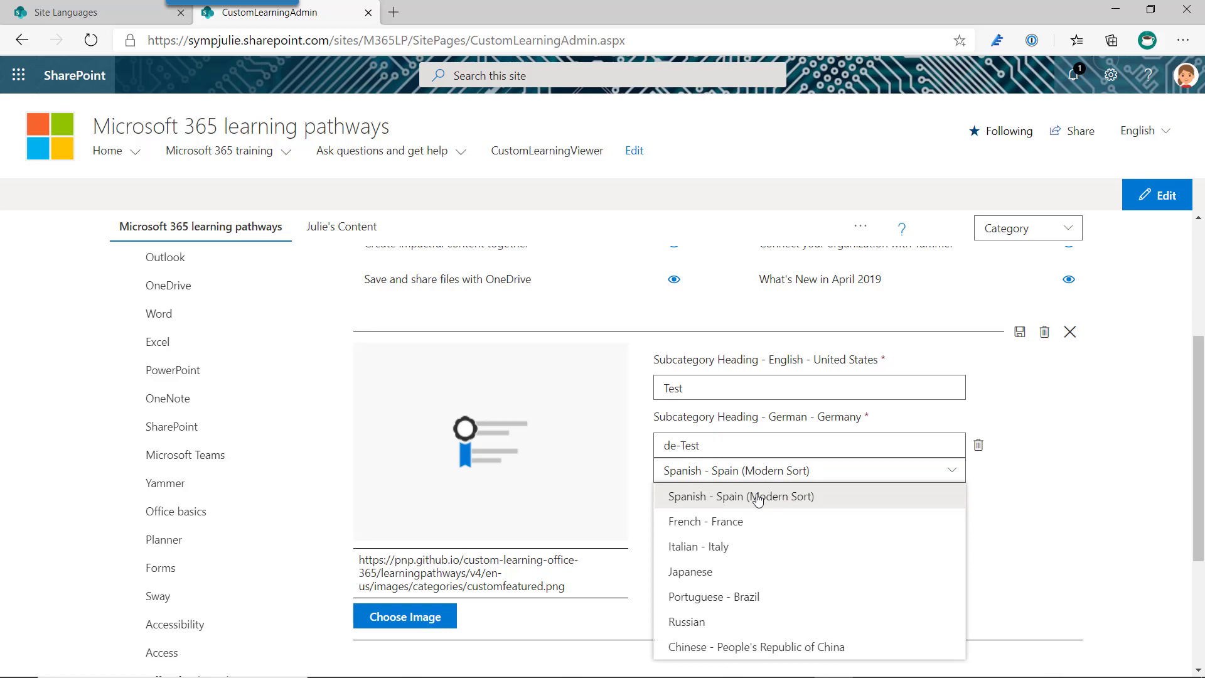
pyautogui.click(740, 496)
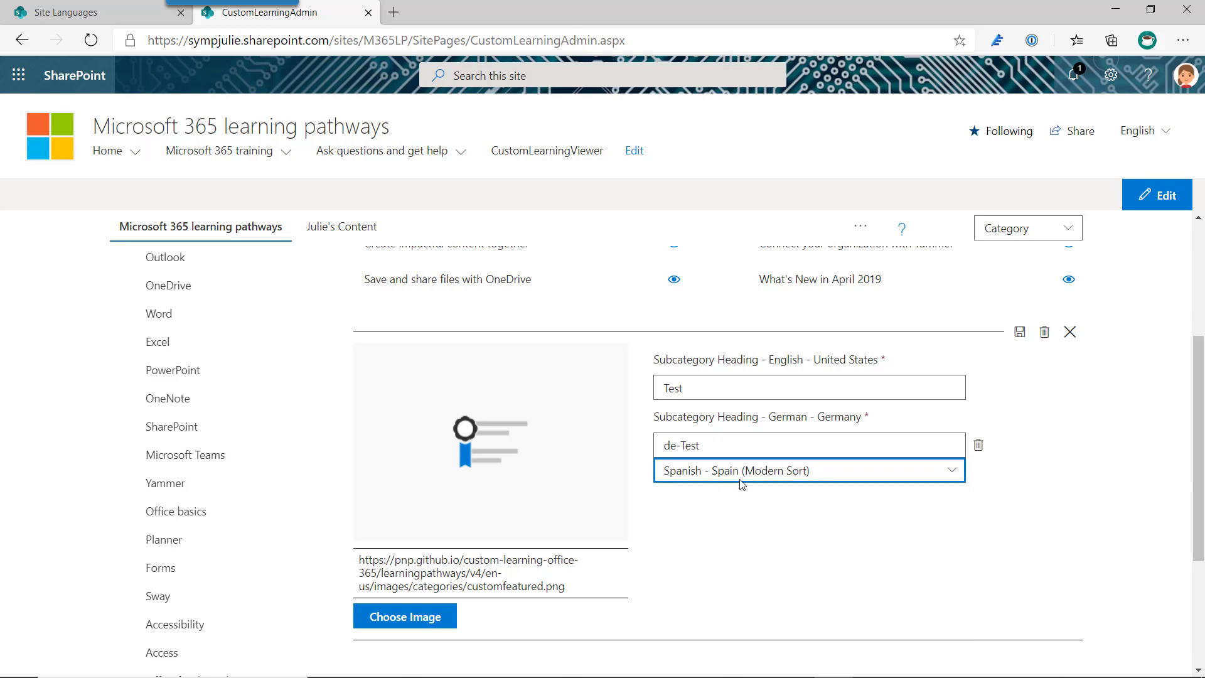
pyautogui.moveTo(887, 513)
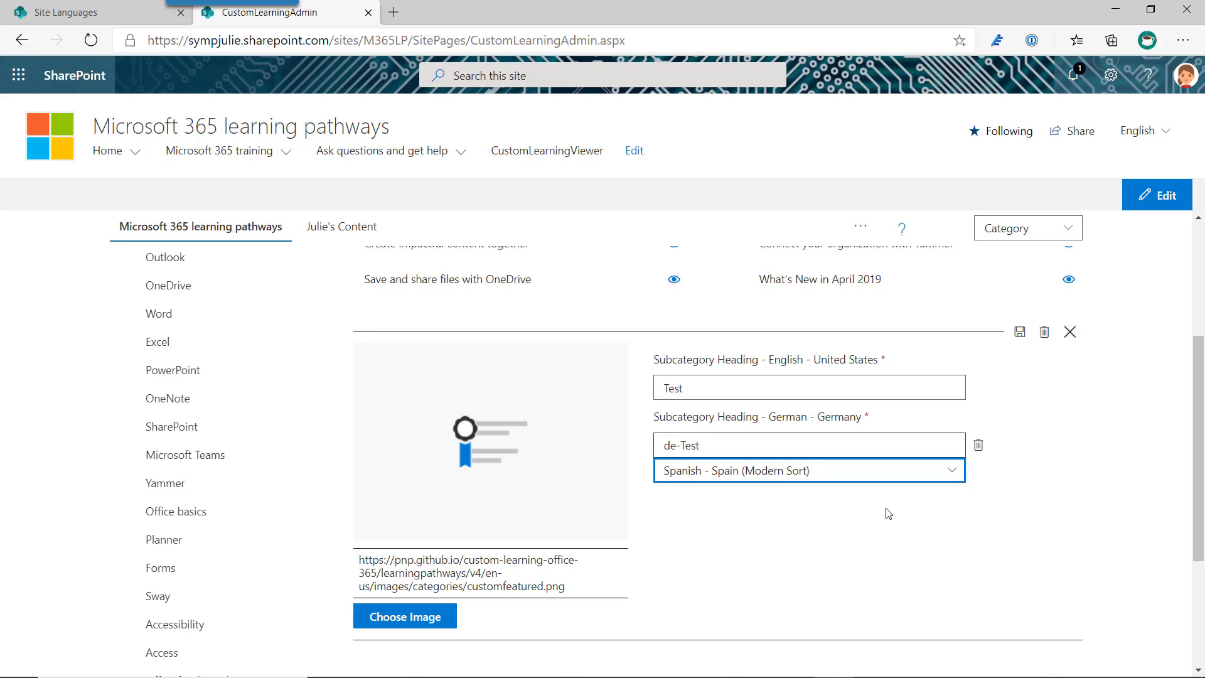
pyautogui.moveTo(584, 417)
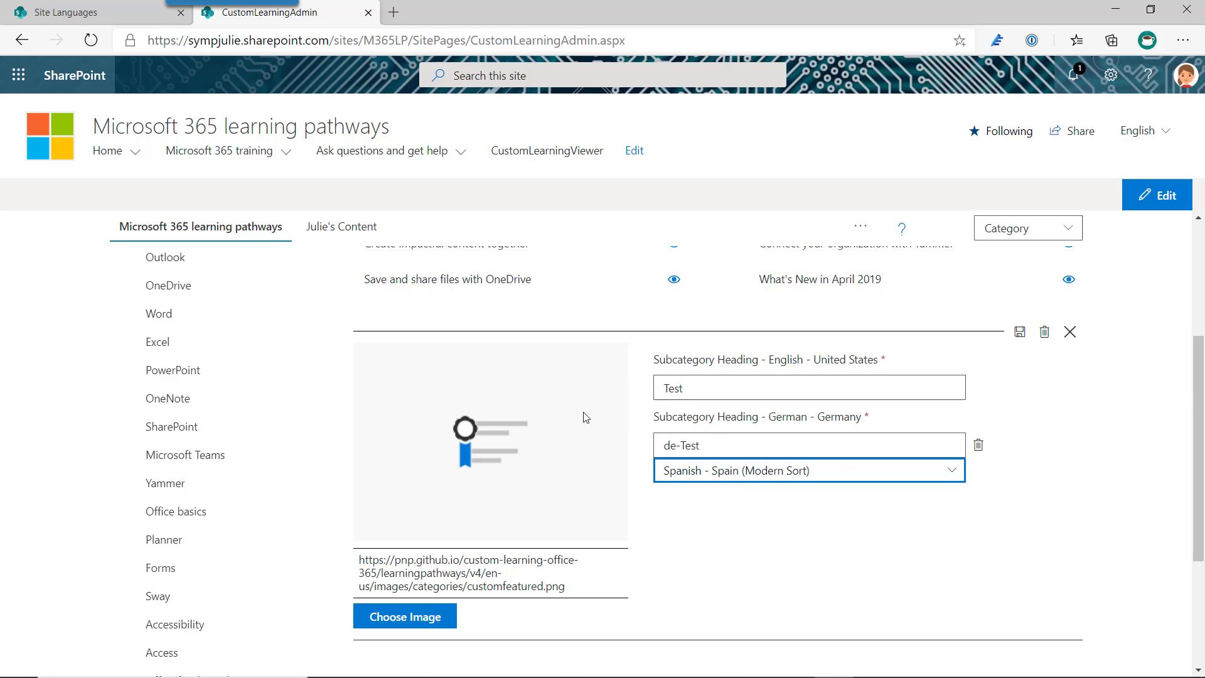
pyautogui.moveTo(405, 616)
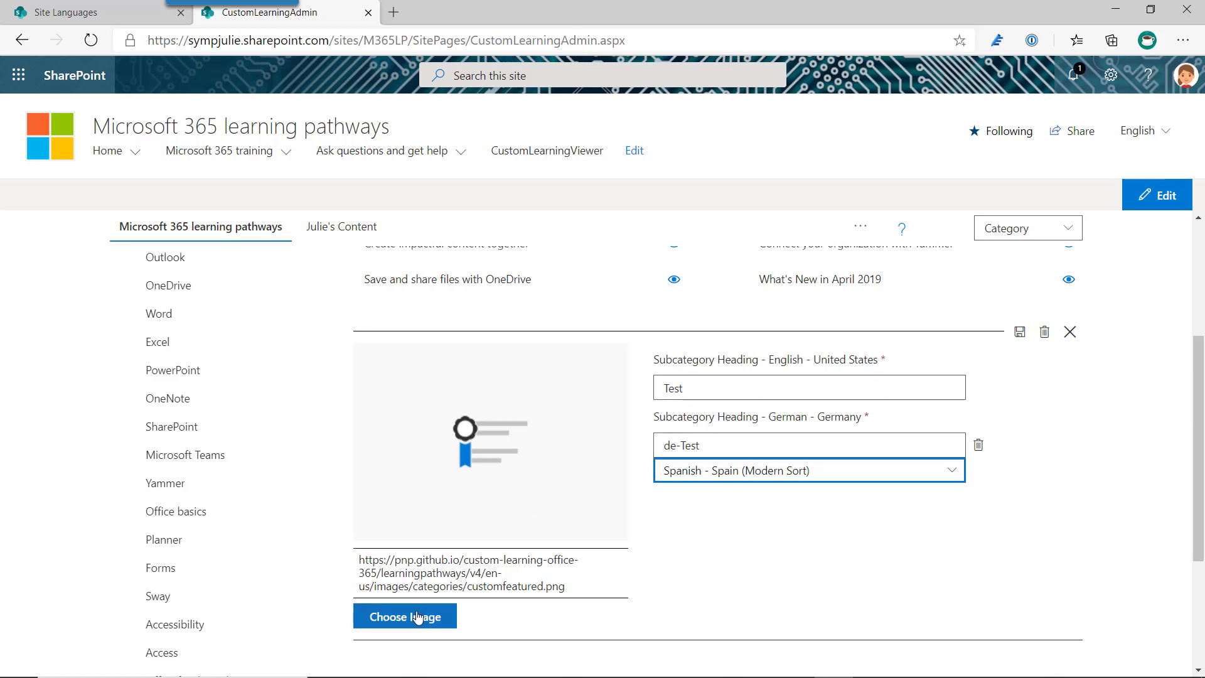
pyautogui.moveTo(415, 617)
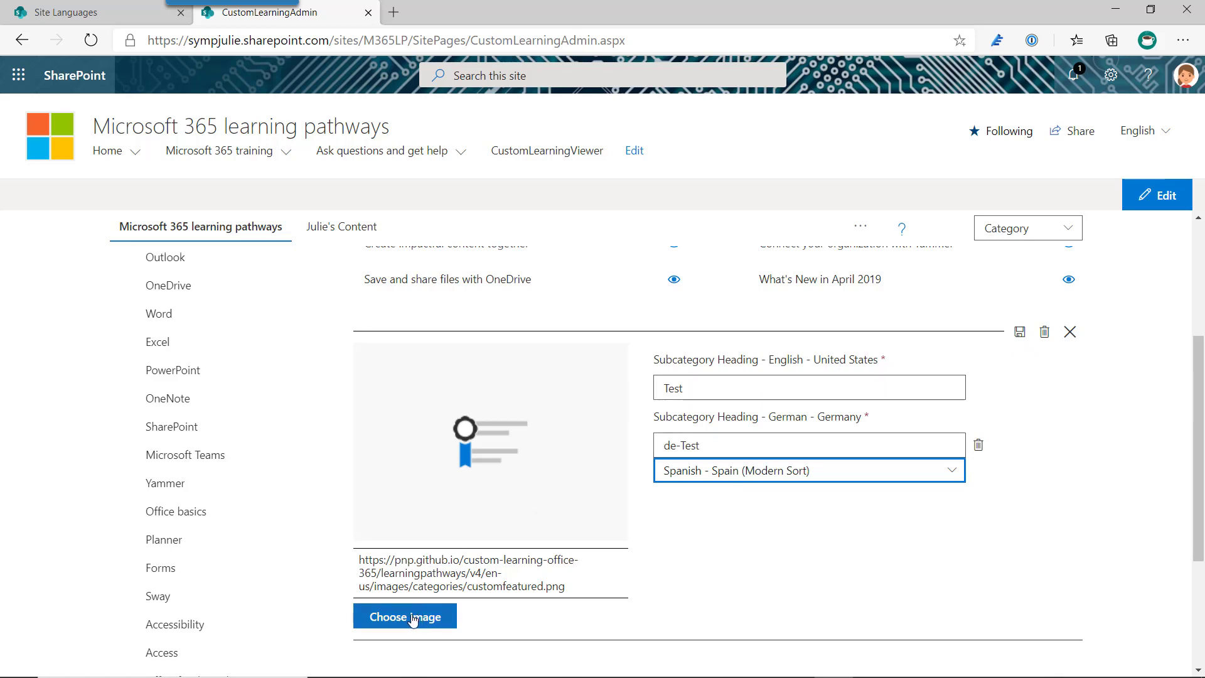
pyautogui.moveTo(492, 599)
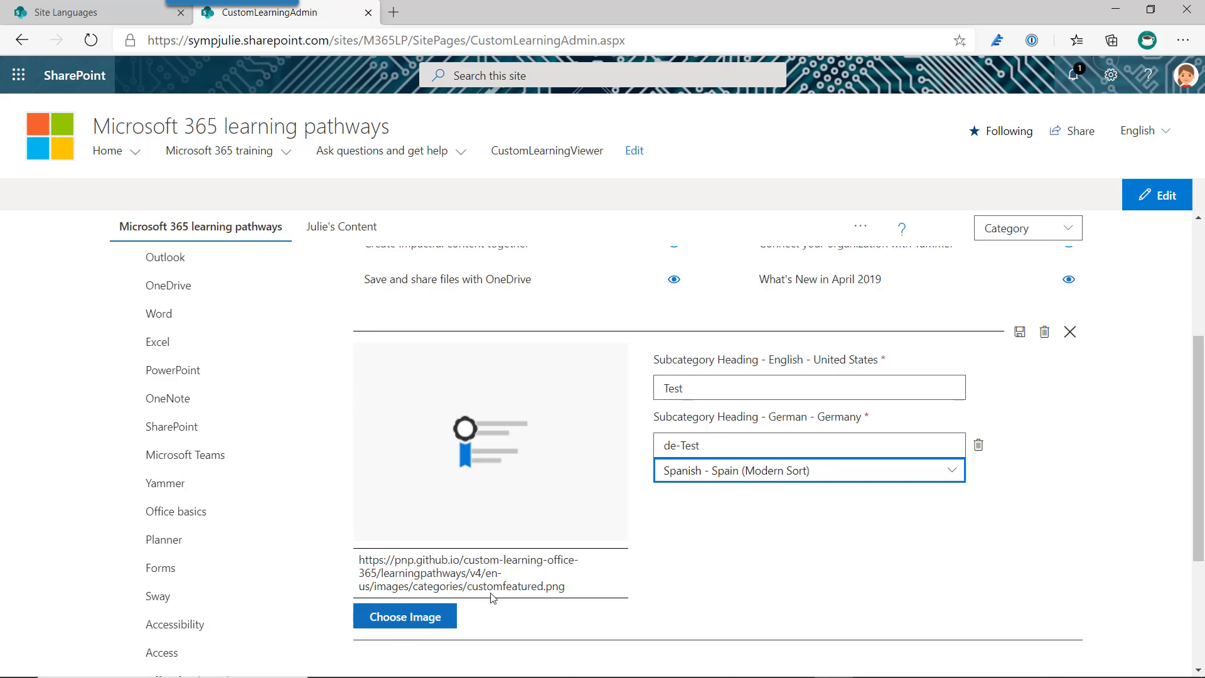
pyautogui.moveTo(488, 535)
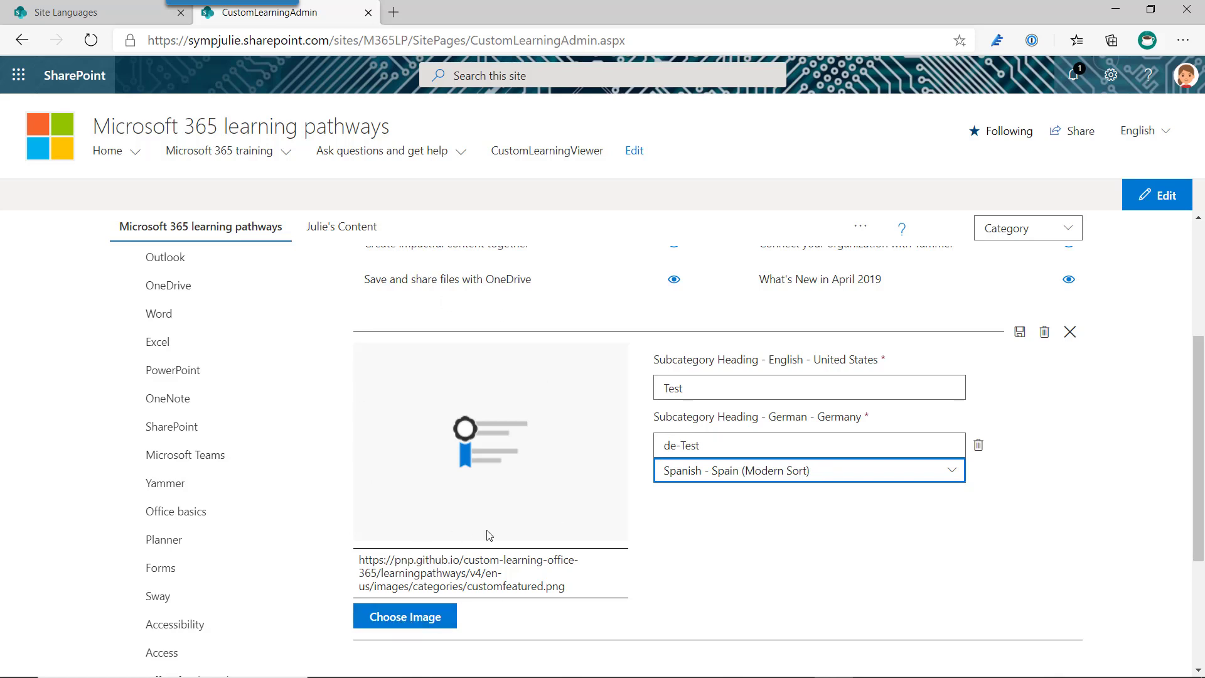
pyautogui.moveTo(474, 567)
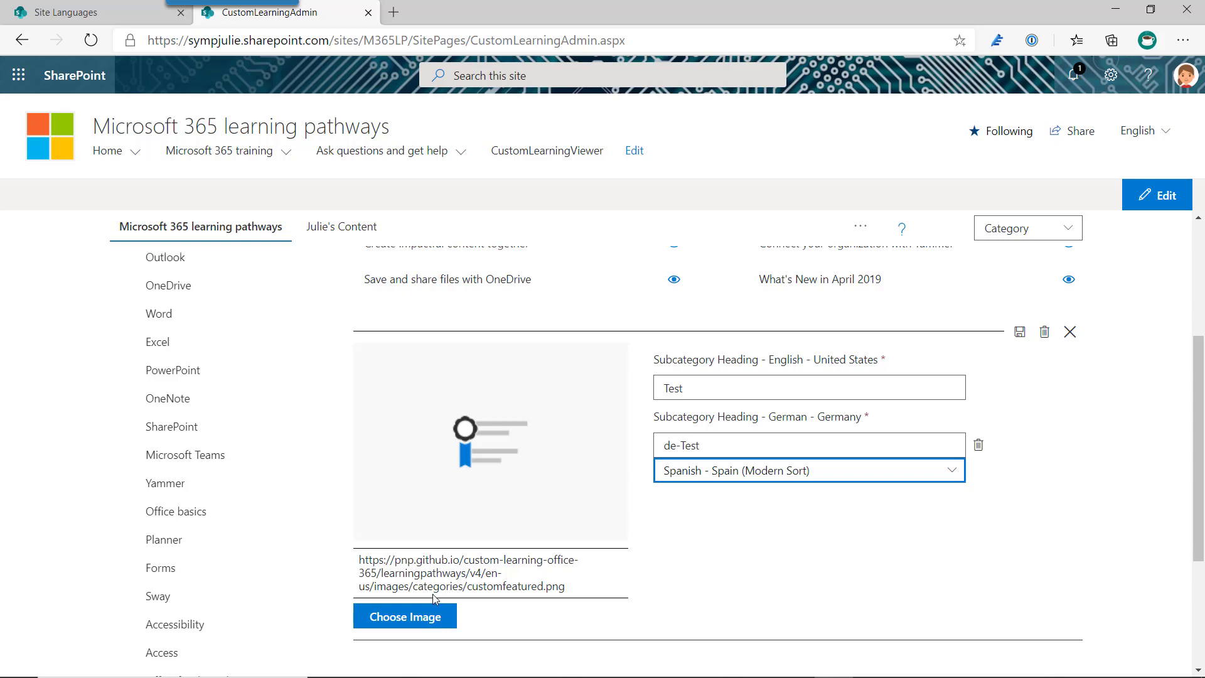
pyautogui.moveTo(418, 624)
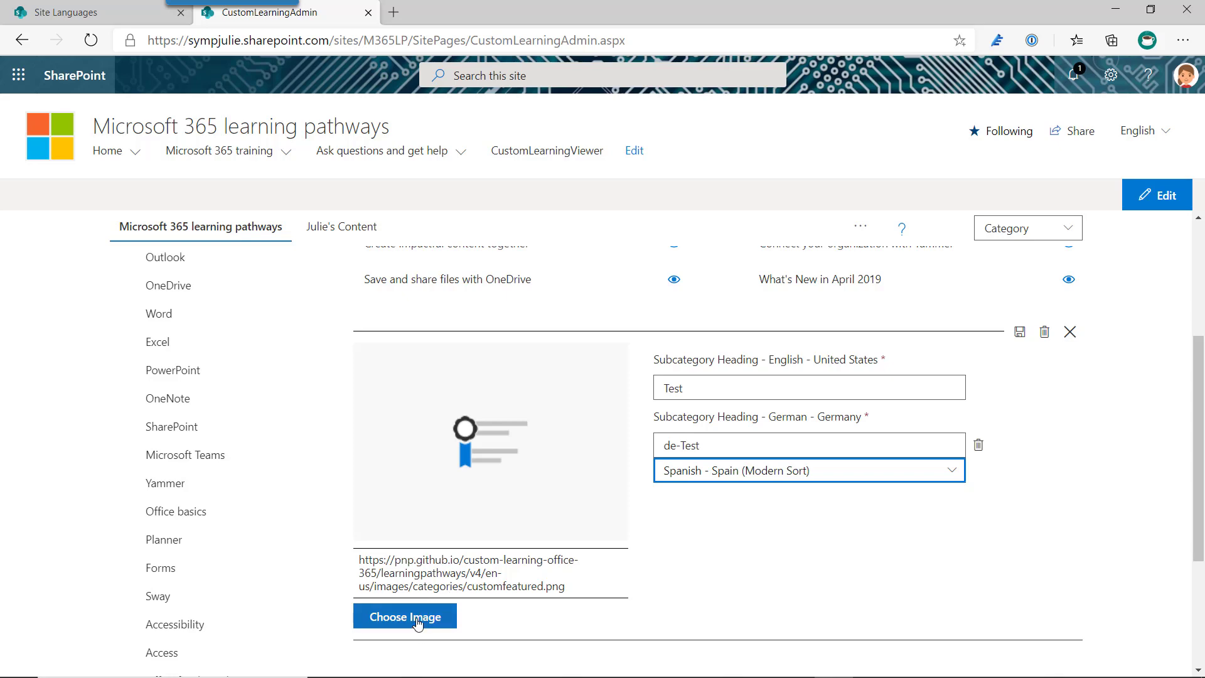
# Step: Choose 25482-Six_Simple_Steps from Recent documents as the subcategory image
pyautogui.click(404, 615)
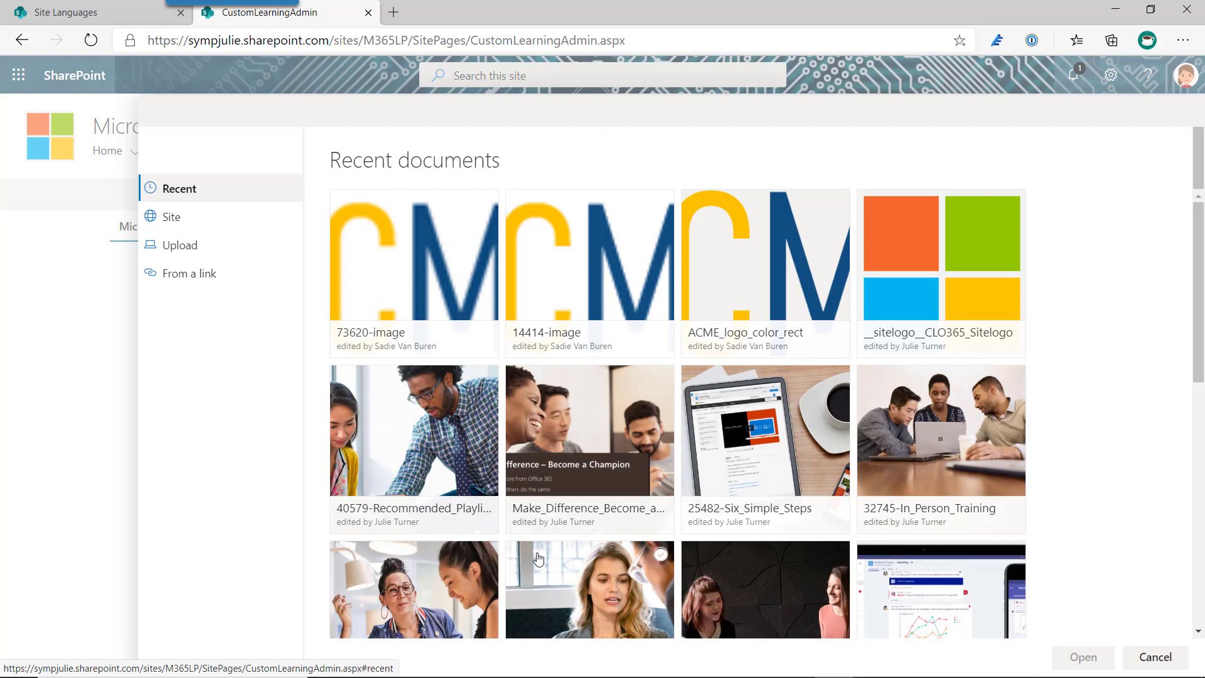
pyautogui.moveTo(880, 579)
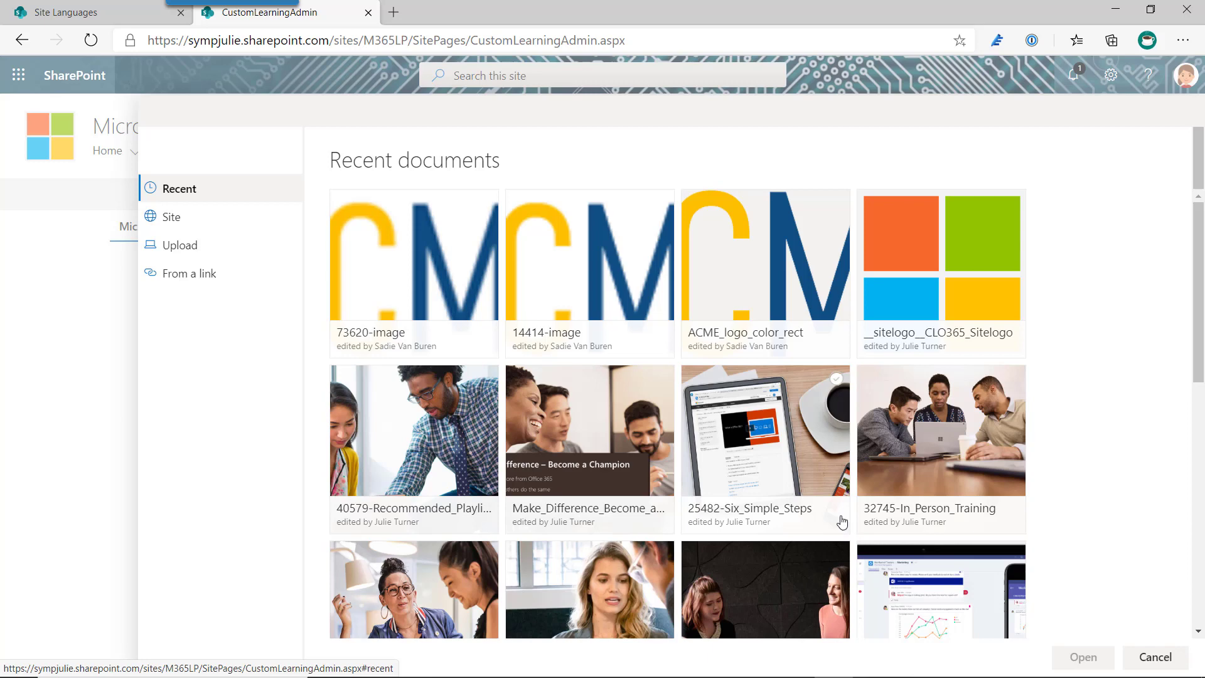
pyautogui.click(764, 429)
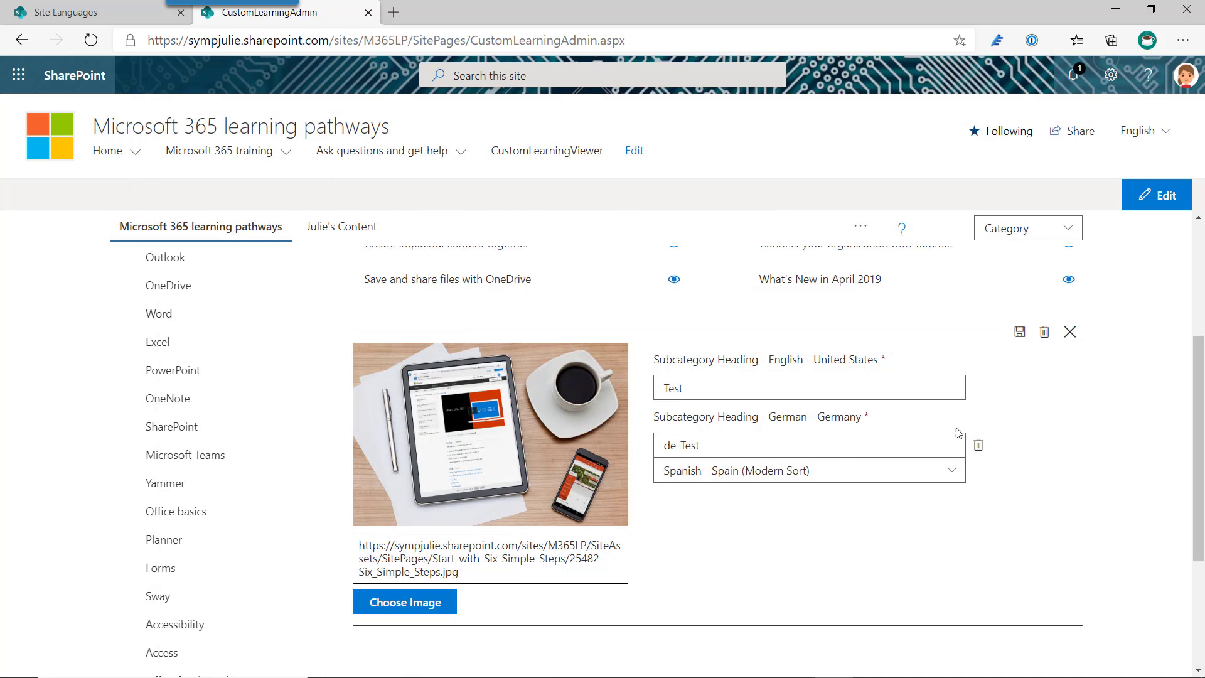
# Step: Save the Test subcategory so it appears beside First days and Recommended
pyautogui.click(1019, 331)
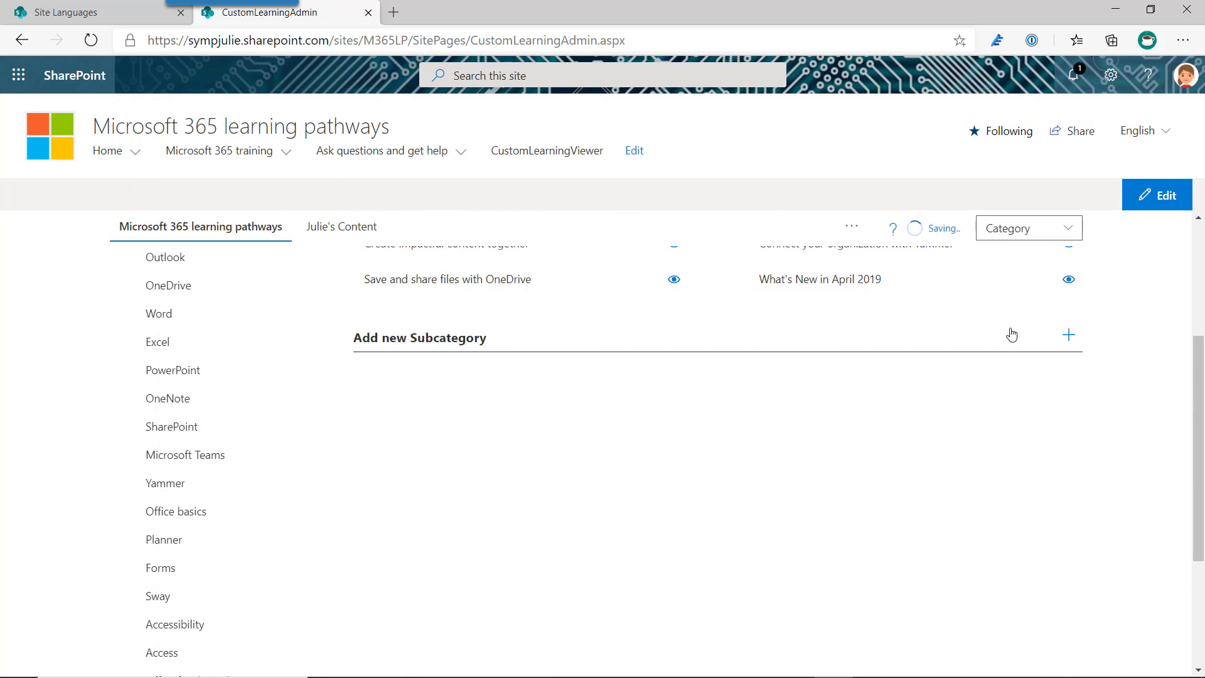
pyautogui.click(1068, 334)
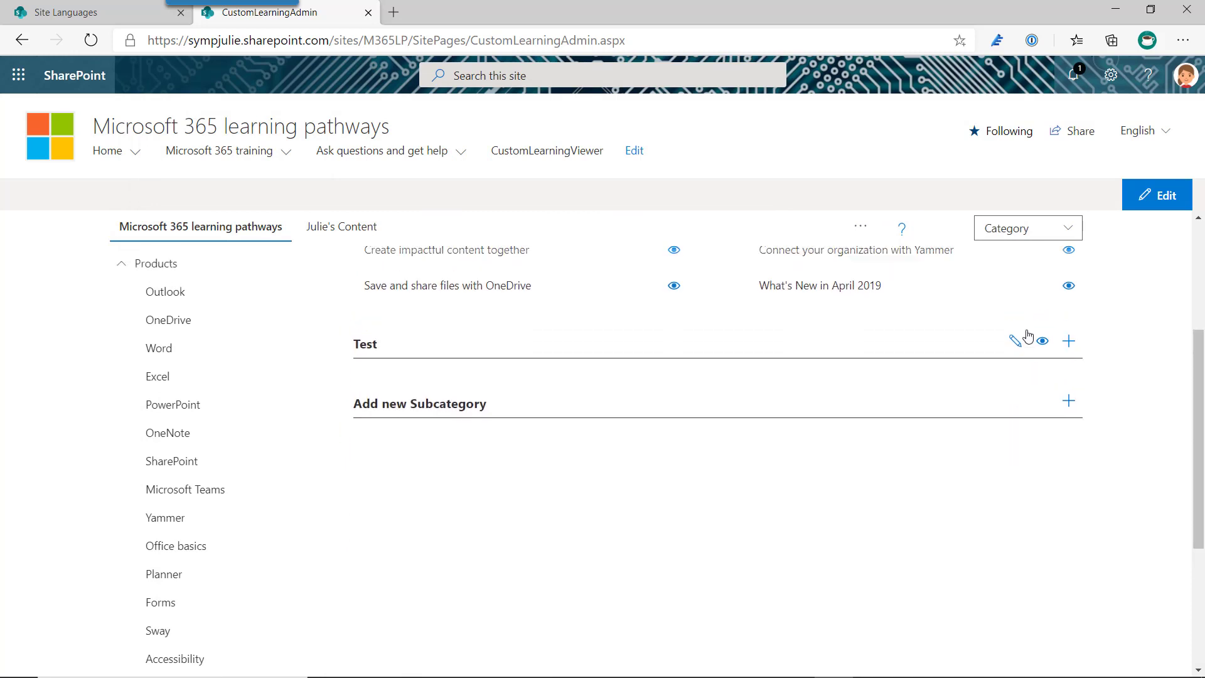
pyautogui.scroll(3)
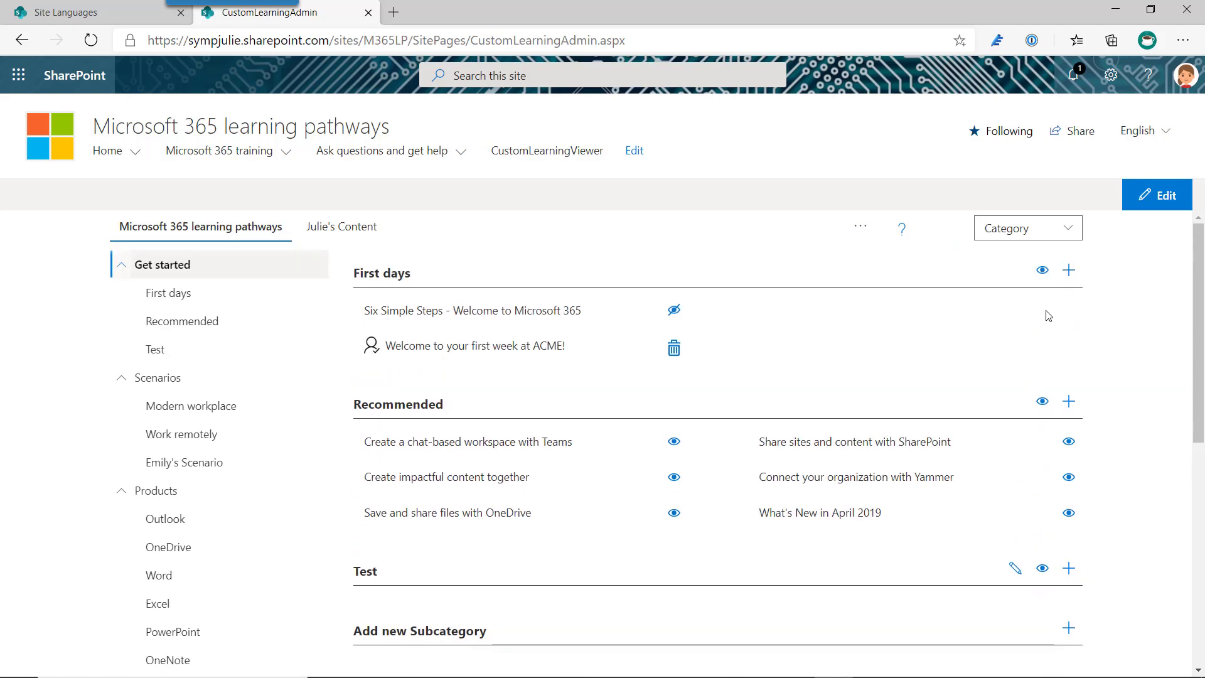
pyautogui.moveTo(1067, 270)
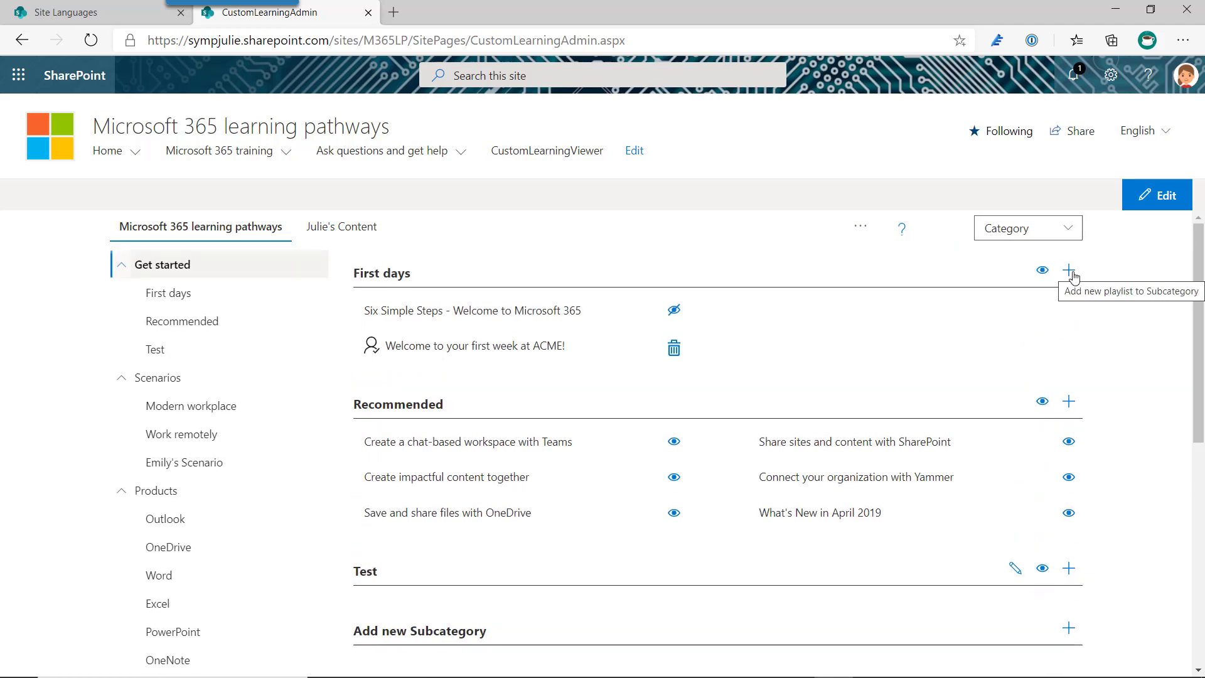
# Step: Start a new First days playlist titled 'Test' with description 'test'
pyautogui.click(1068, 271)
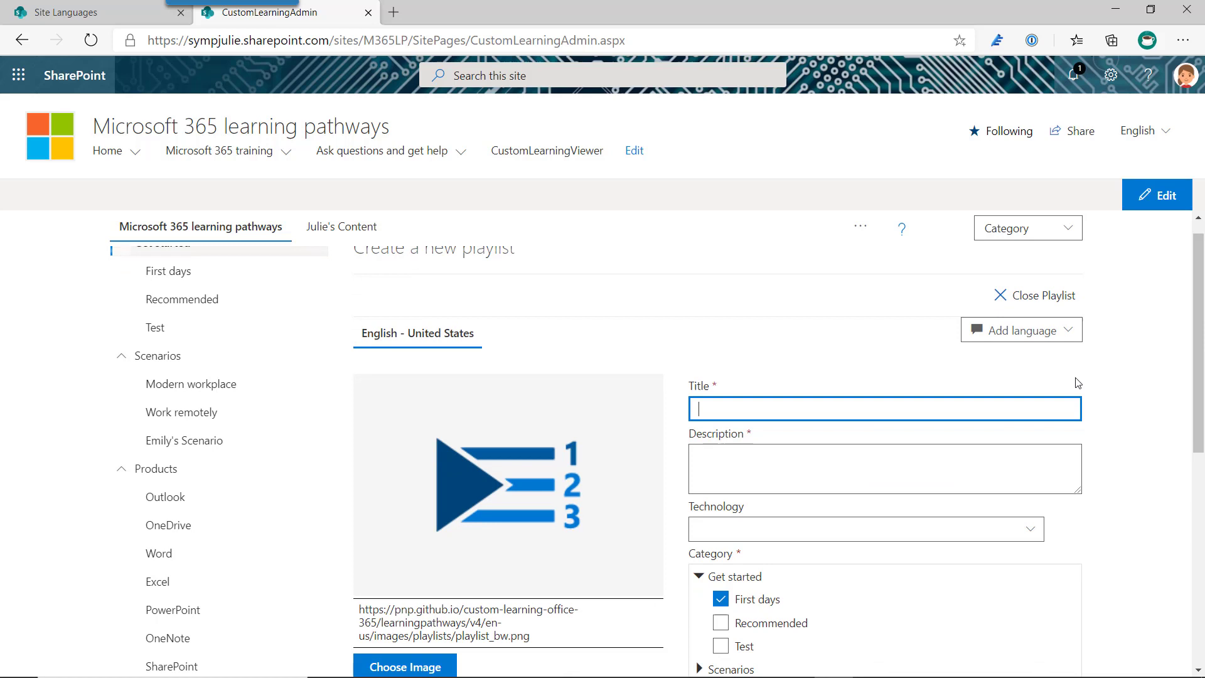
pyautogui.scroll(-3)
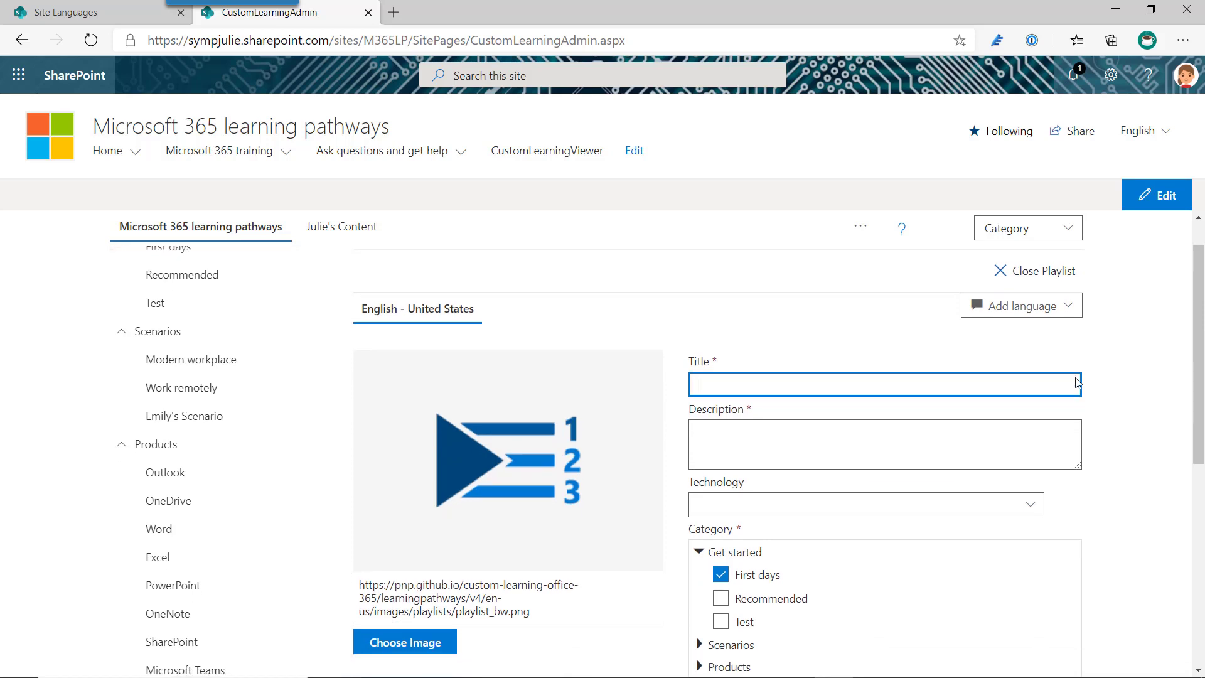
pyautogui.moveTo(775, 404)
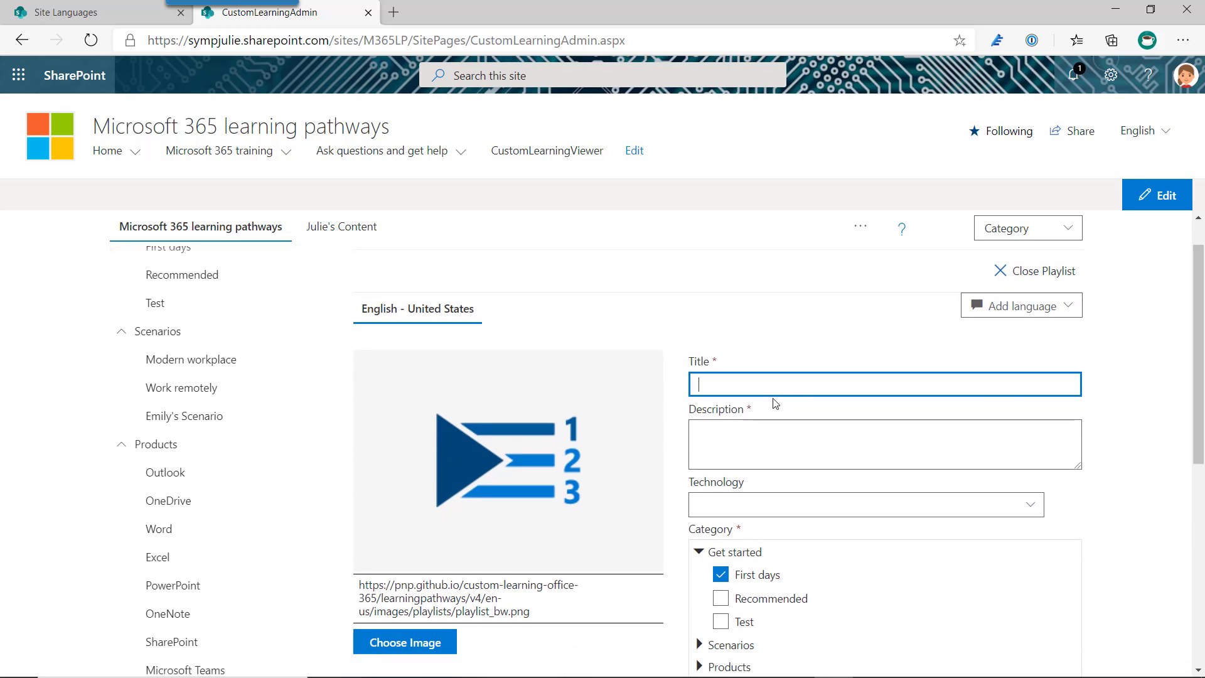
pyautogui.write('Test')
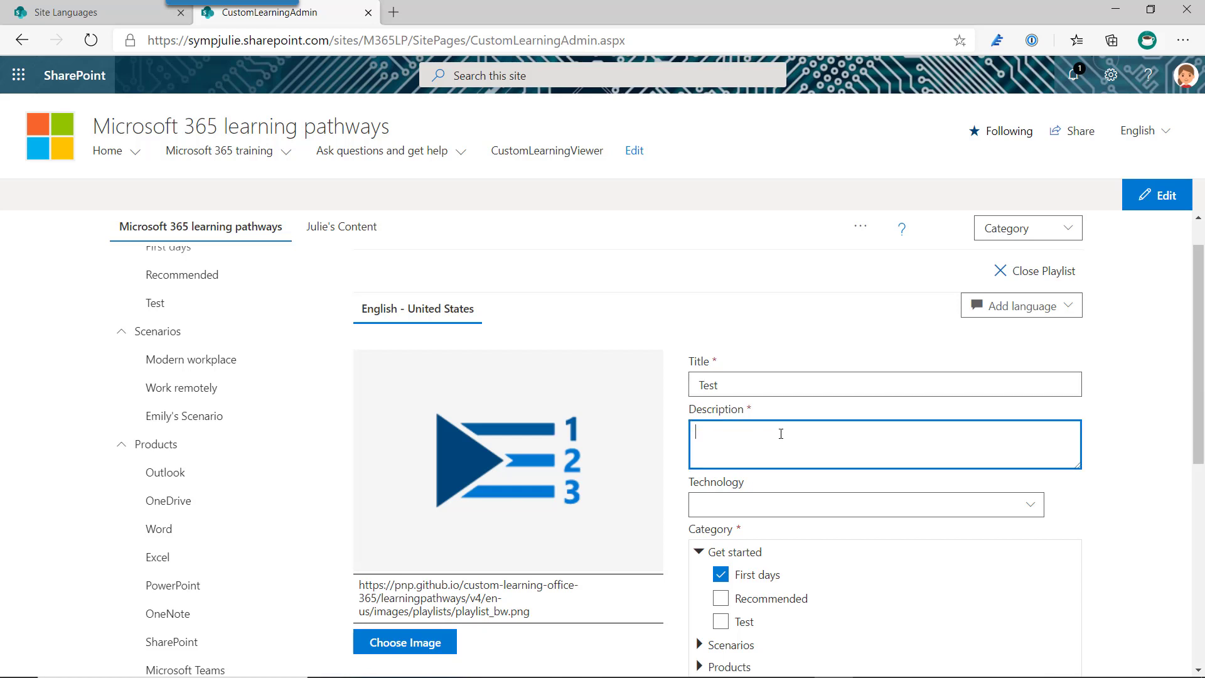
pyautogui.write('test')
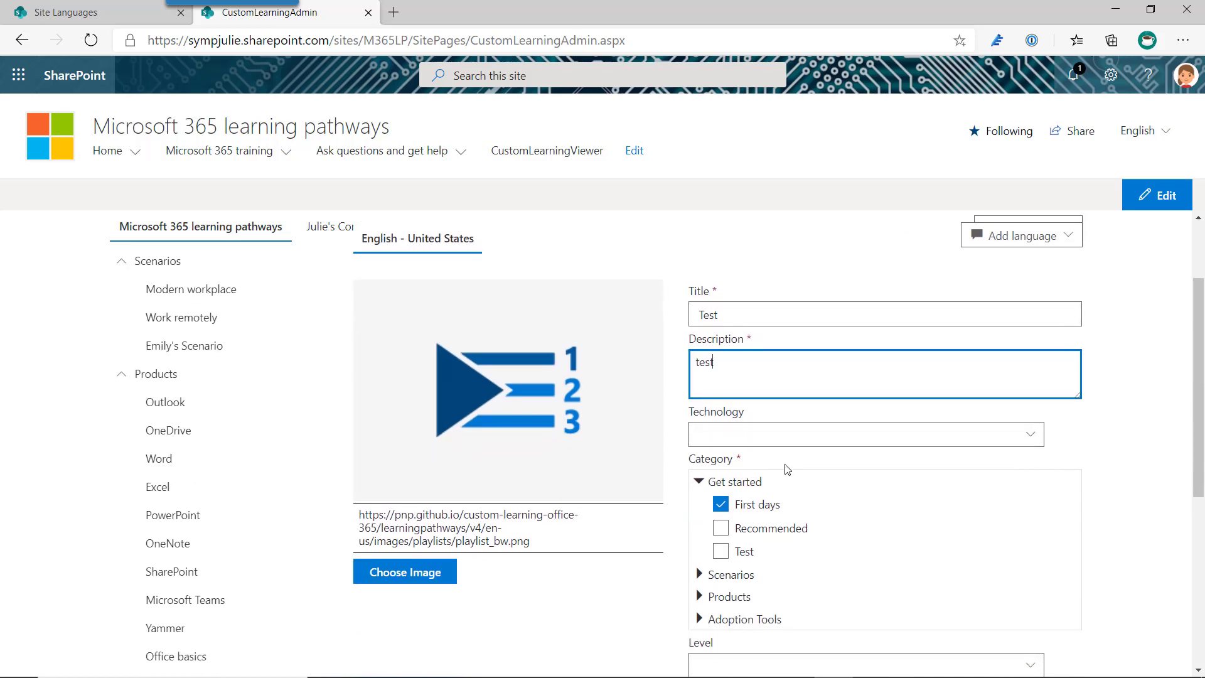
# Step: Set a recent photo of two colleagues as the playlist image
pyautogui.scroll(-3)
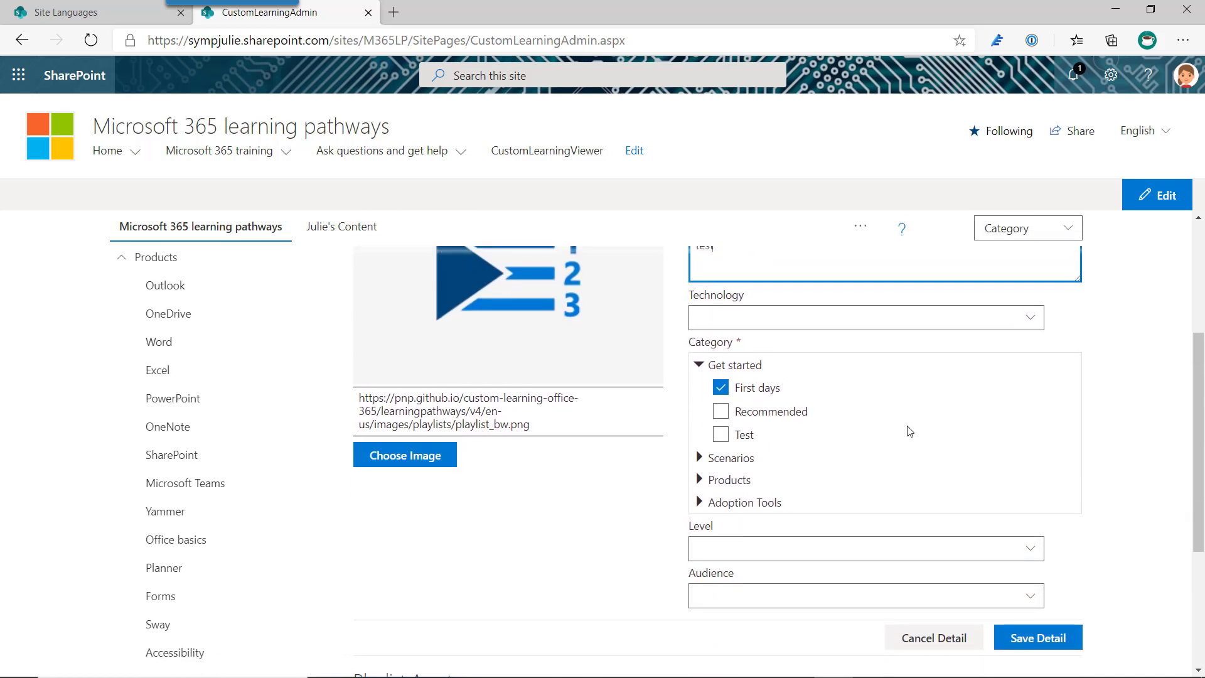
pyautogui.moveTo(809, 553)
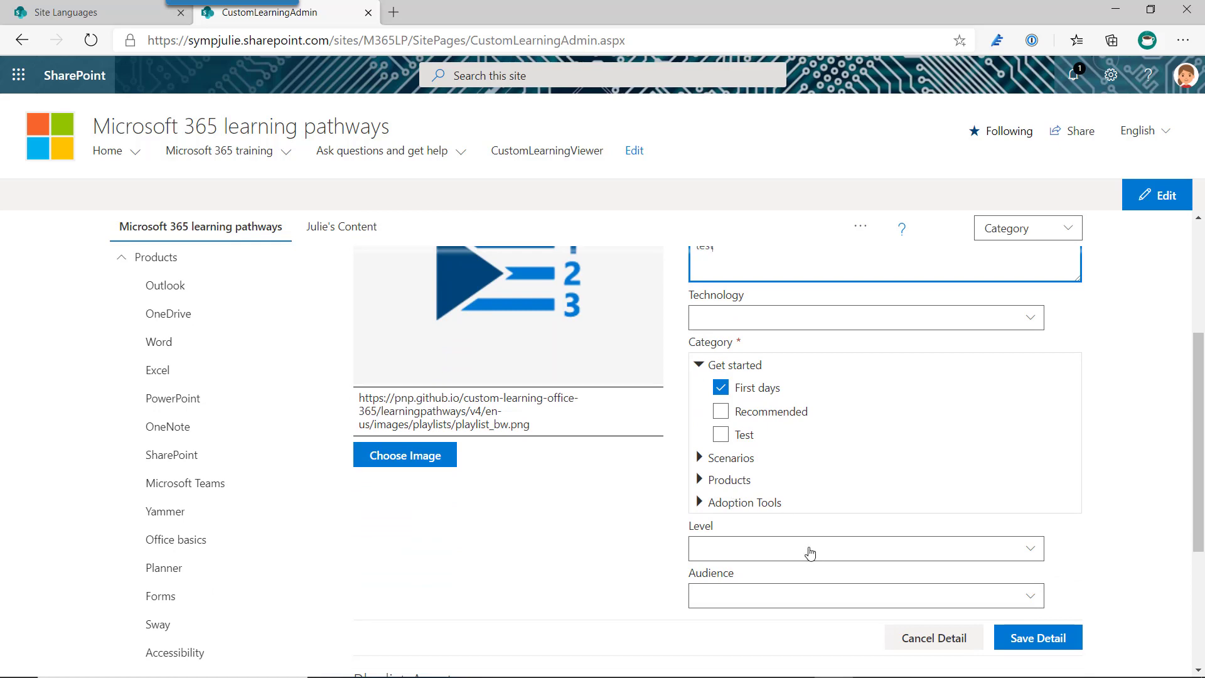
pyautogui.click(405, 455)
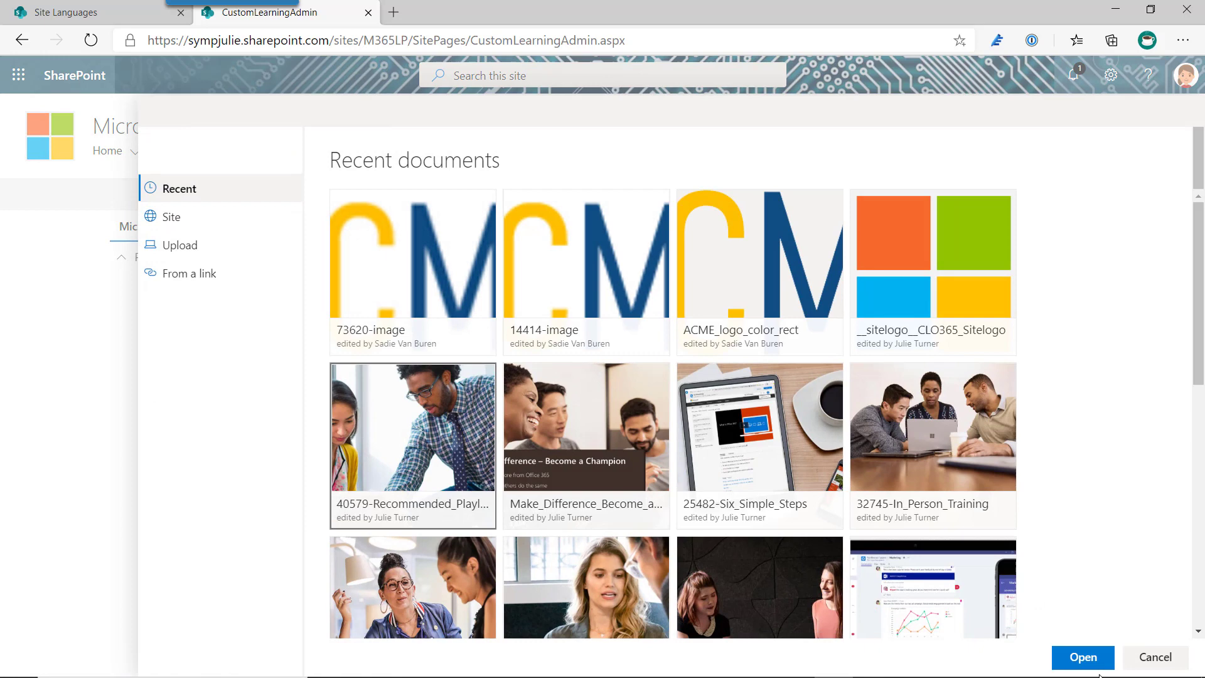
pyautogui.click(1081, 658)
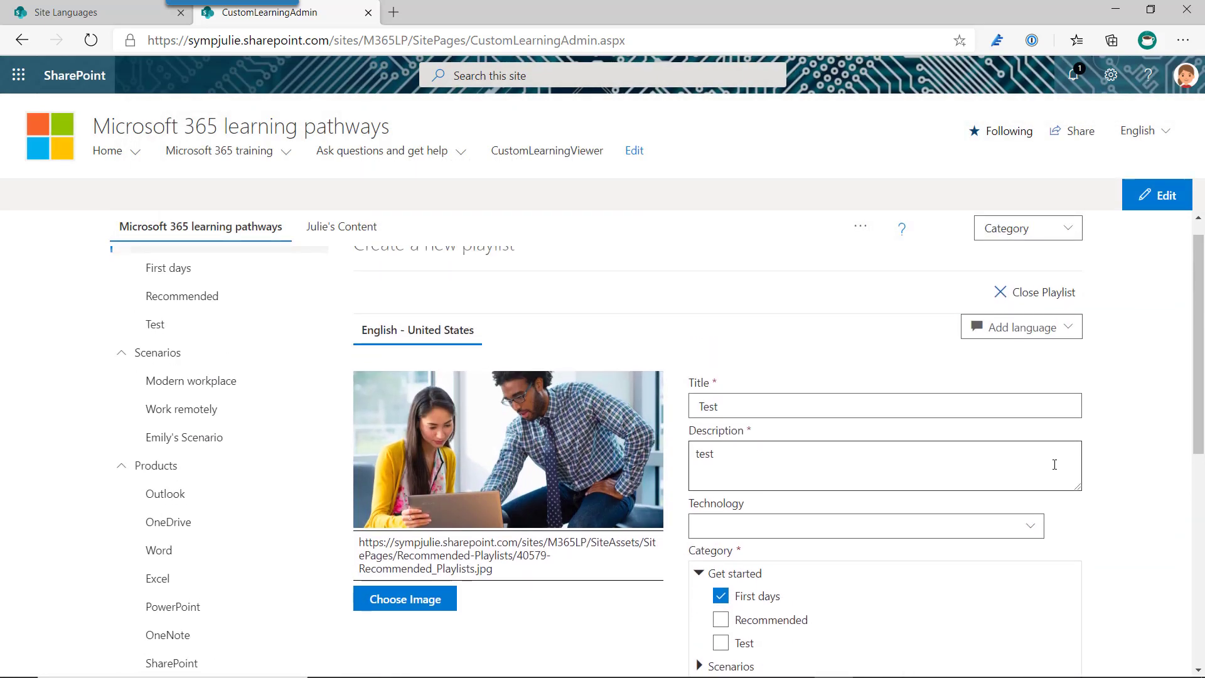
# Step: Save the Test playlist details and reopen them for editing
pyautogui.scroll(-3)
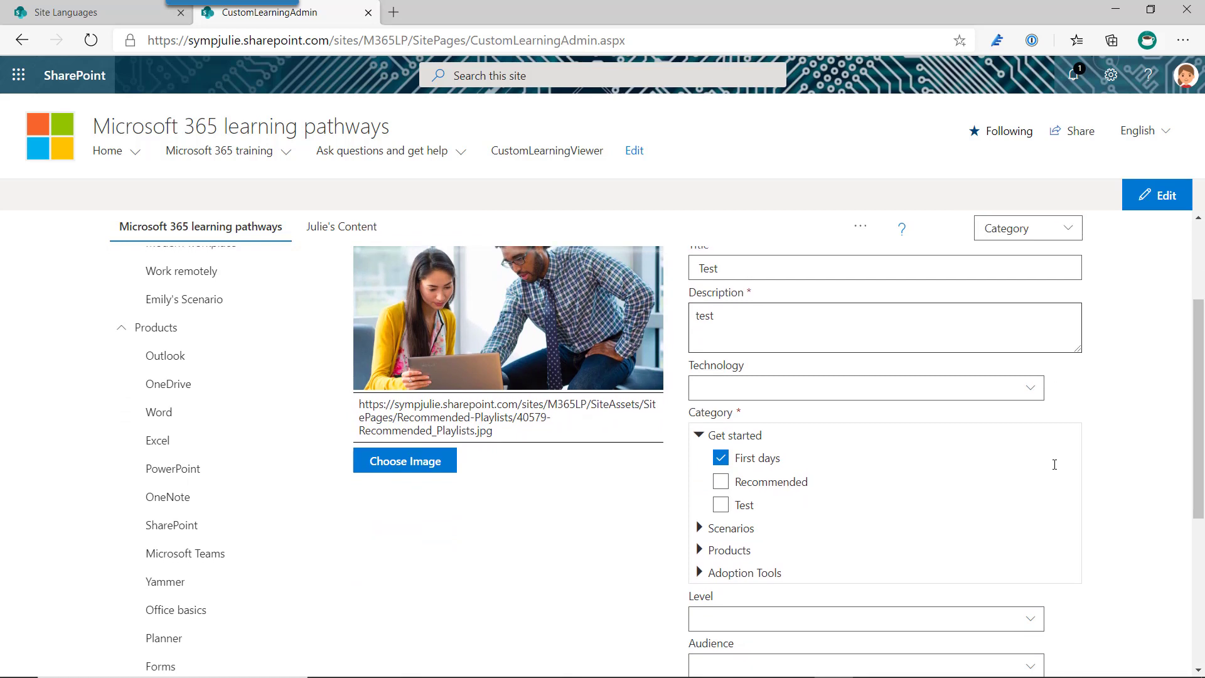
pyautogui.scroll(-3)
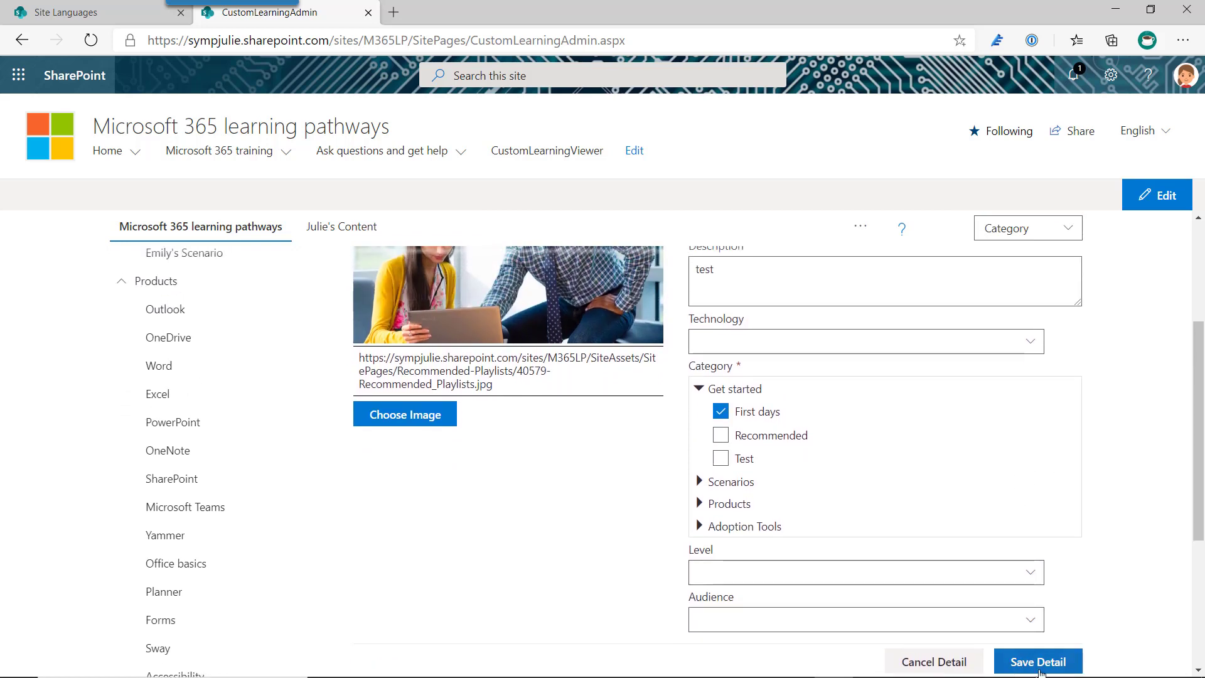
pyautogui.click(1038, 661)
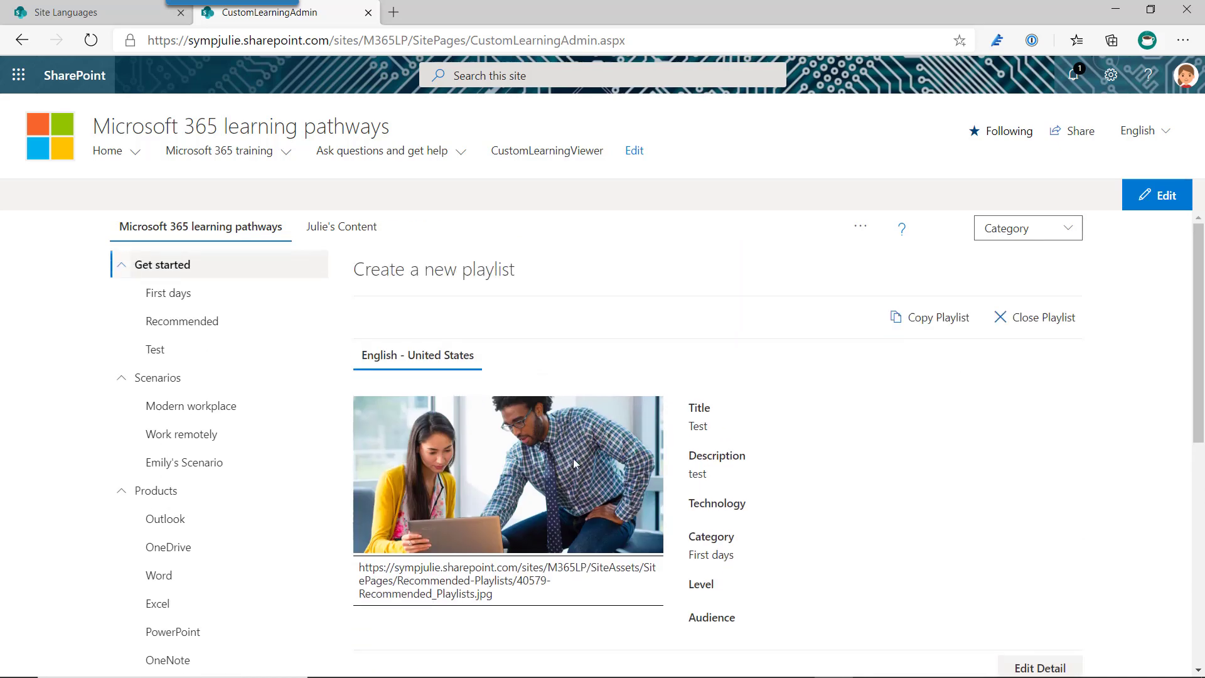
pyautogui.scroll(-3)
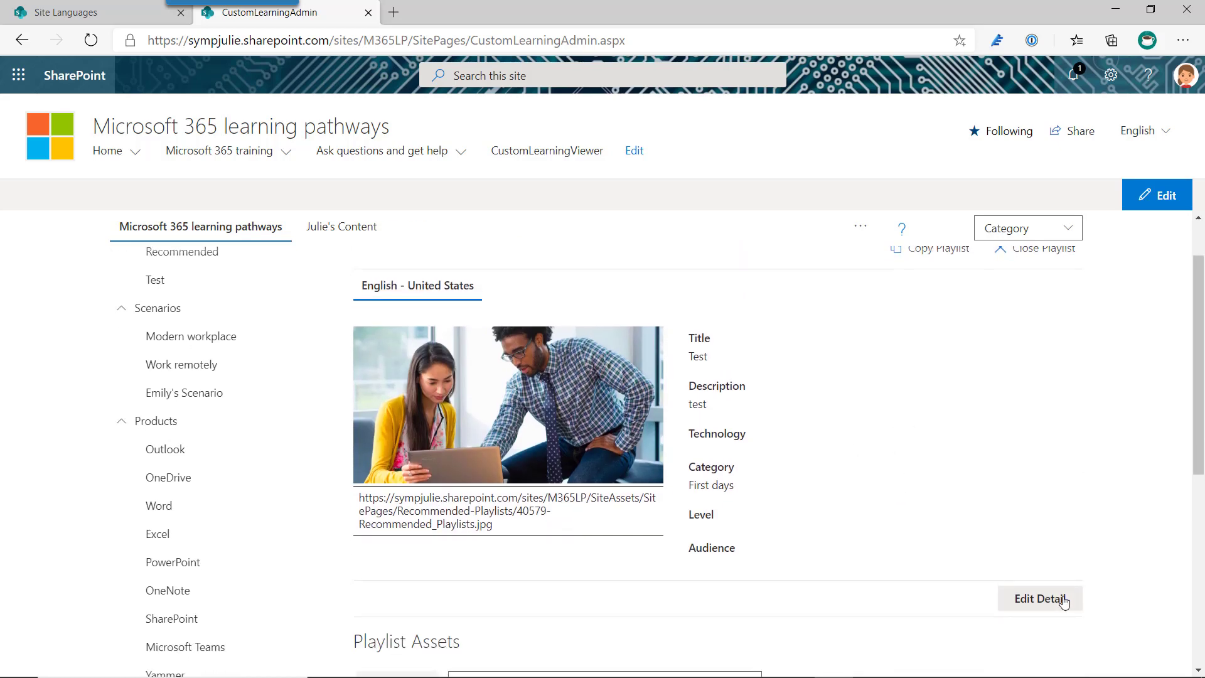
pyautogui.click(1040, 599)
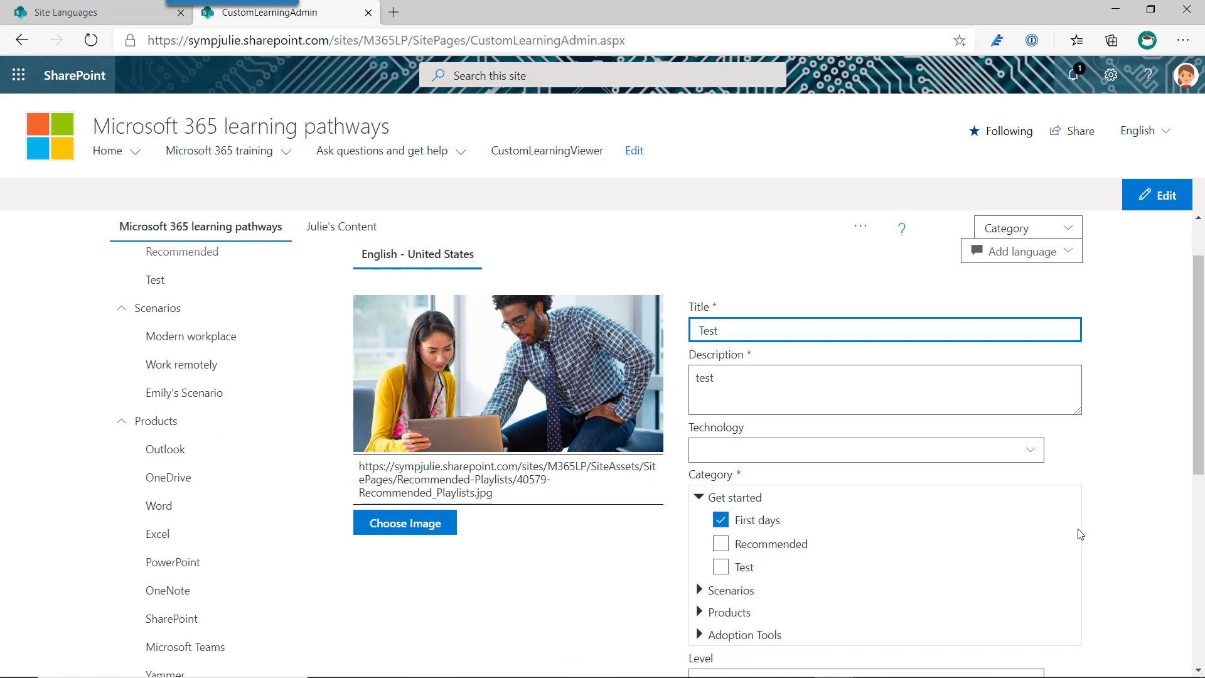
pyautogui.click(1020, 250)
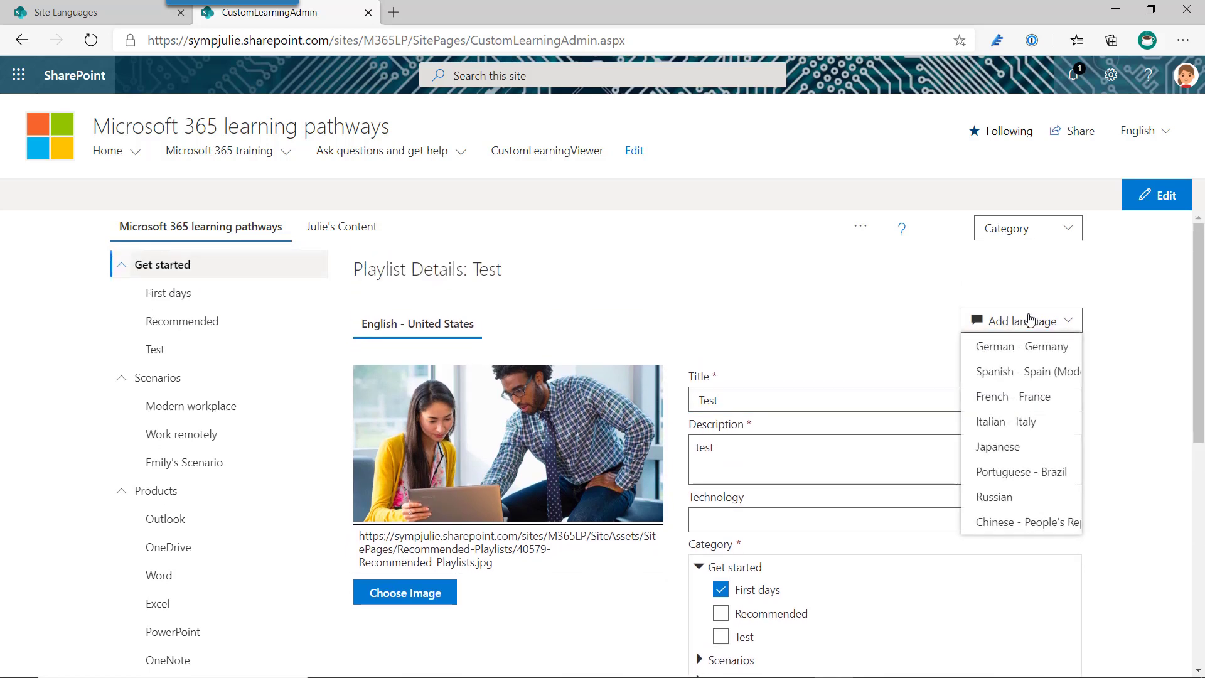
# Step: Add and save a German - Germany version titled 'de-Test', described 'de-test'
pyautogui.click(1023, 346)
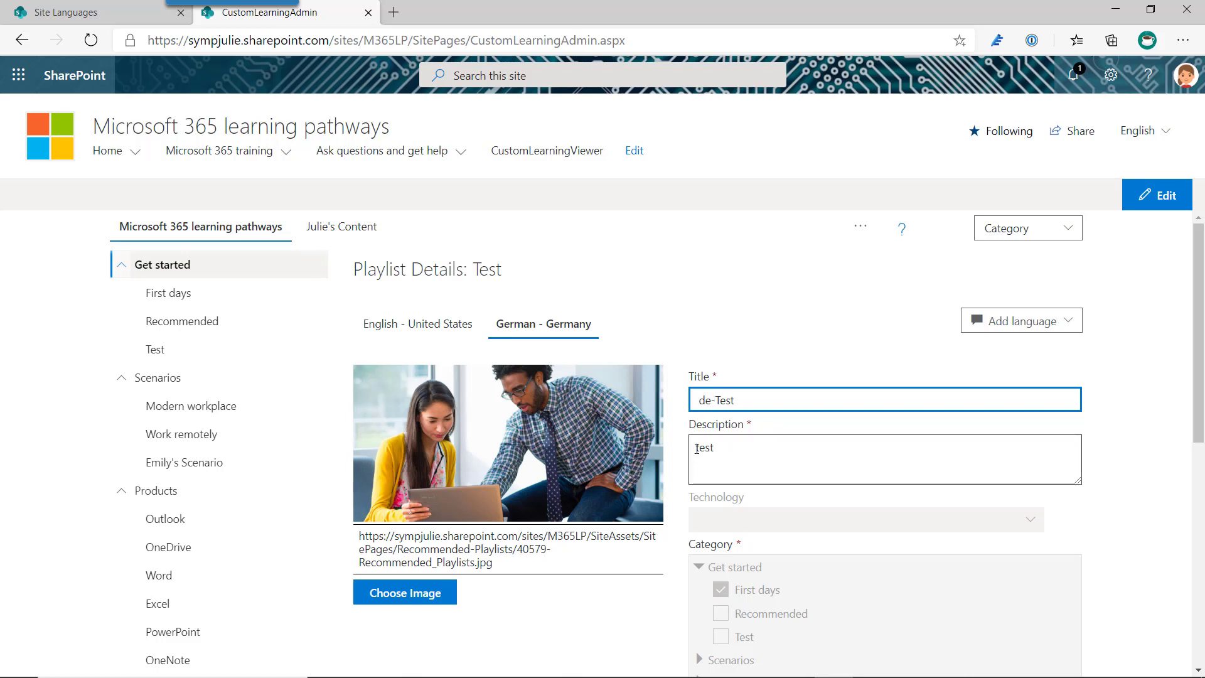
pyautogui.write('de-test')
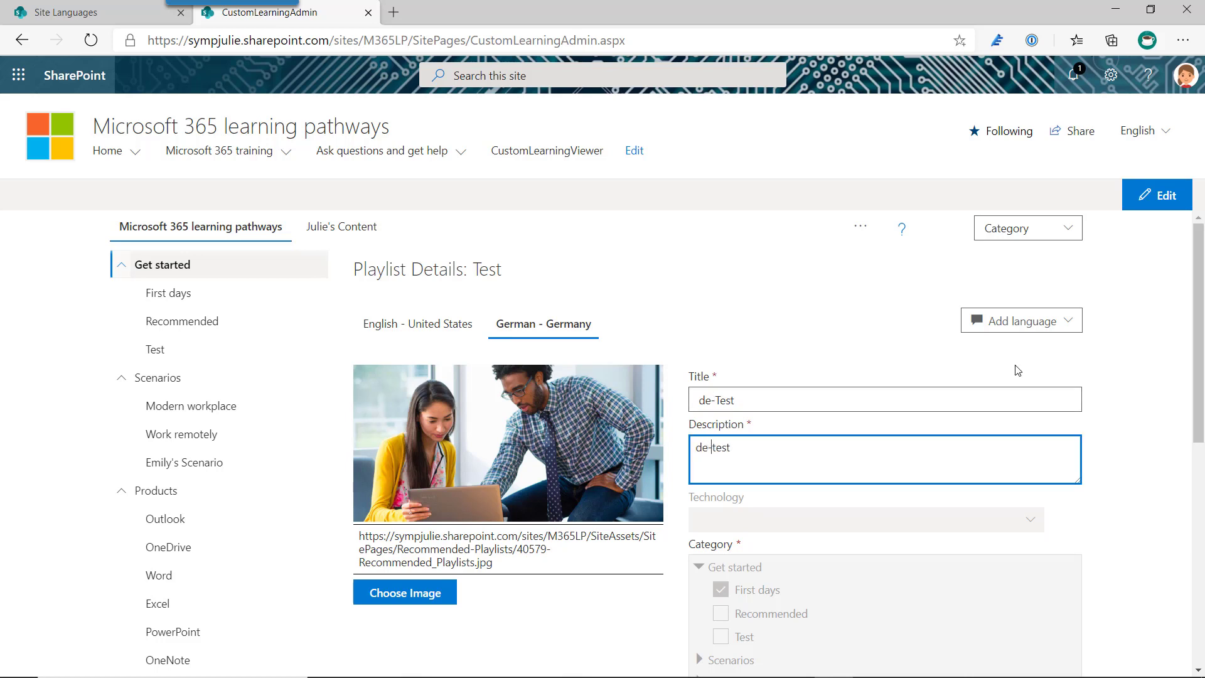
pyautogui.scroll(-3)
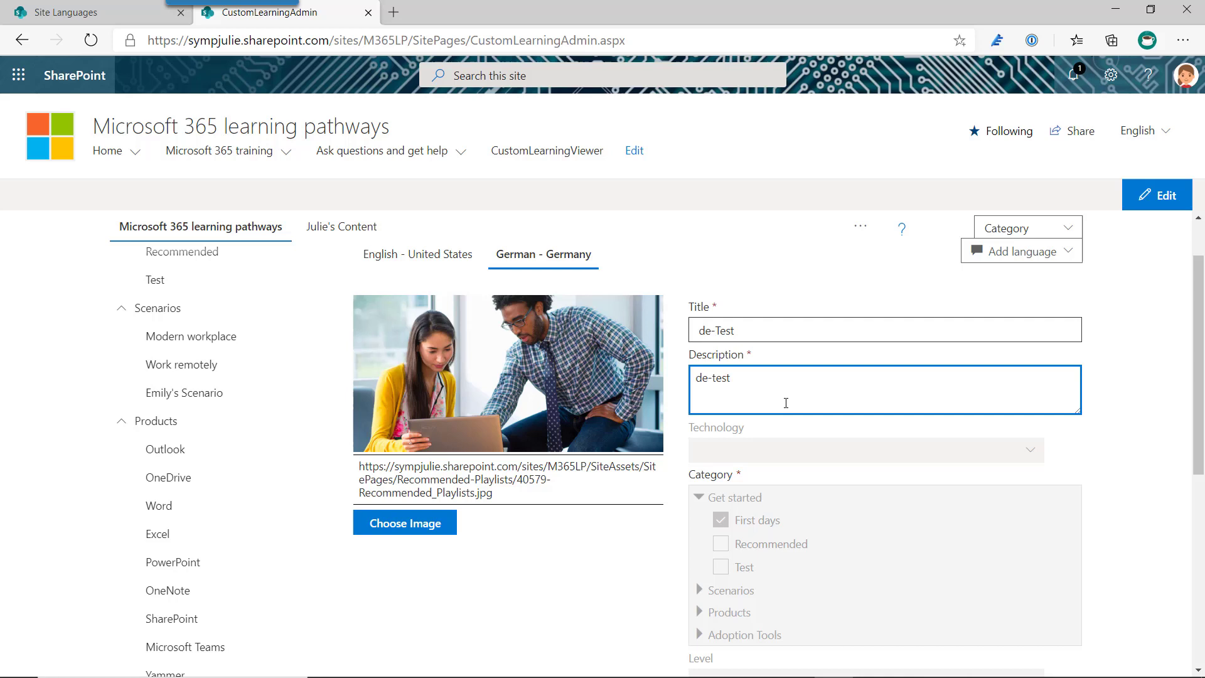
pyautogui.scroll(-3)
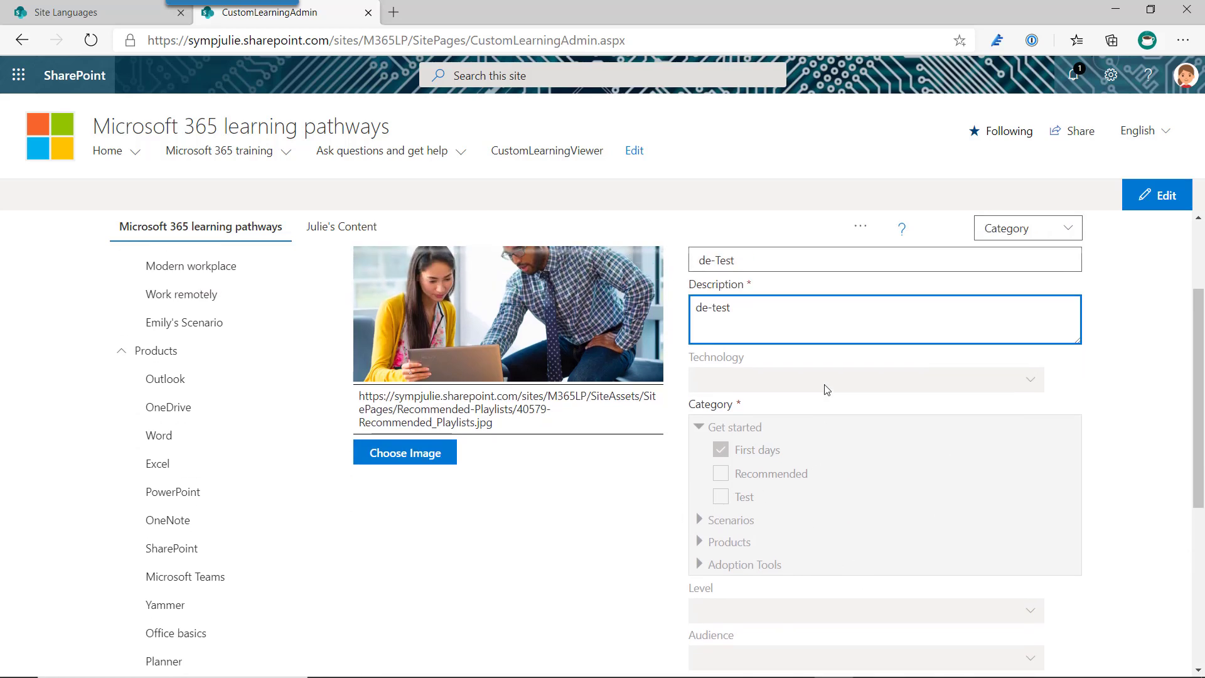
pyautogui.moveTo(835, 410)
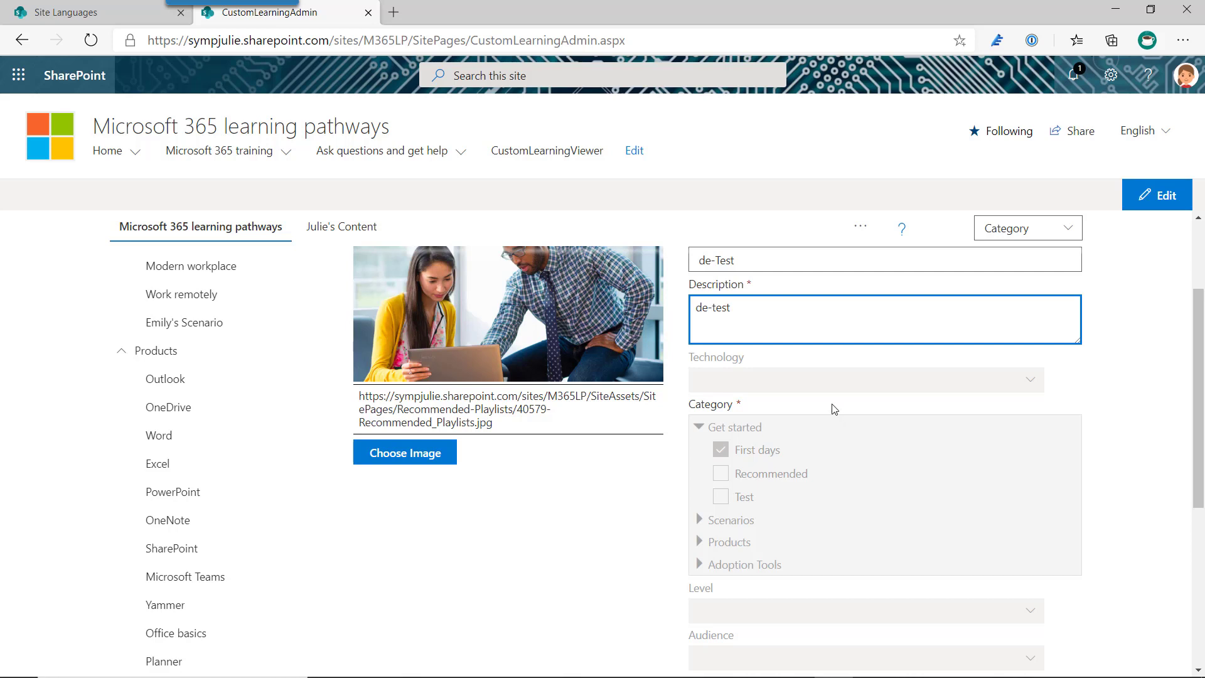
pyautogui.moveTo(745, 511)
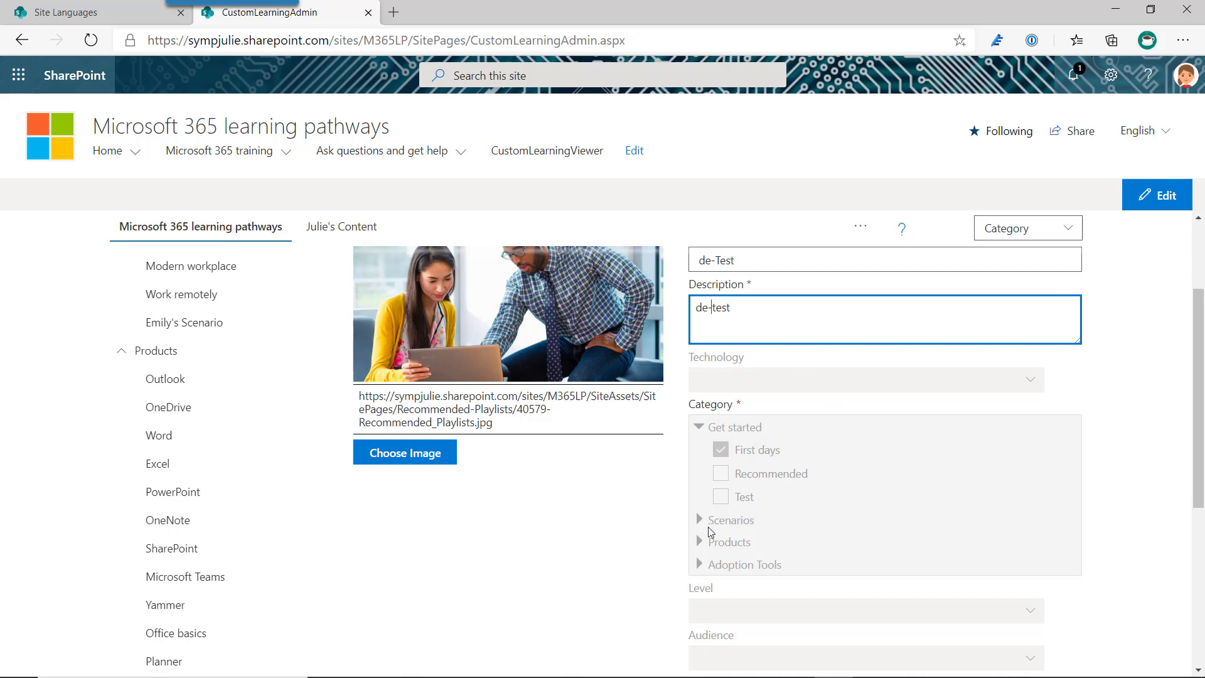
pyautogui.moveTo(729, 499)
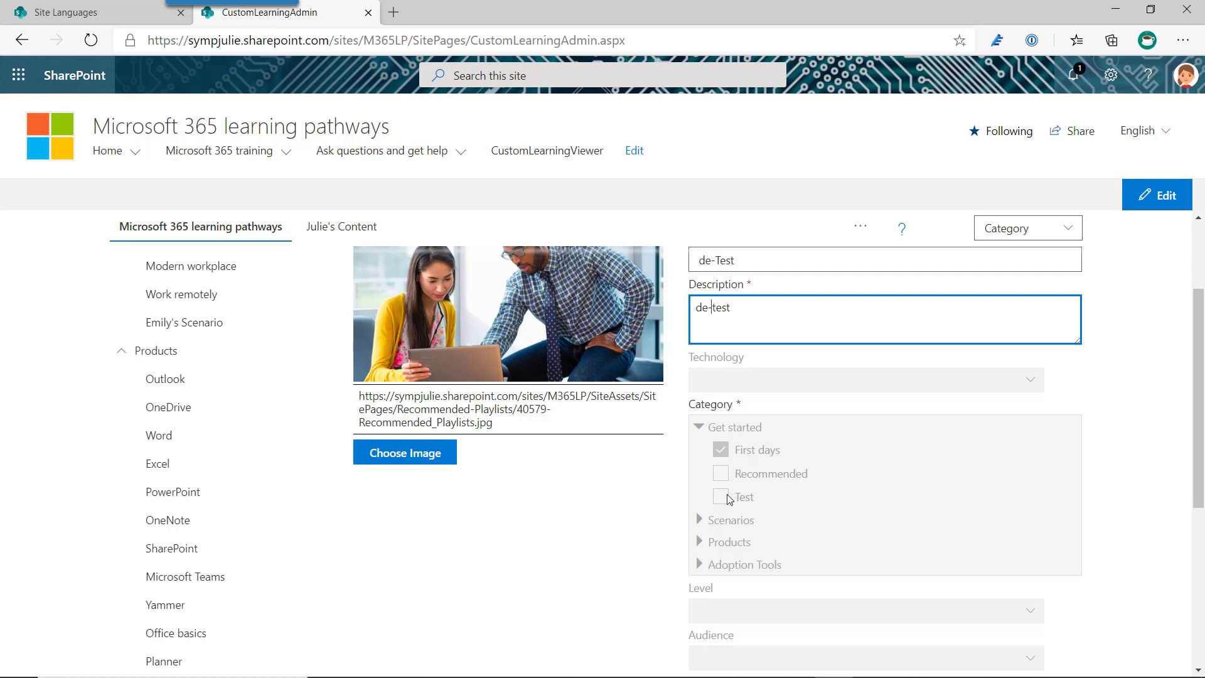
pyautogui.moveTo(802, 501)
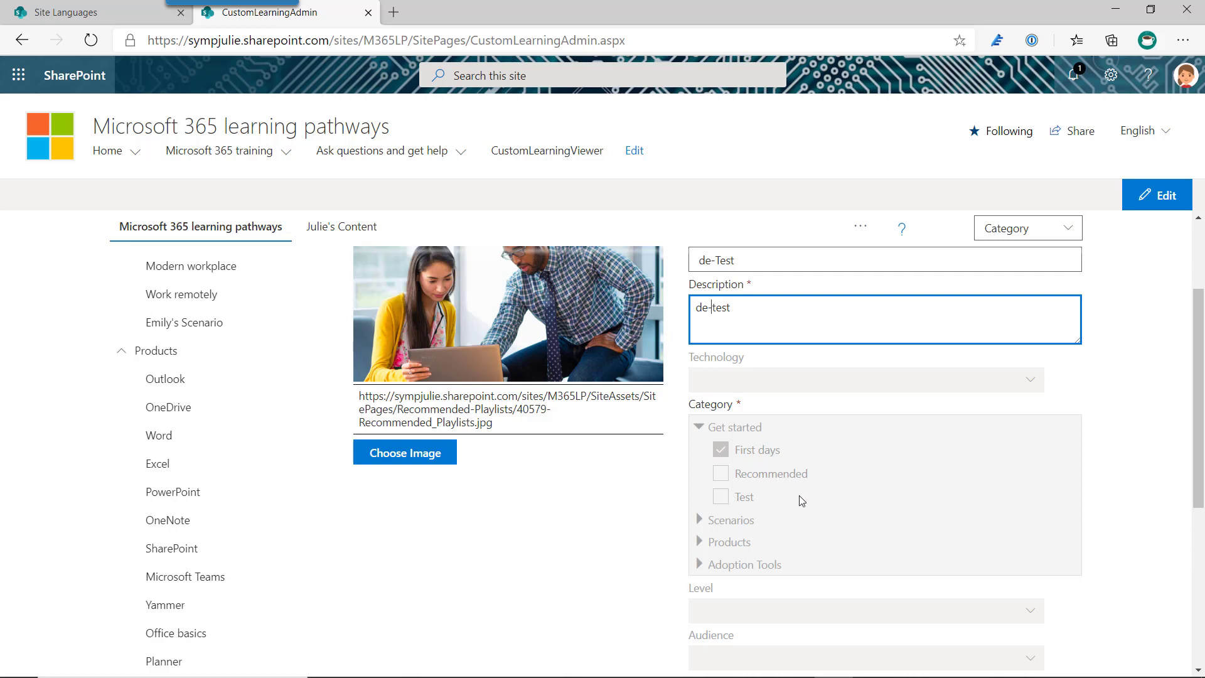
pyautogui.moveTo(867, 411)
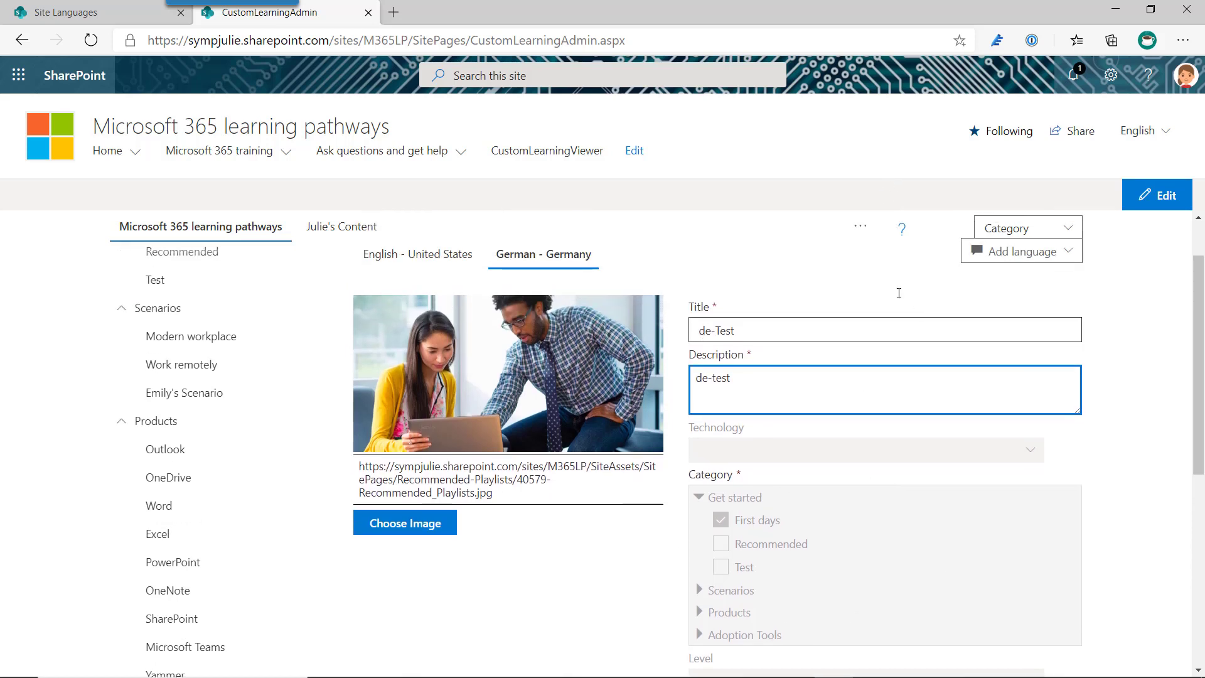
pyautogui.scroll(-3)
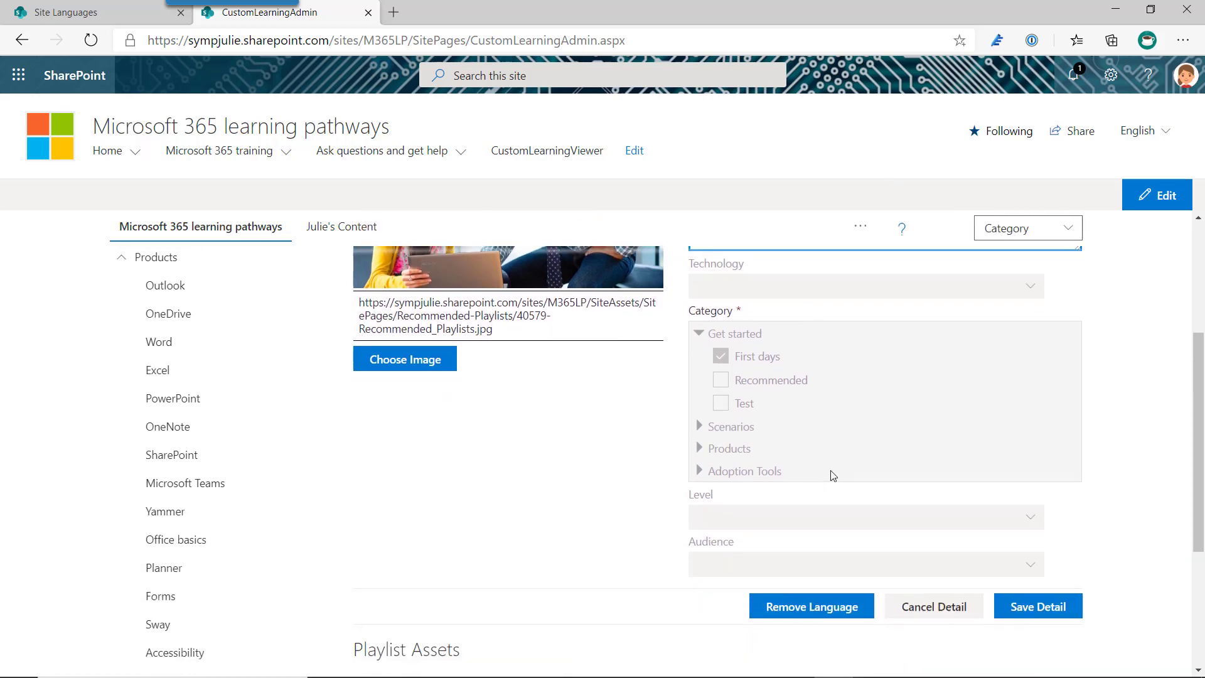
pyautogui.click(1037, 605)
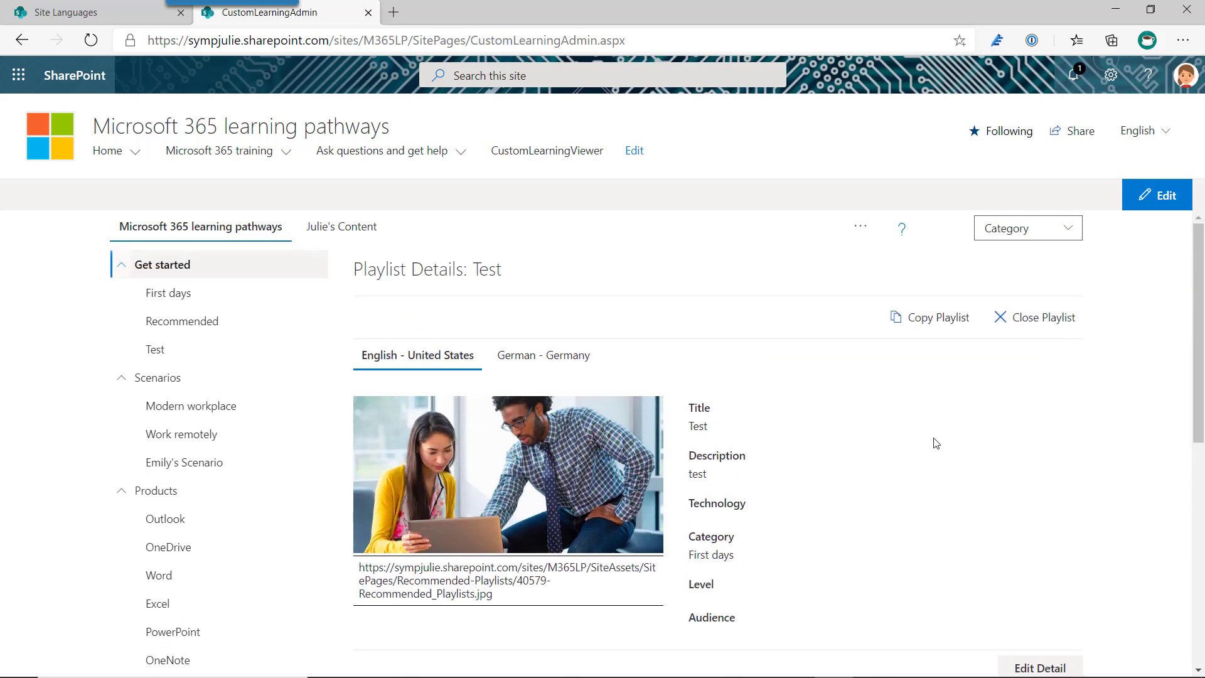
pyautogui.moveTo(756, 480)
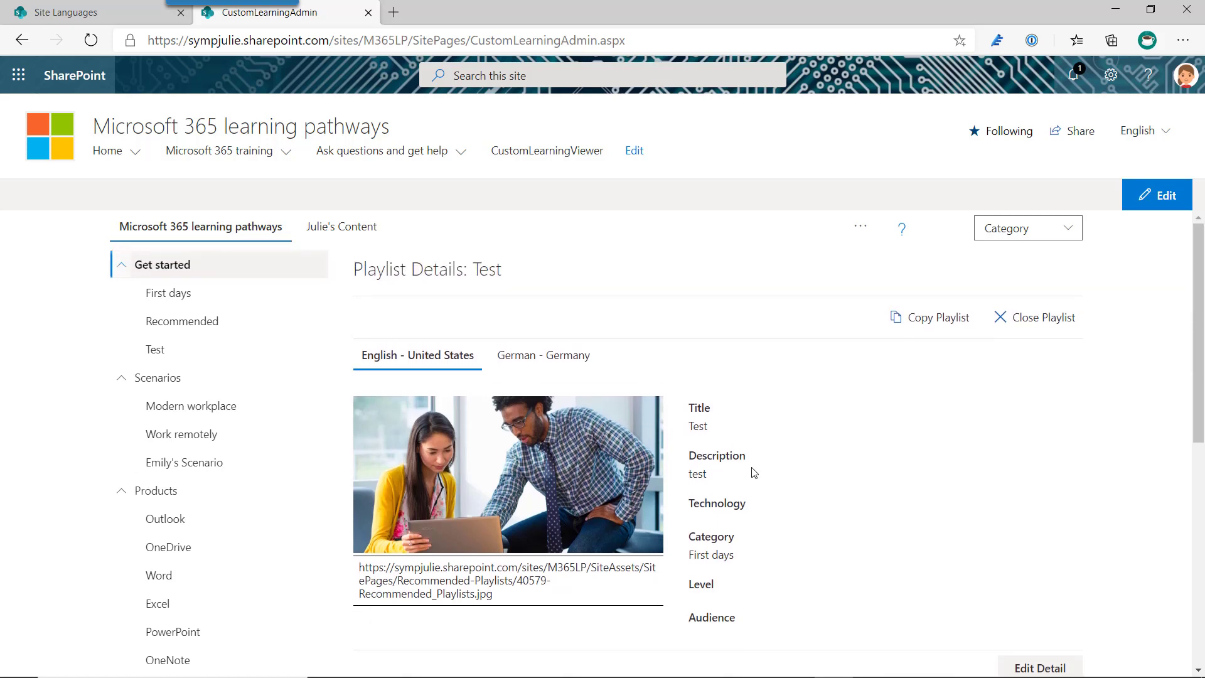
# Step: Add a 'Test' asset, create its page, and select the SitePages/Test.aspx URL
pyautogui.scroll(-3)
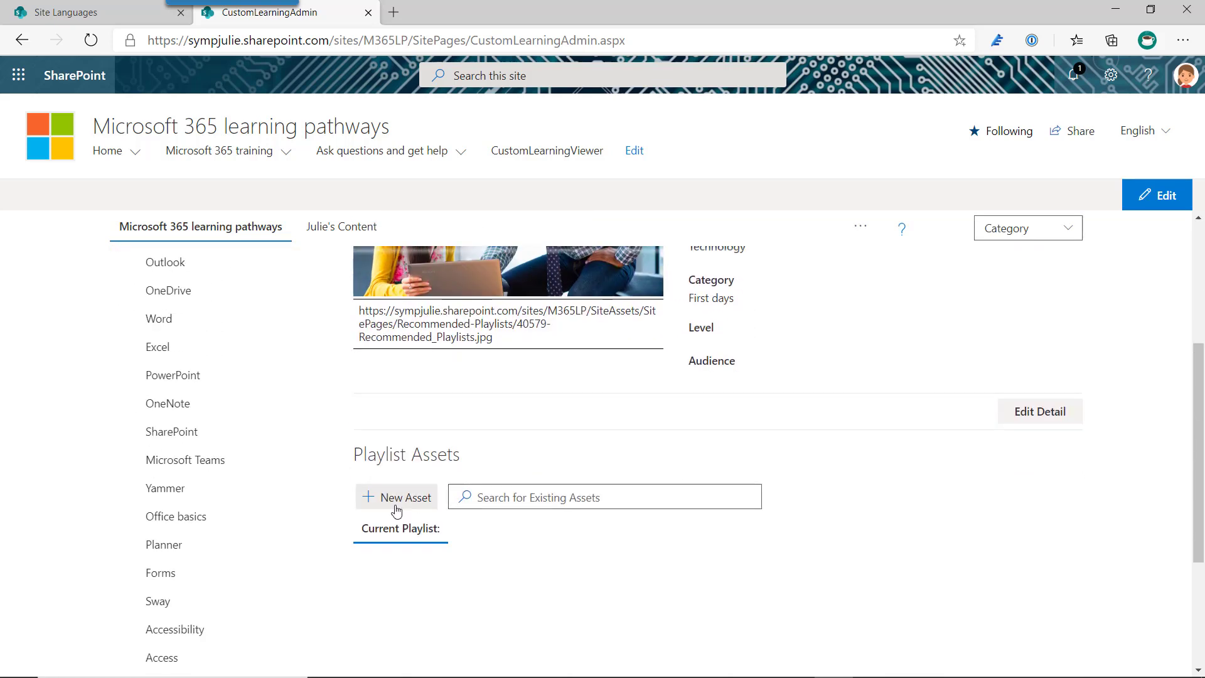
pyautogui.click(397, 497)
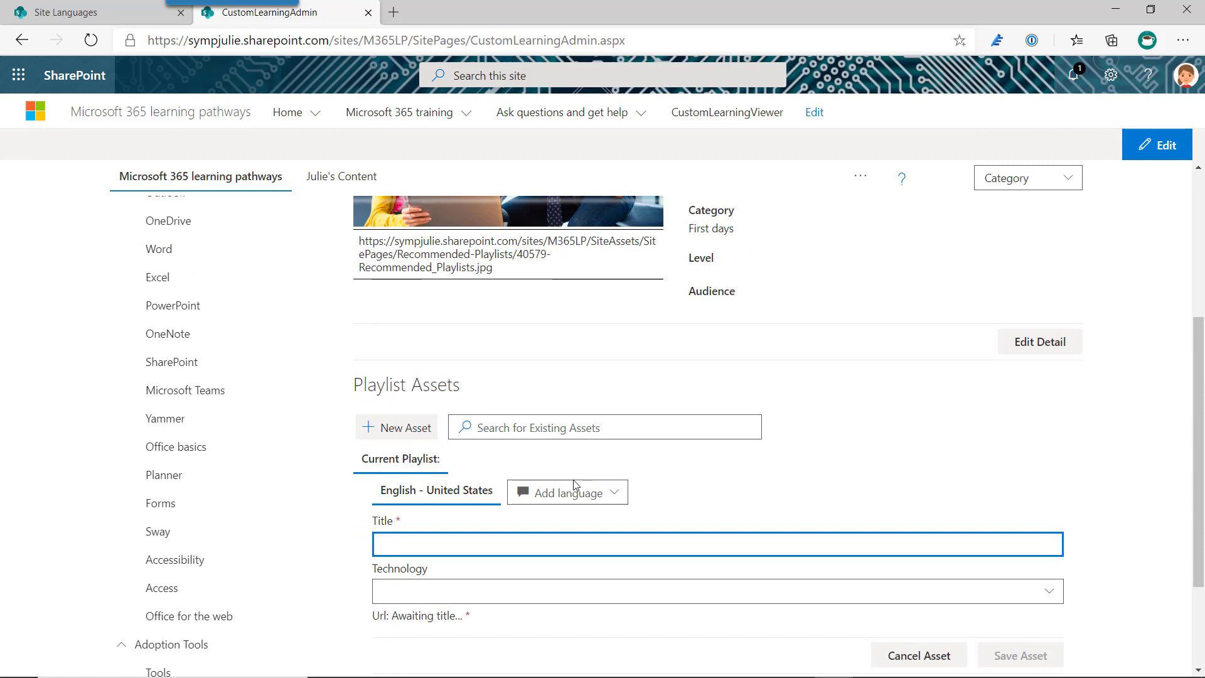
pyautogui.moveTo(491, 552)
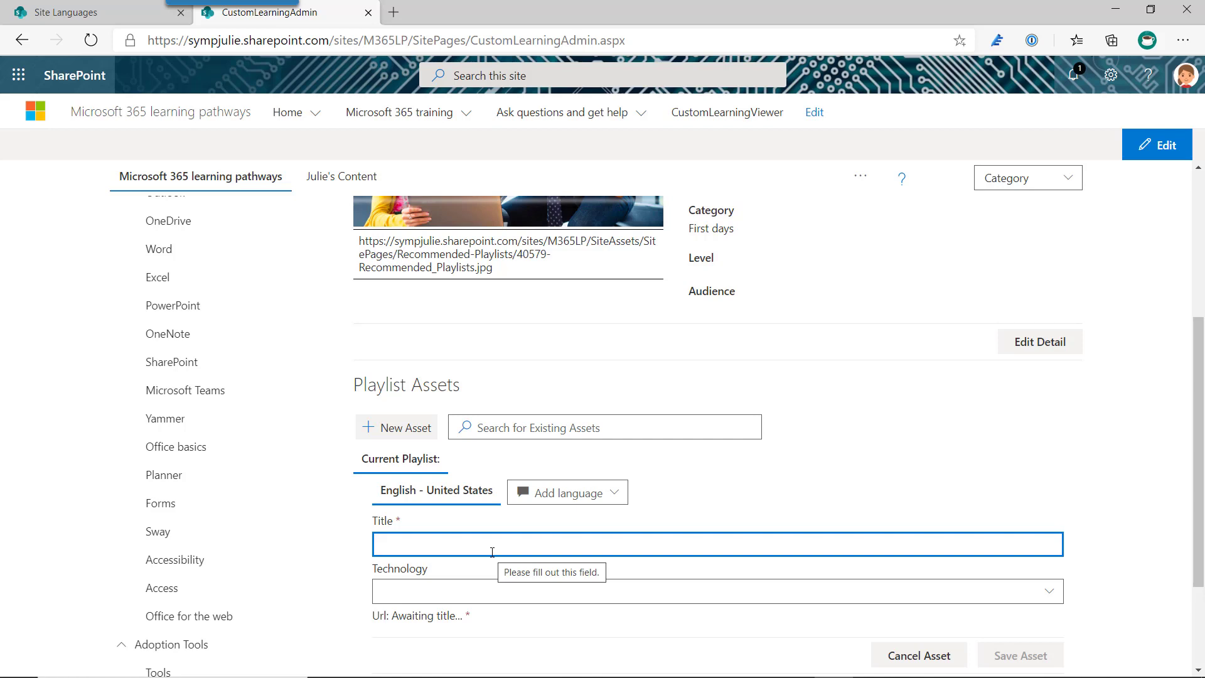
pyautogui.write('Test')
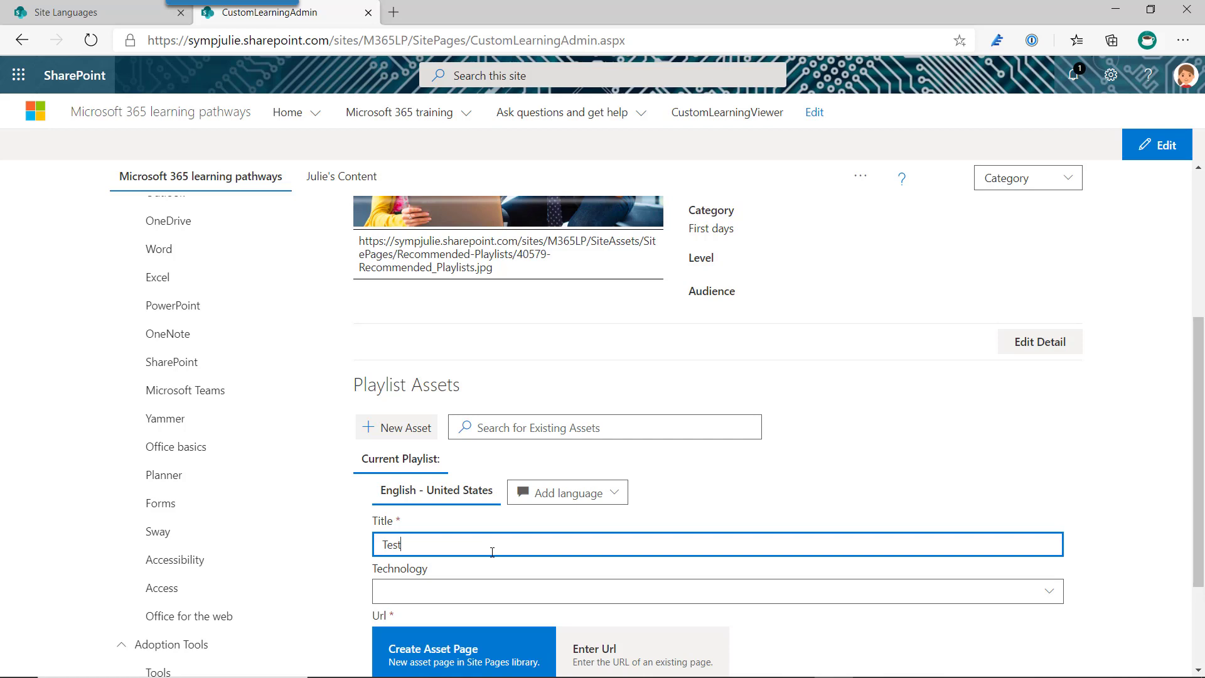
pyautogui.scroll(-3)
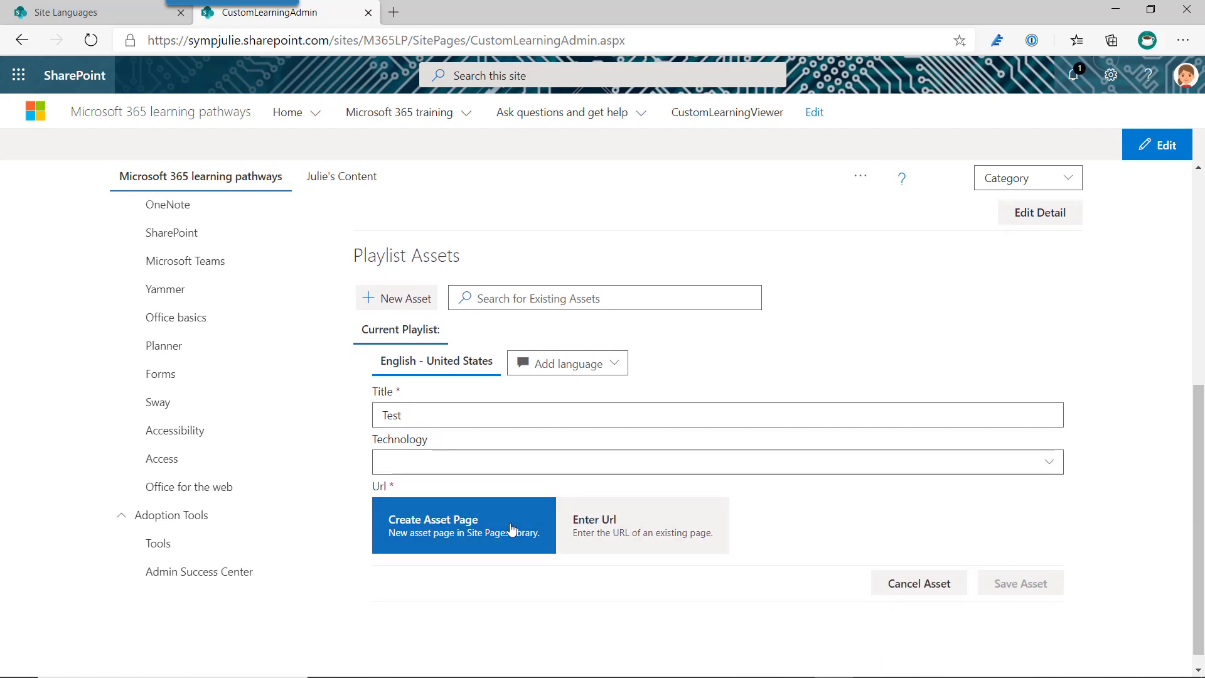
pyautogui.click(463, 525)
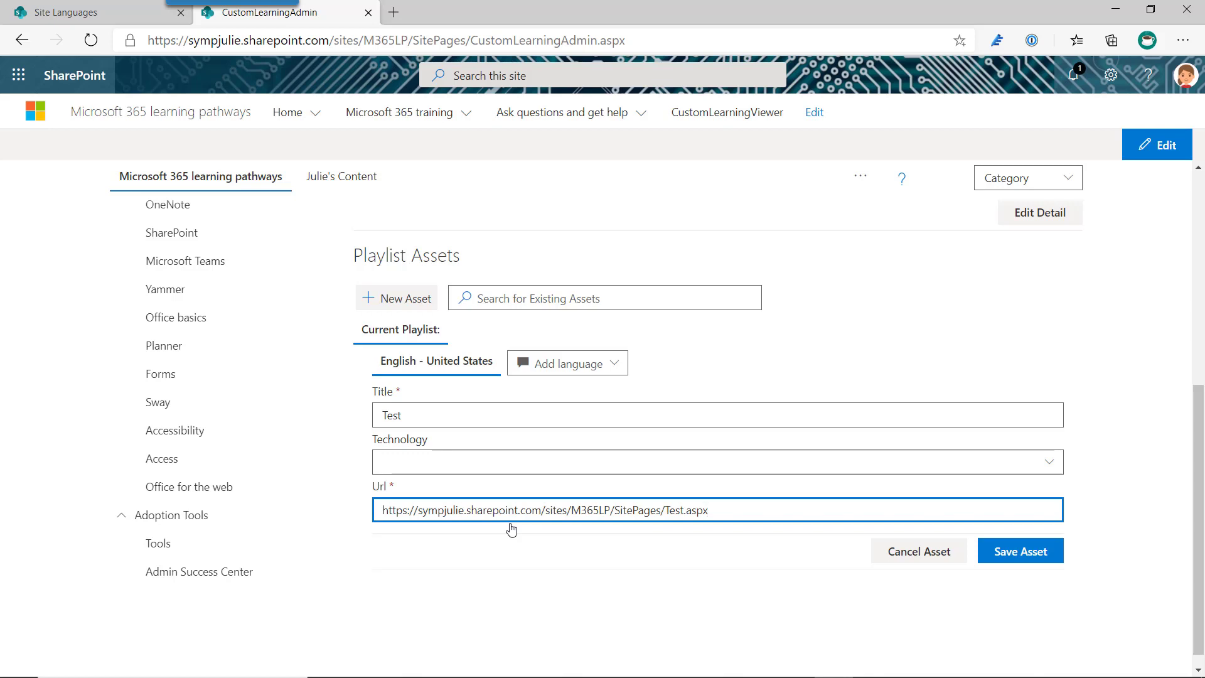
pyautogui.click(715, 510)
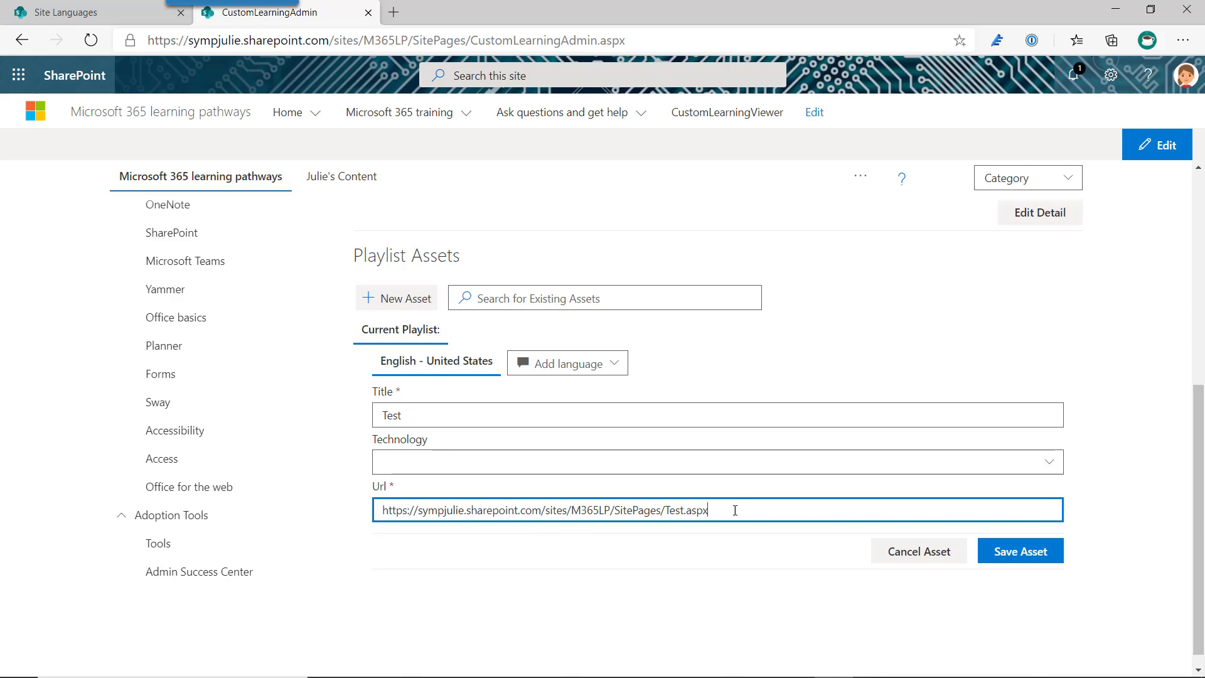
pyautogui.tripleClick(543, 510)
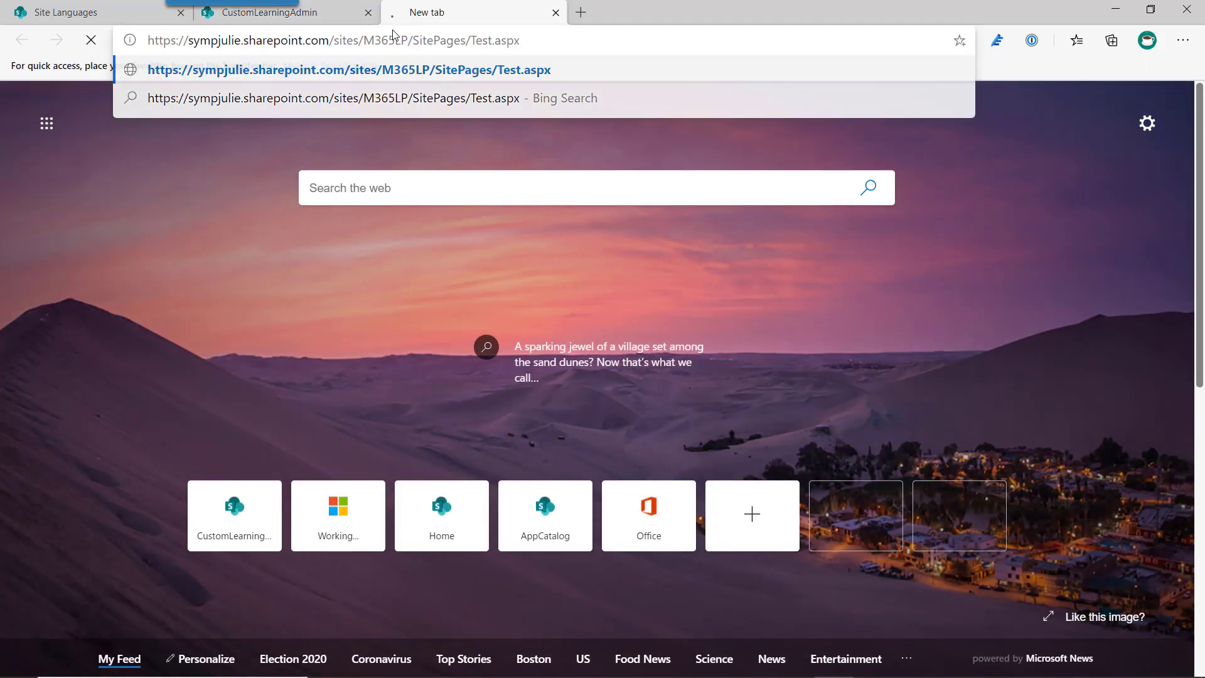
# Step: Open the Test asset page draft in a new tab, then return to CustomLearningAdmin
pyautogui.click(349, 69)
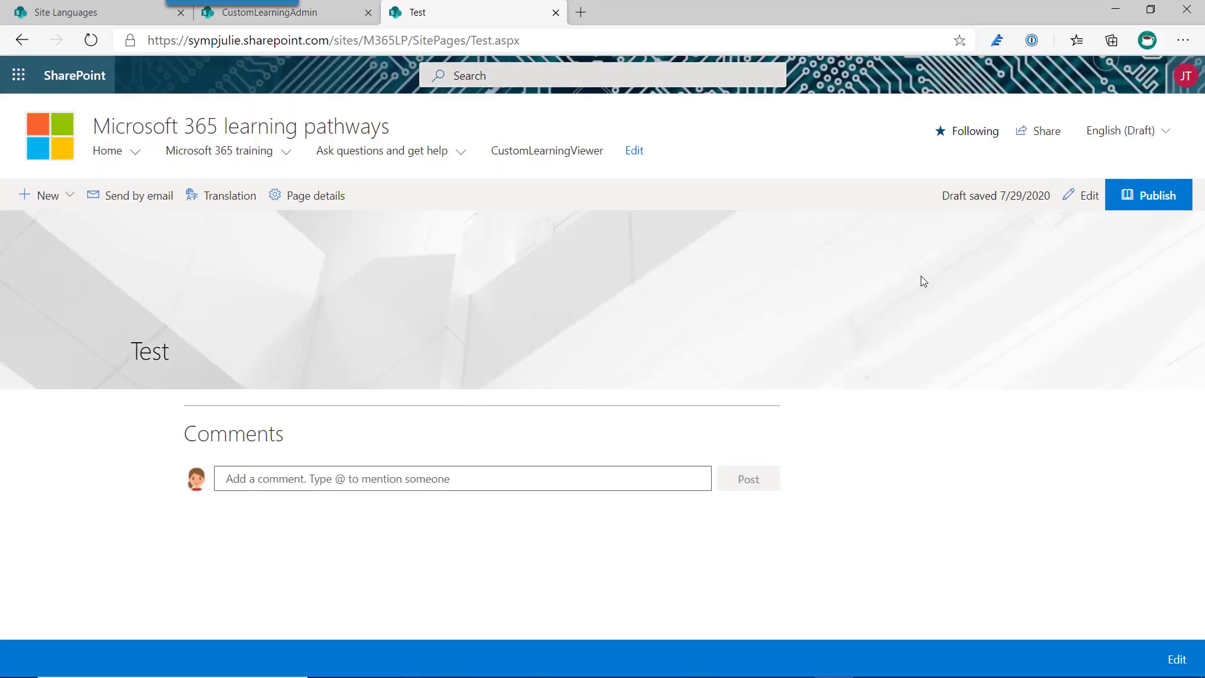
pyautogui.moveTo(1089, 195)
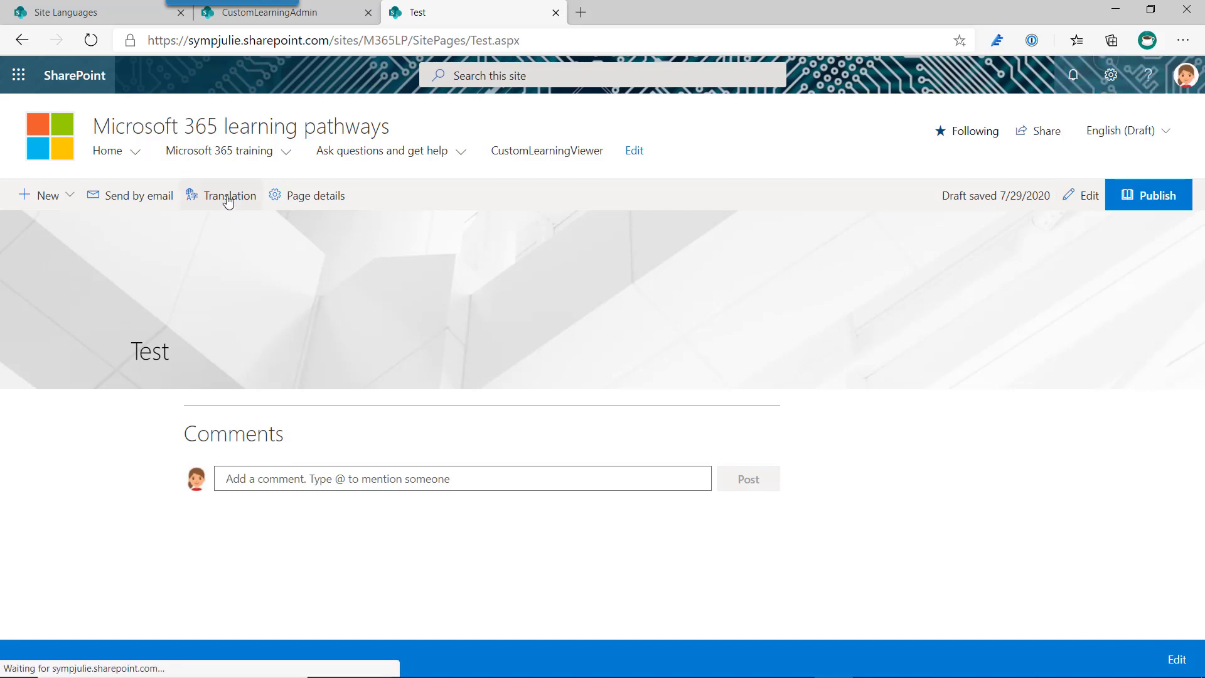
pyautogui.click(308, 40)
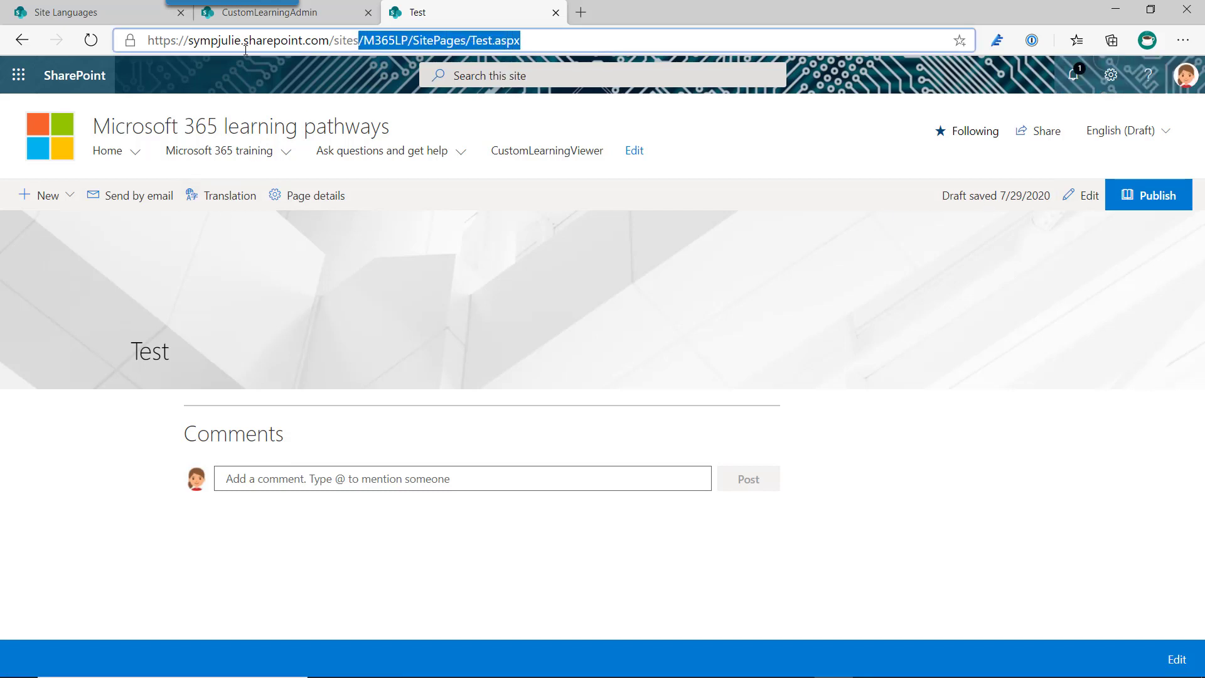
pyautogui.click(265, 12)
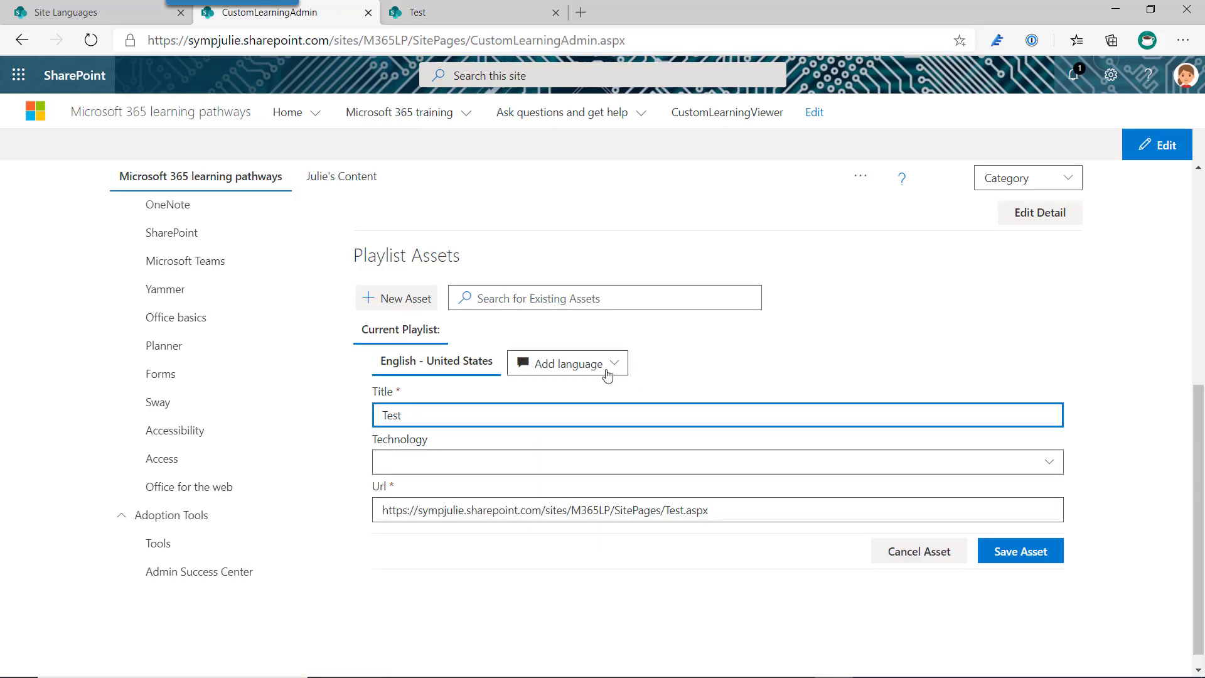
# Step: Add a German - Germany version titled 'de-Test' and save the Test asset
pyautogui.click(567, 363)
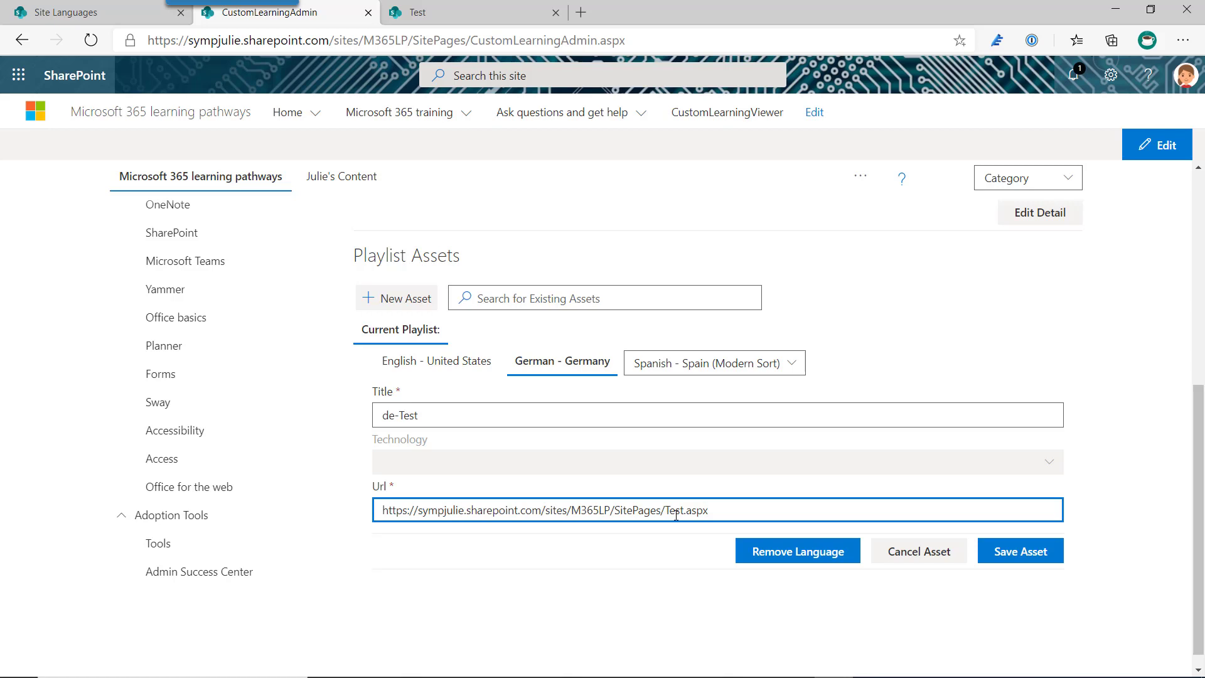
pyautogui.moveTo(802, 449)
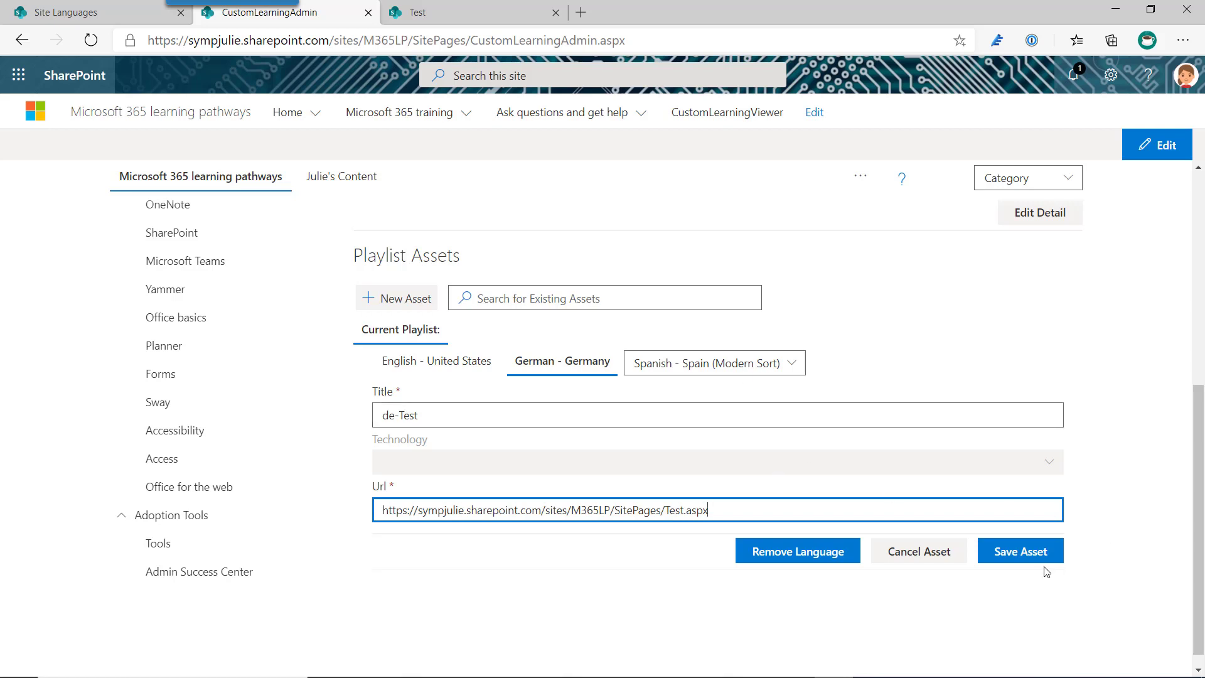
pyautogui.click(1021, 551)
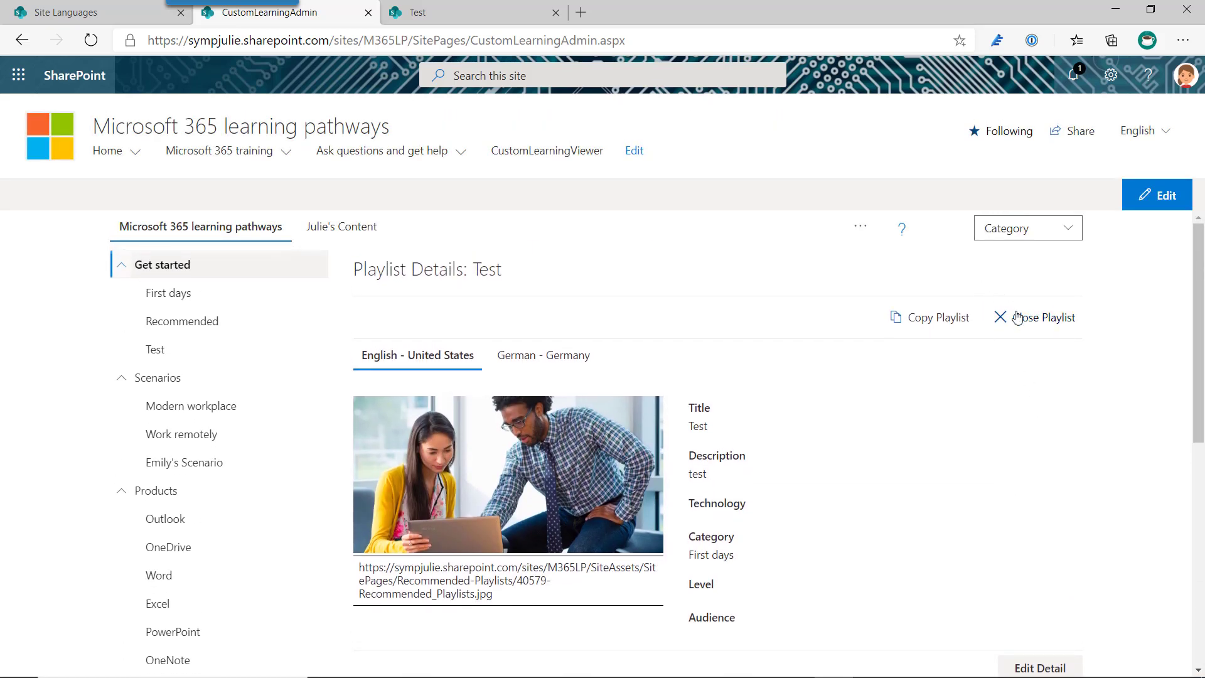
# Step: Close the Test playlist and view About Web Part details, showing version 4.1.2
pyautogui.click(1000, 316)
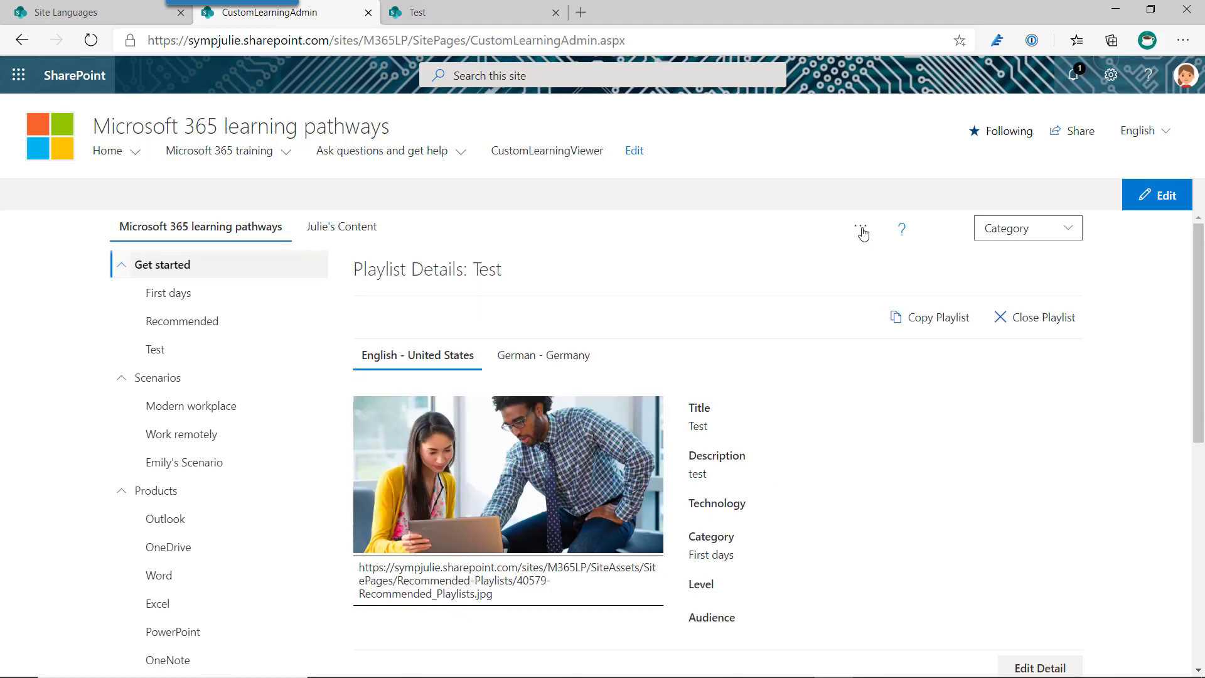
pyautogui.click(1043, 317)
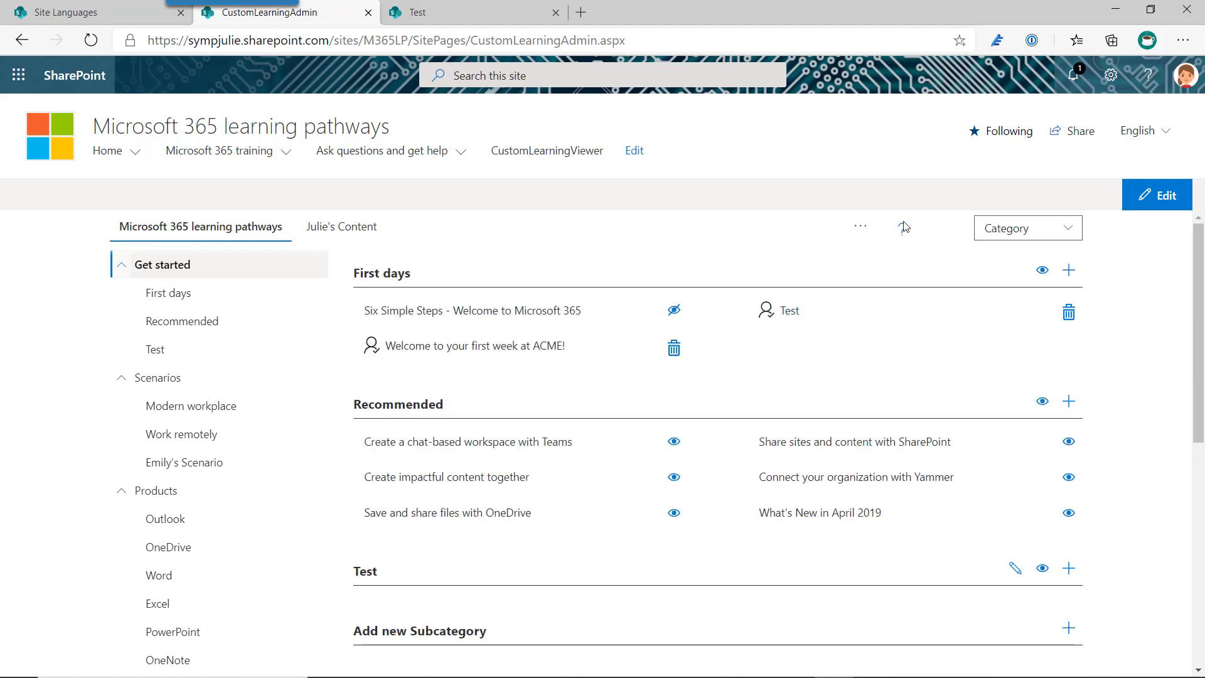
pyautogui.click(860, 226)
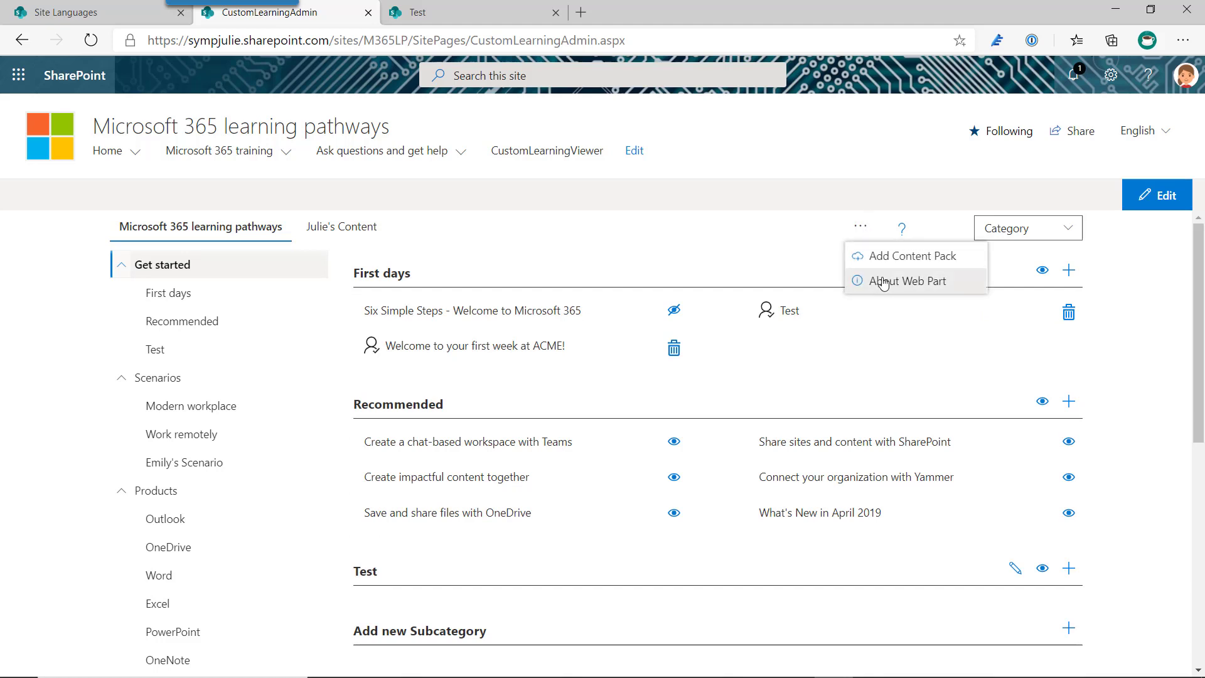
pyautogui.click(909, 280)
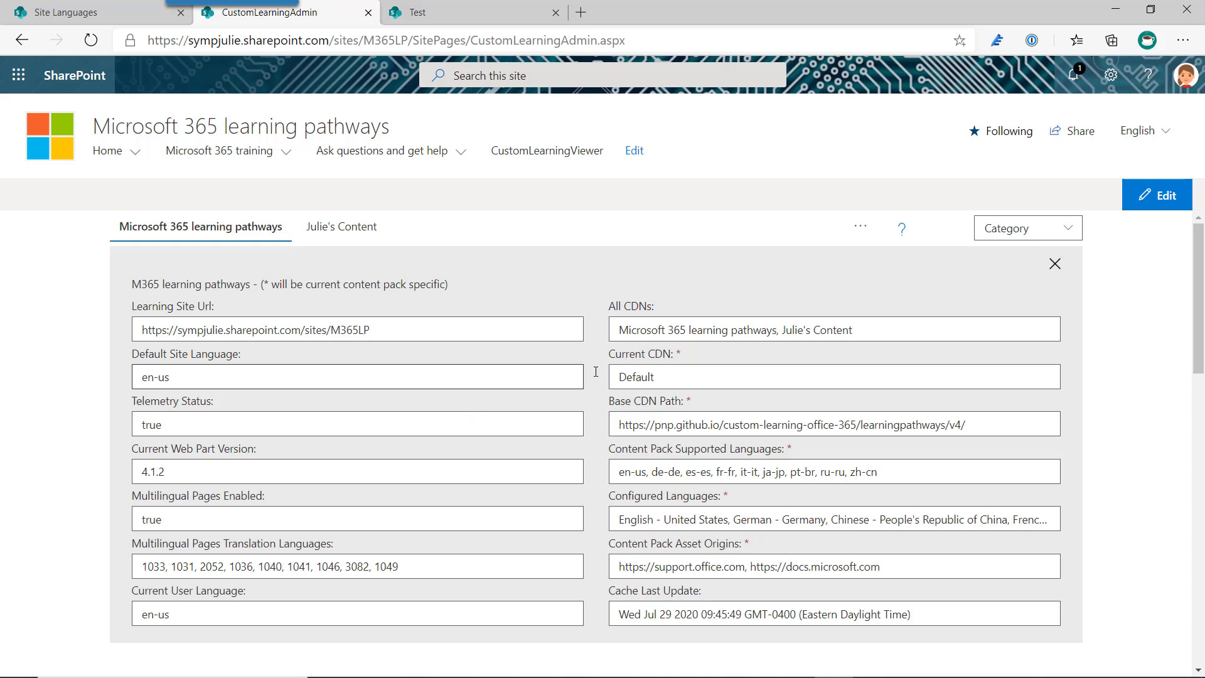
pyautogui.moveTo(1056, 263)
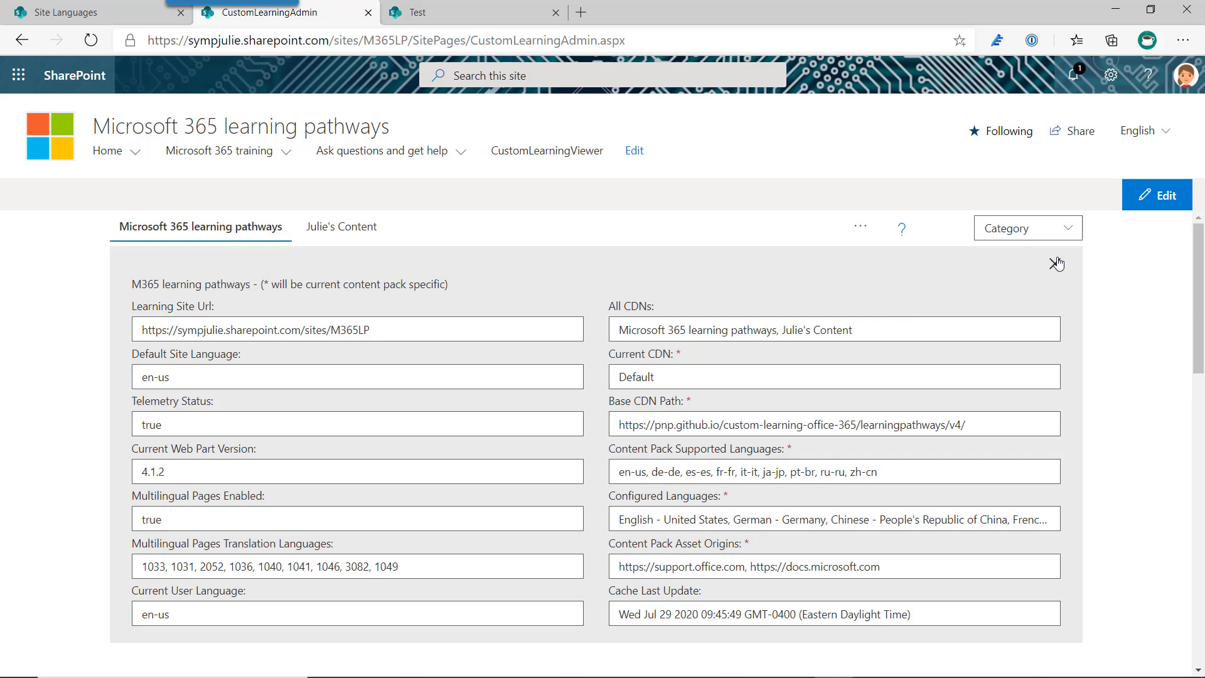
# Step: Dismiss the About Web Part panel and go to the draft Custom Sort page tab
pyautogui.click(1056, 263)
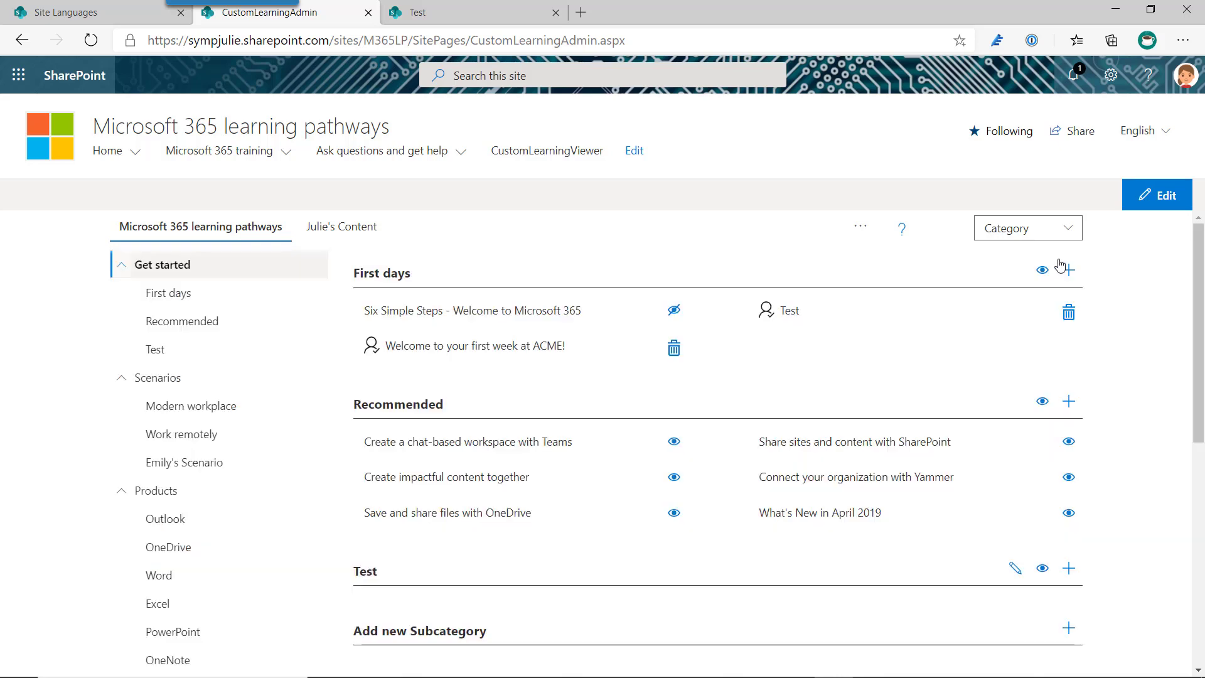
pyautogui.click(1068, 311)
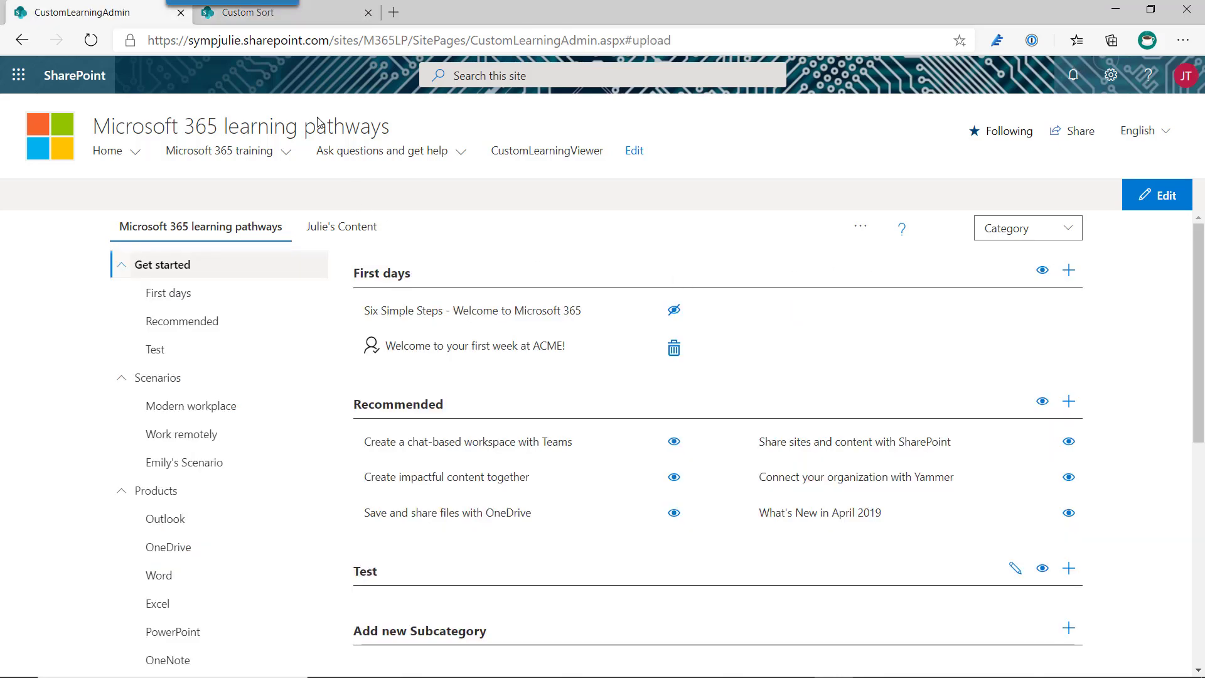
pyautogui.click(246, 13)
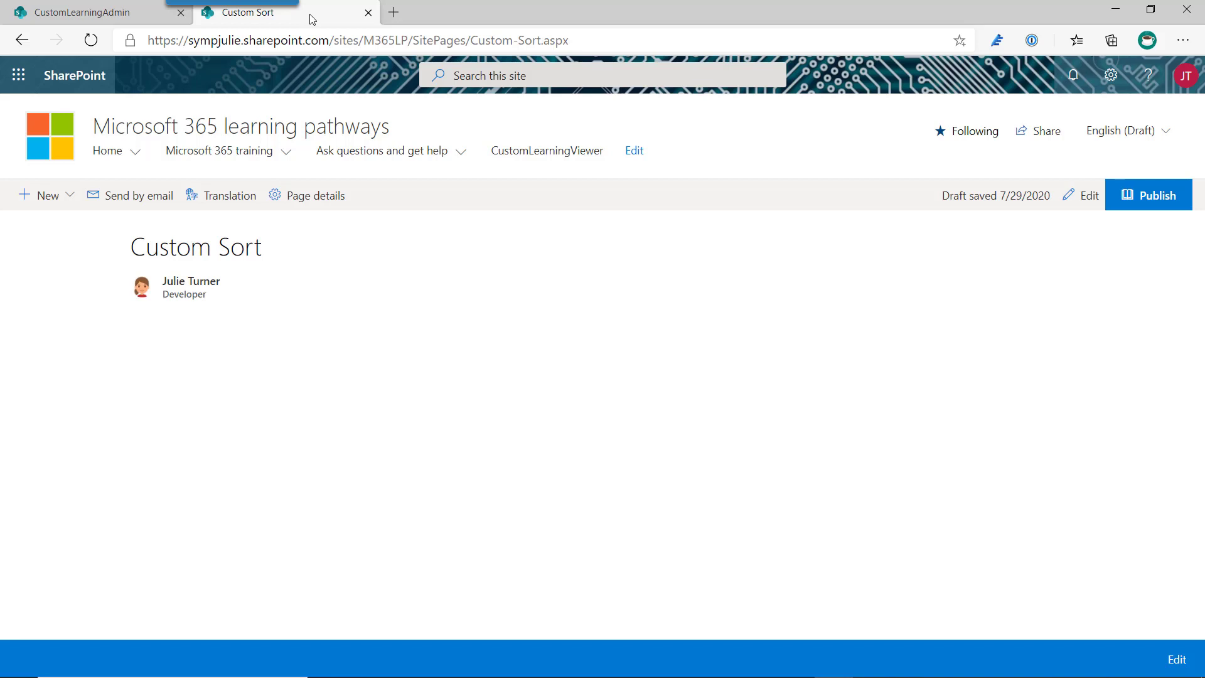
pyautogui.moveTo(1089, 195)
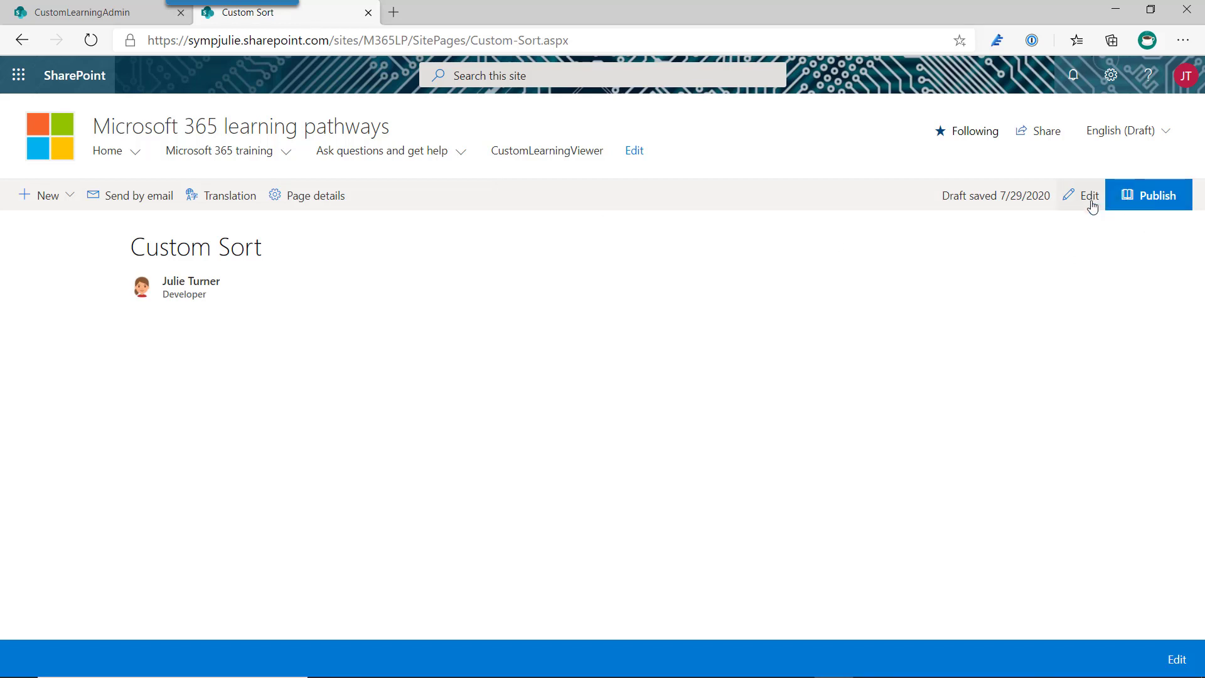
pyautogui.click(1088, 194)
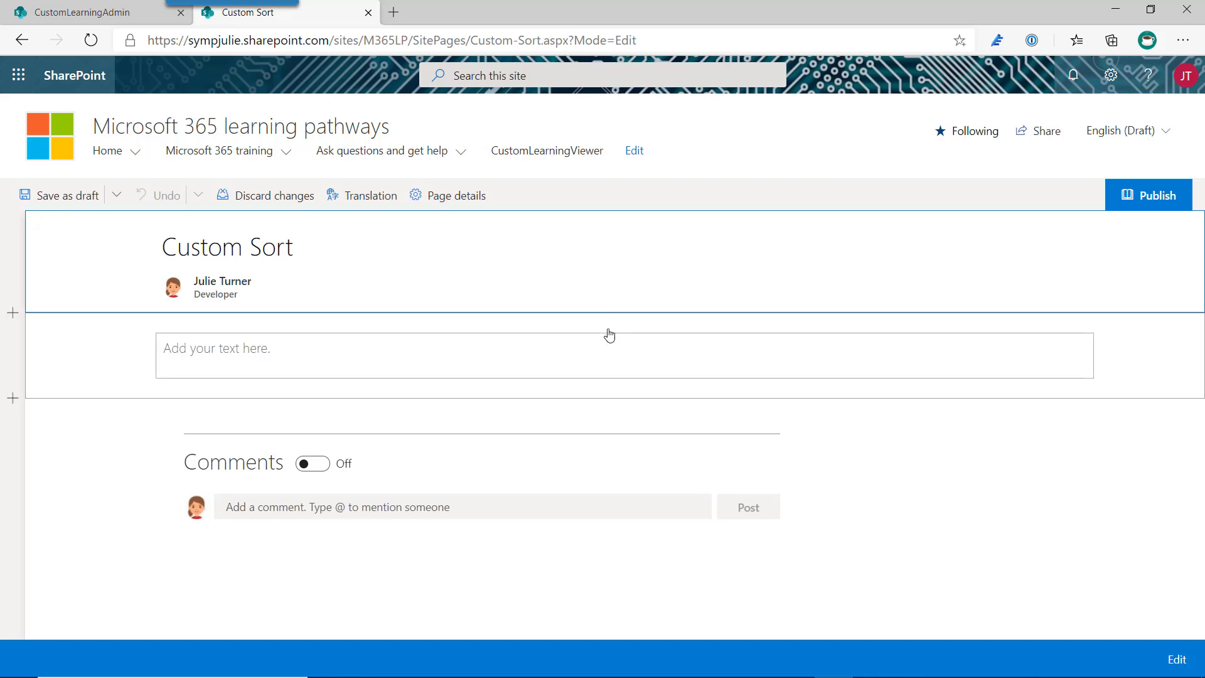
pyautogui.click(625, 323)
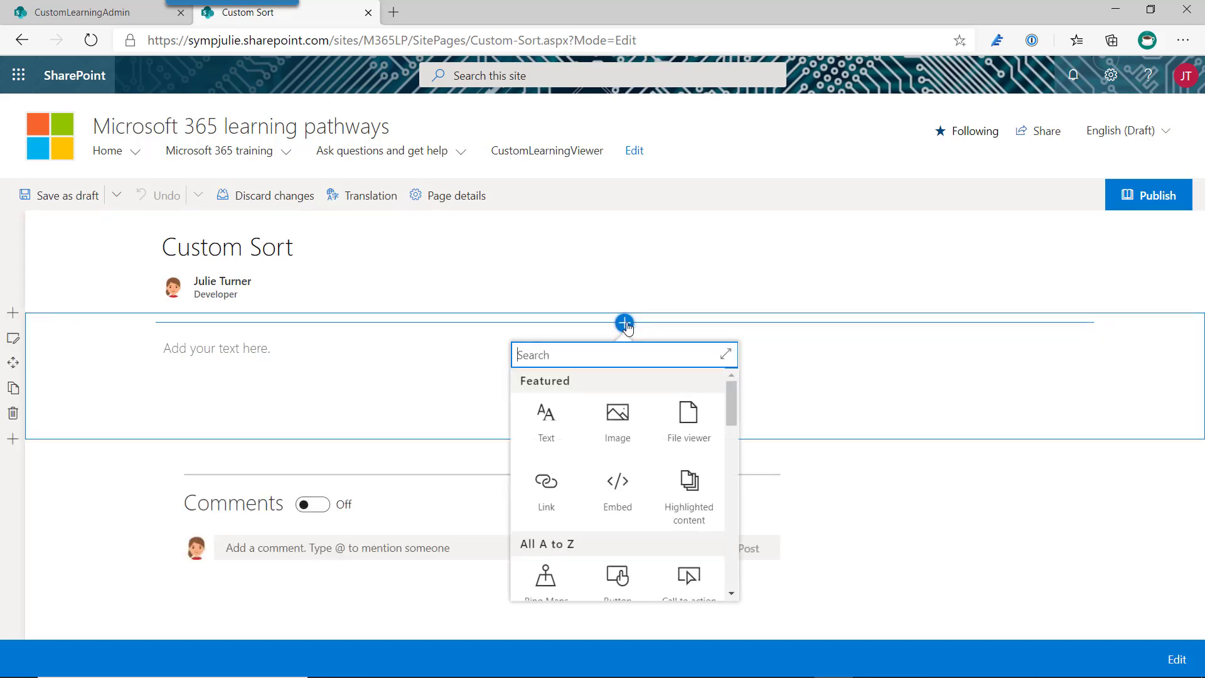
pyautogui.write('lear')
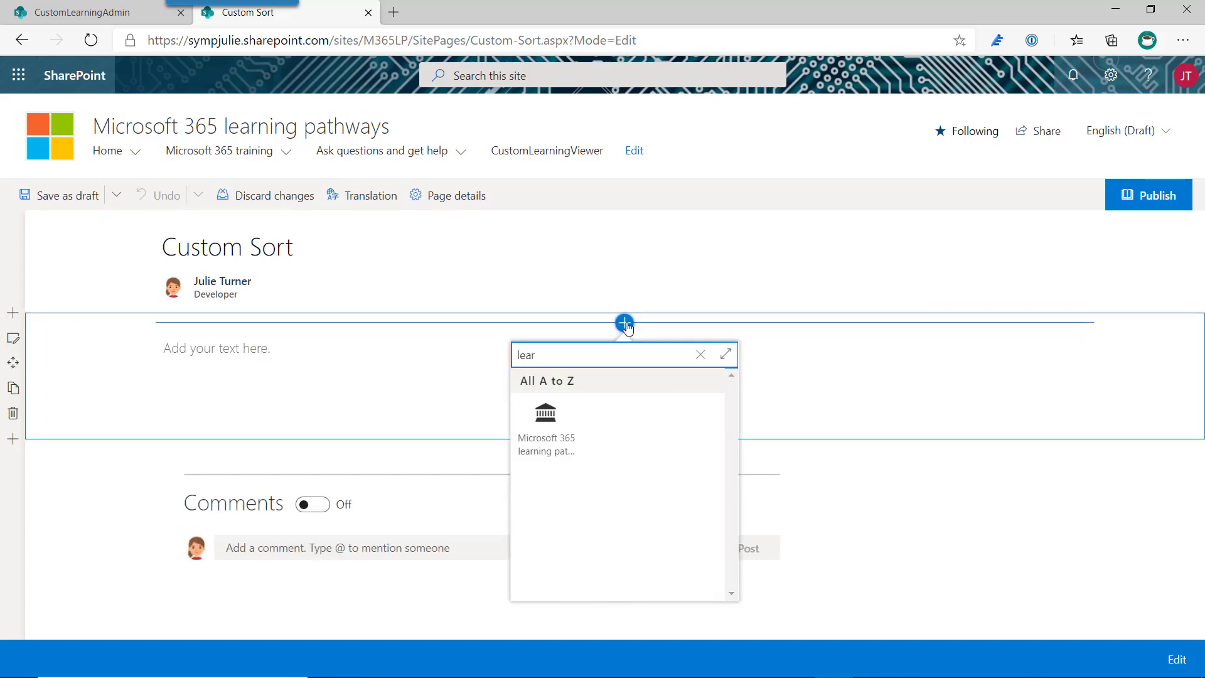
pyautogui.click(545, 427)
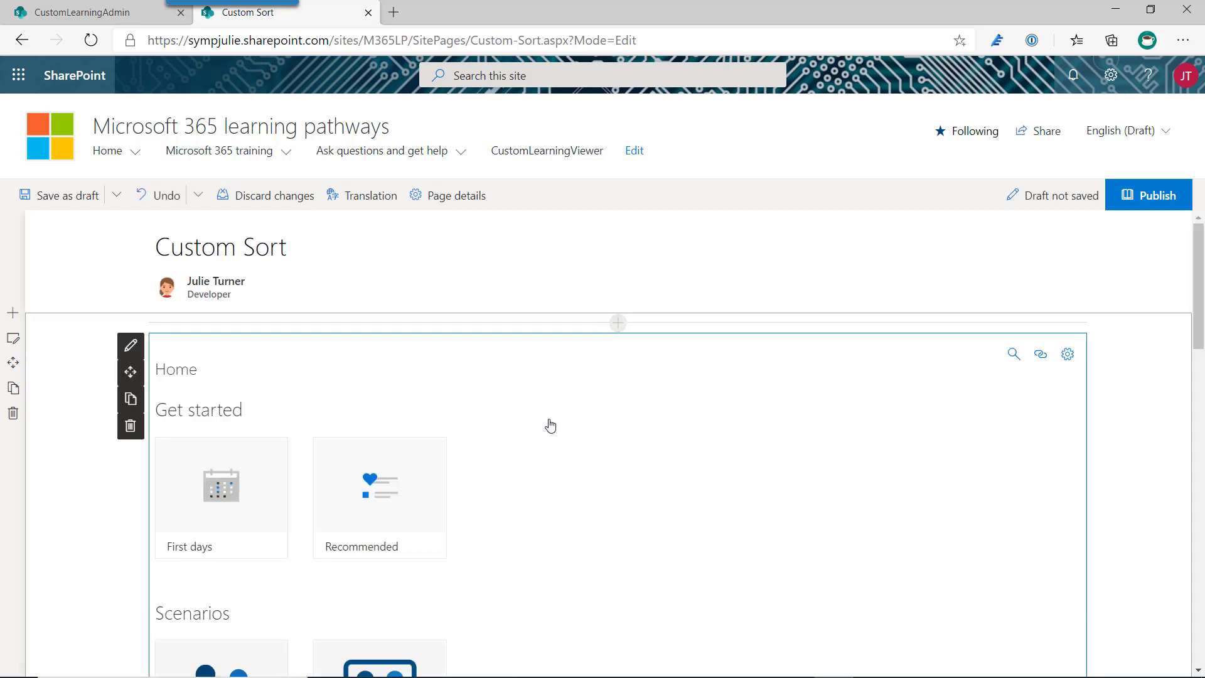
pyautogui.moveTo(451, 369)
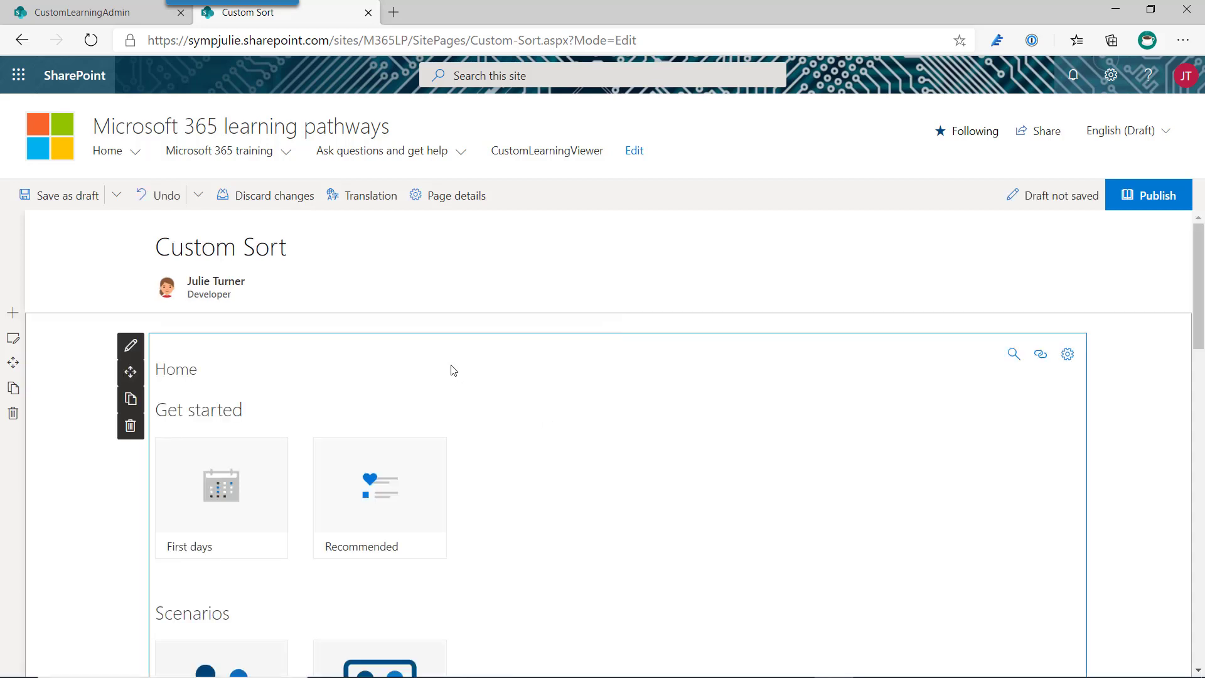
pyautogui.click(69, 196)
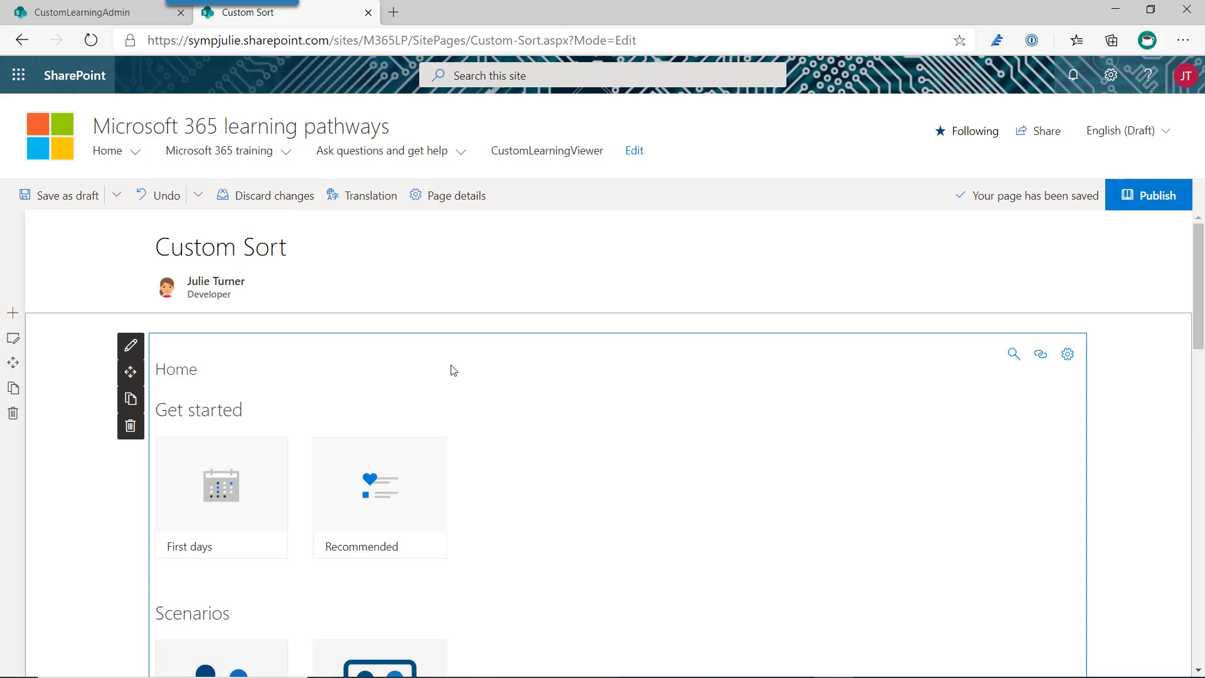
pyautogui.moveTo(418, 368)
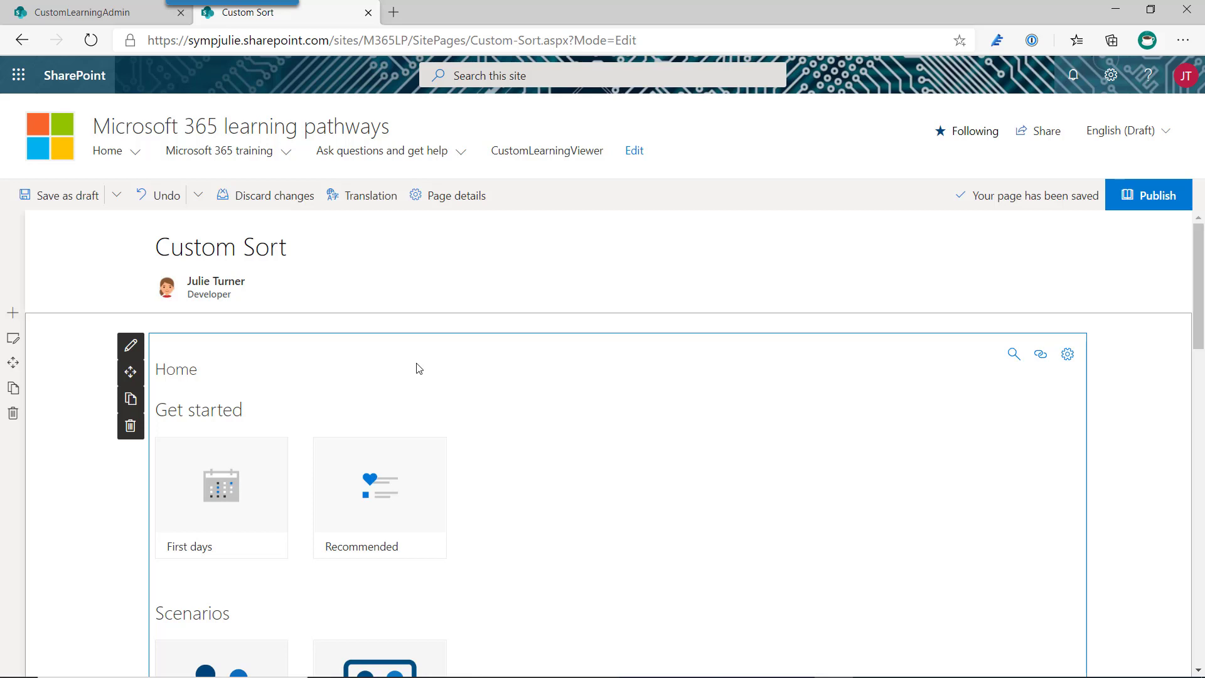
pyautogui.moveTo(131, 346)
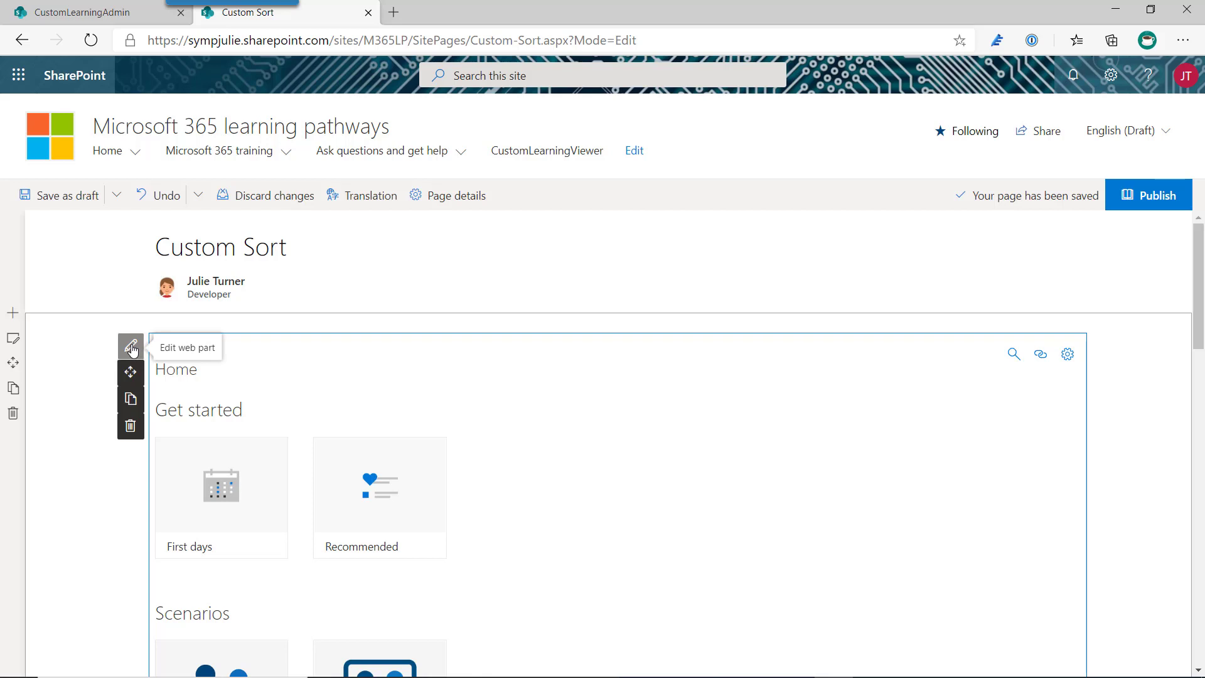
# Step: Filter the web part by Category to Products and enable Customize Sort
pyautogui.click(131, 347)
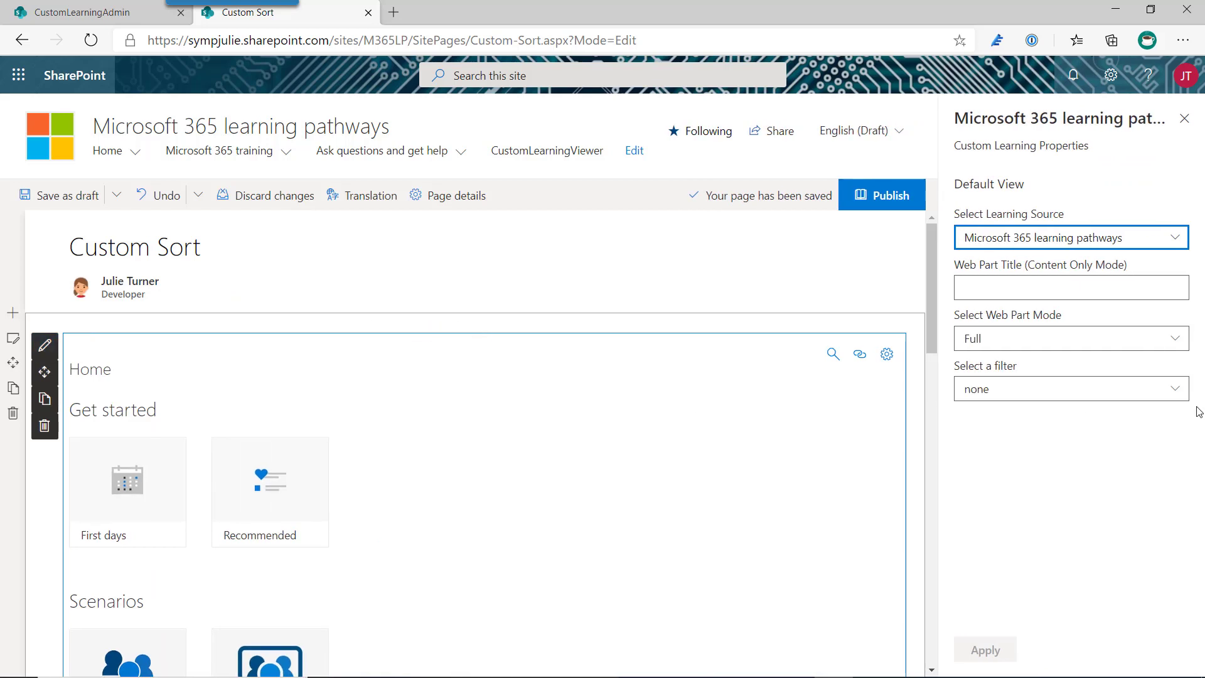
pyautogui.moveTo(670, 423)
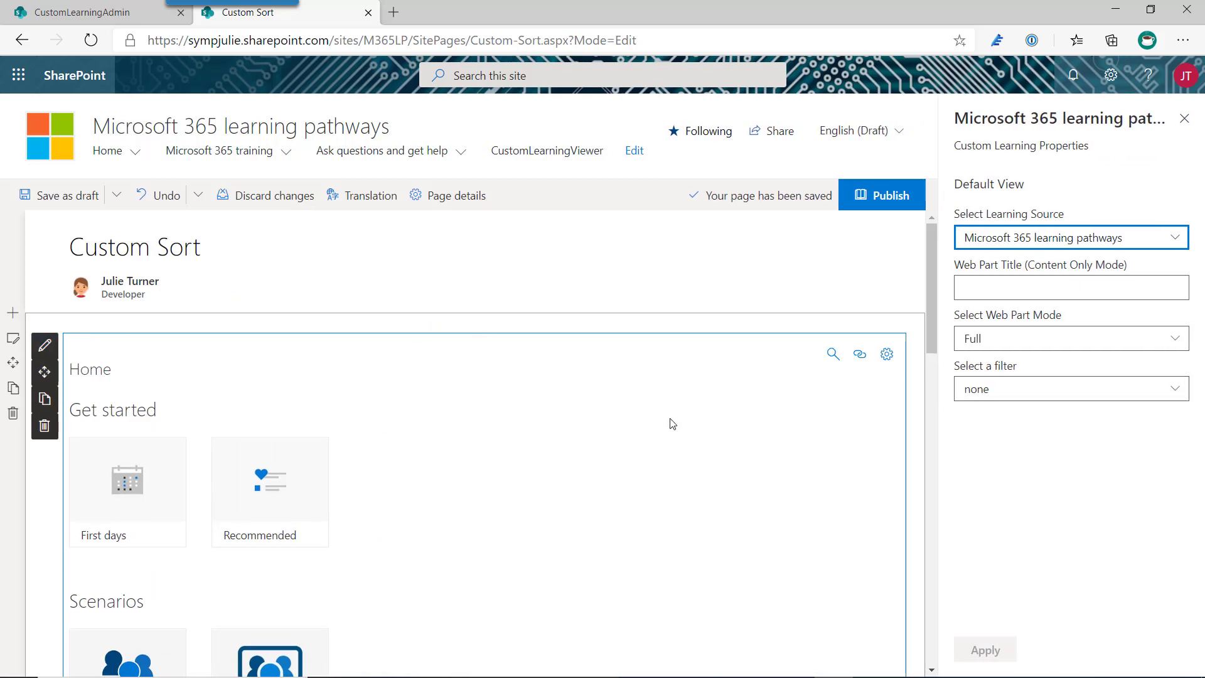
pyautogui.moveTo(1095, 390)
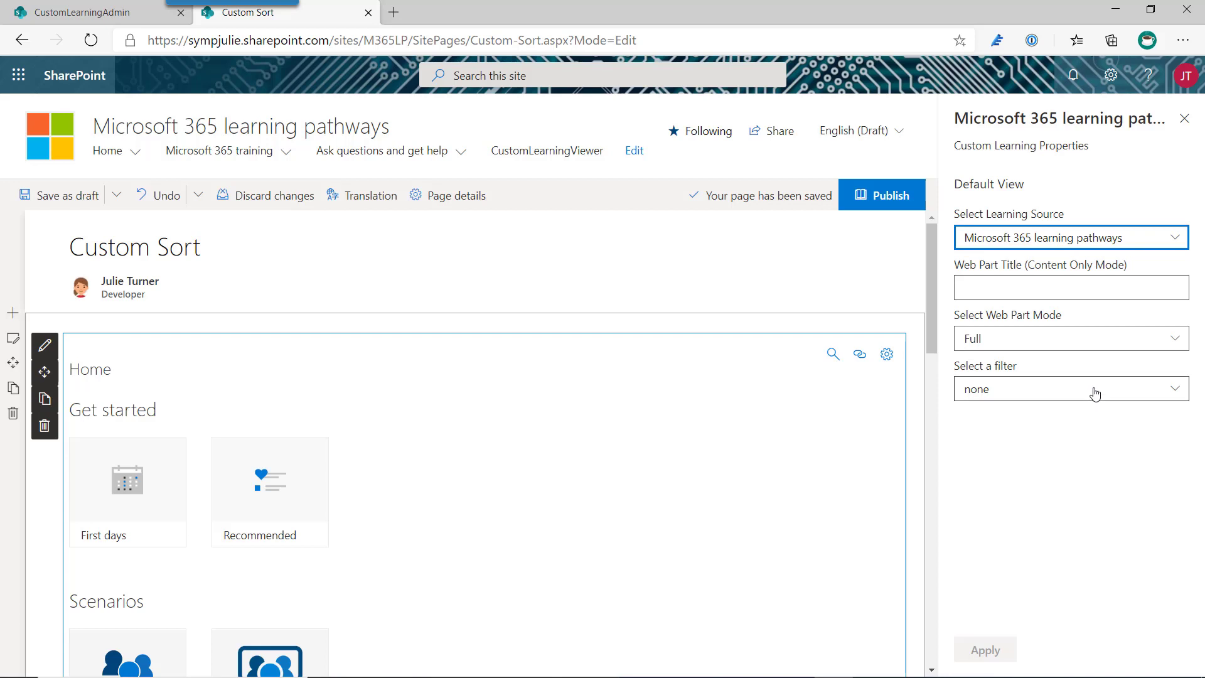
pyautogui.click(1069, 388)
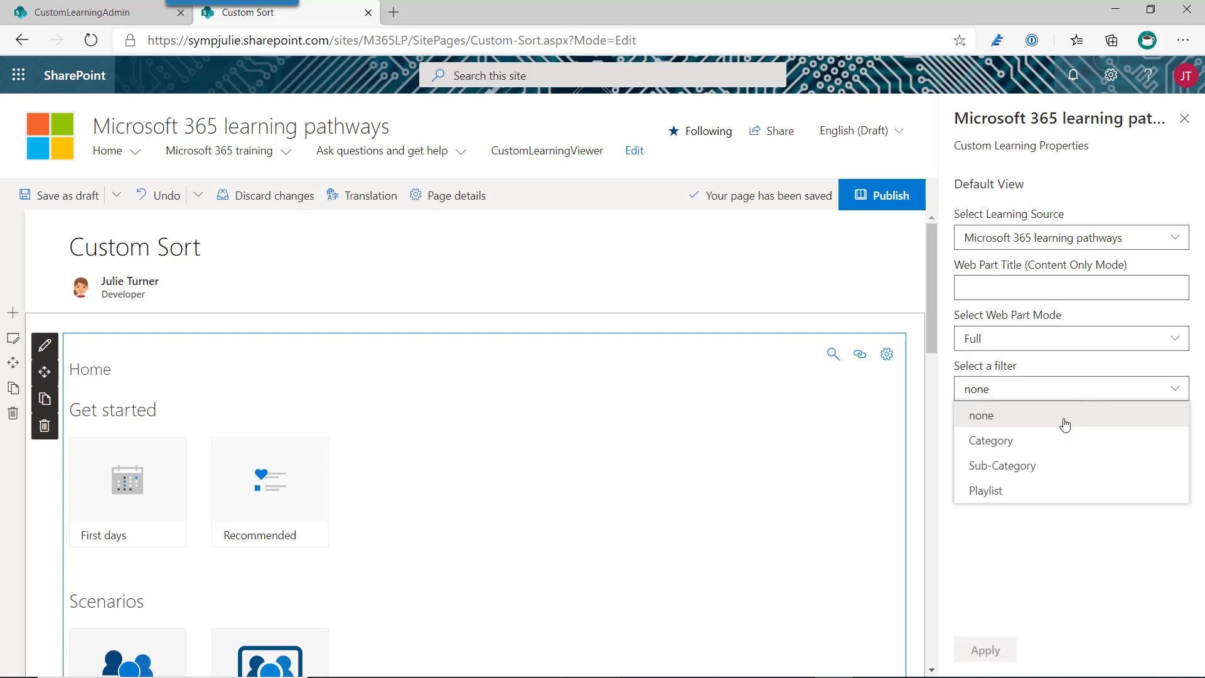
pyautogui.moveTo(1022, 441)
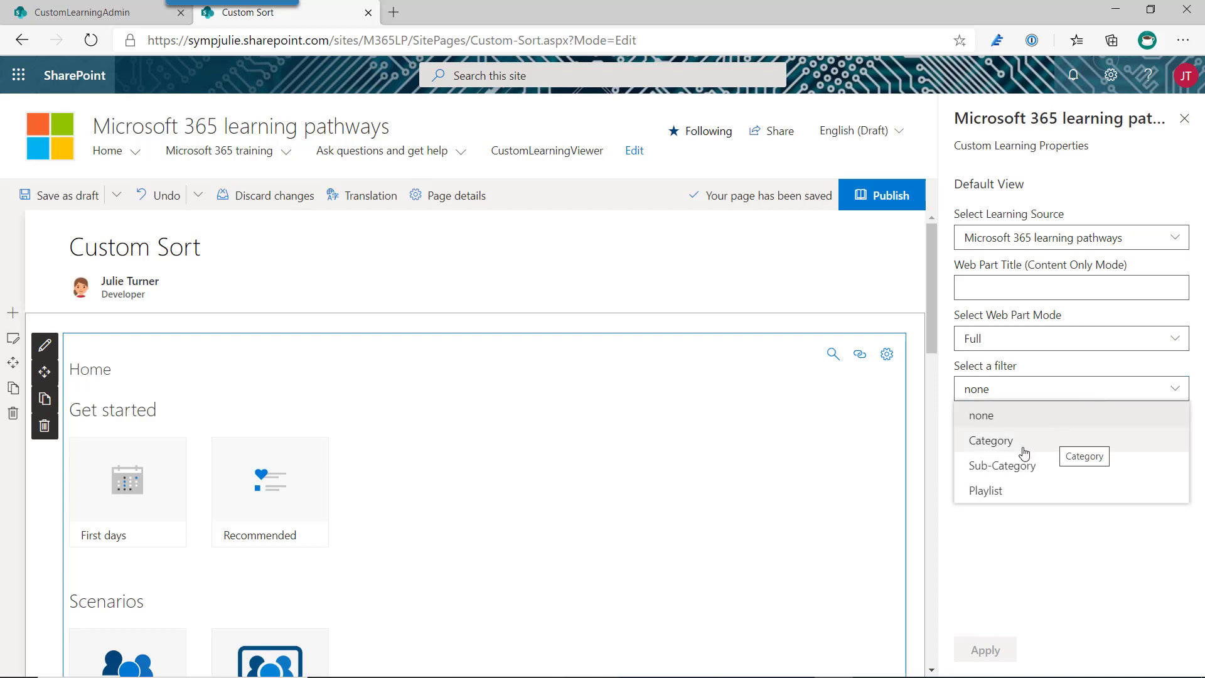
pyautogui.moveTo(1024, 465)
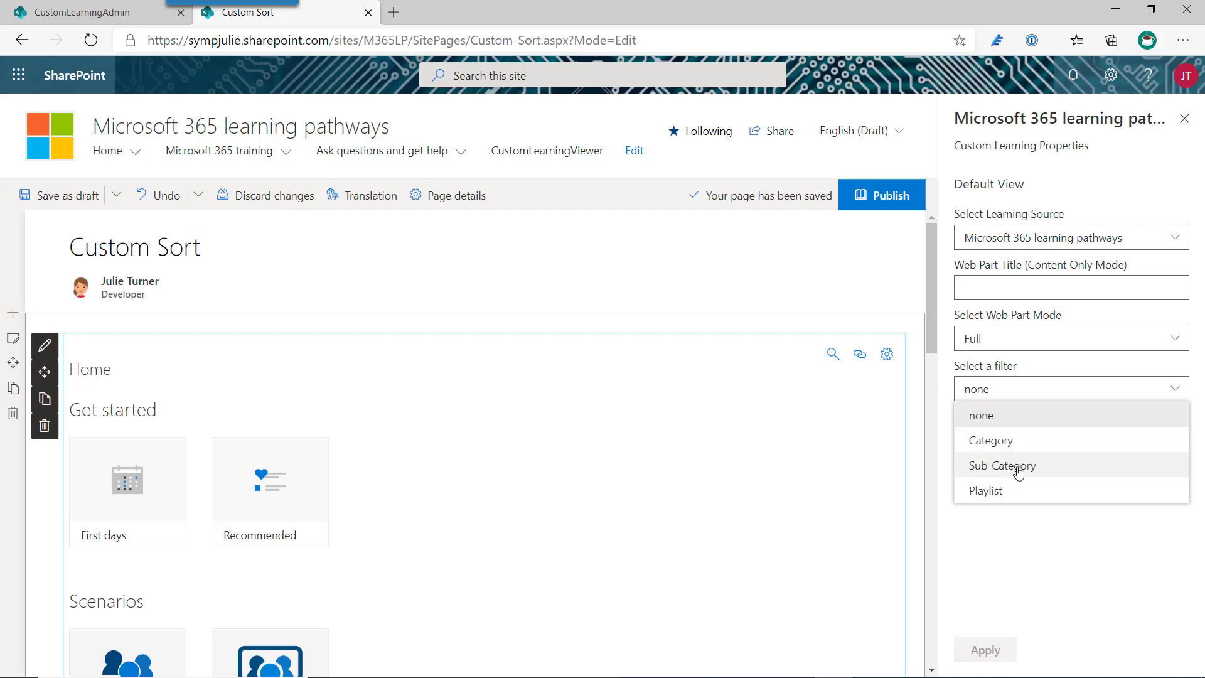
pyautogui.moveTo(1014, 451)
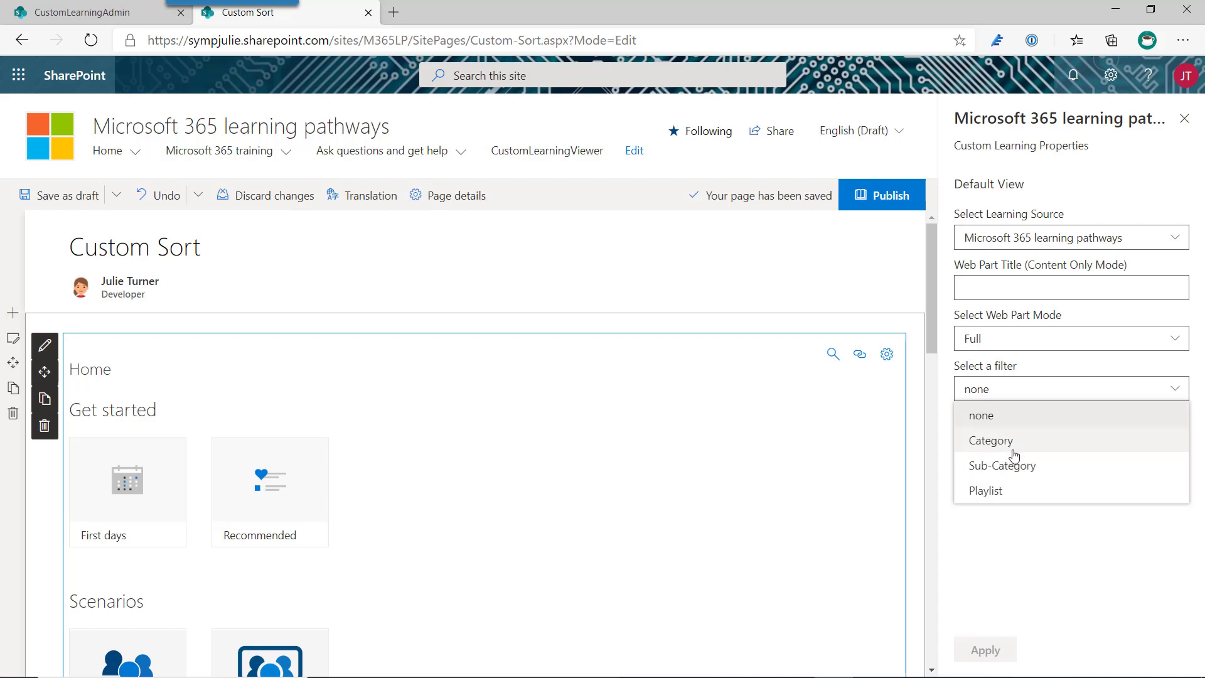
pyautogui.moveTo(1014, 445)
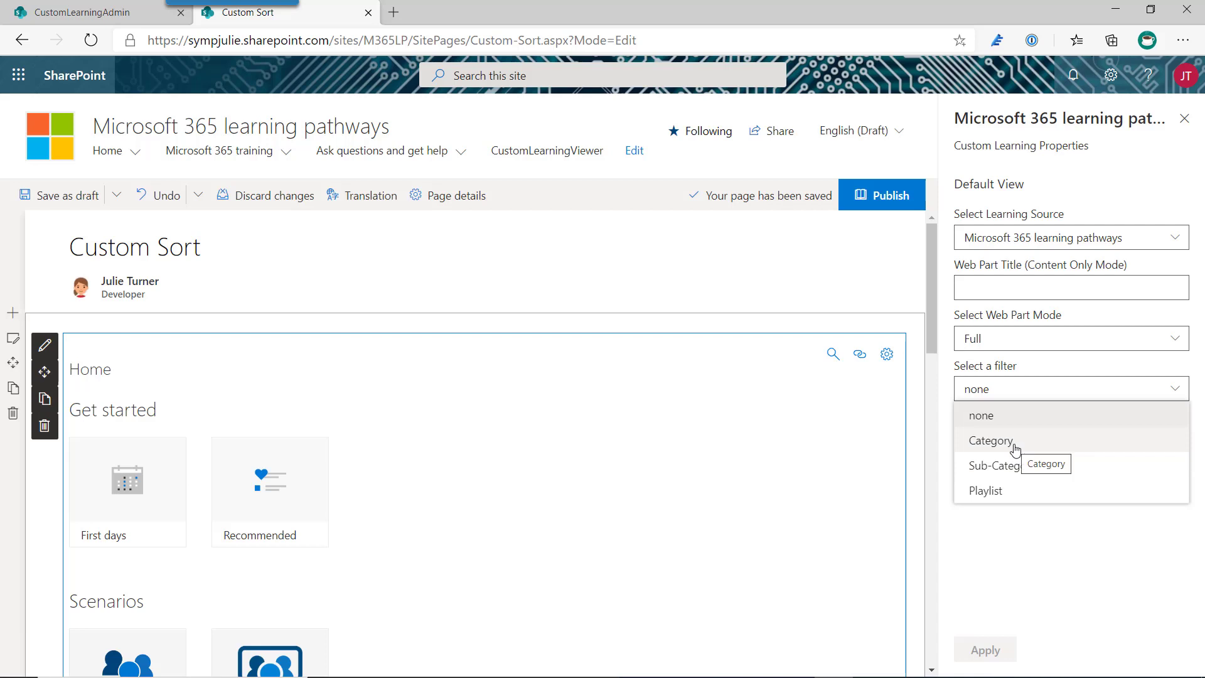
pyautogui.click(990, 440)
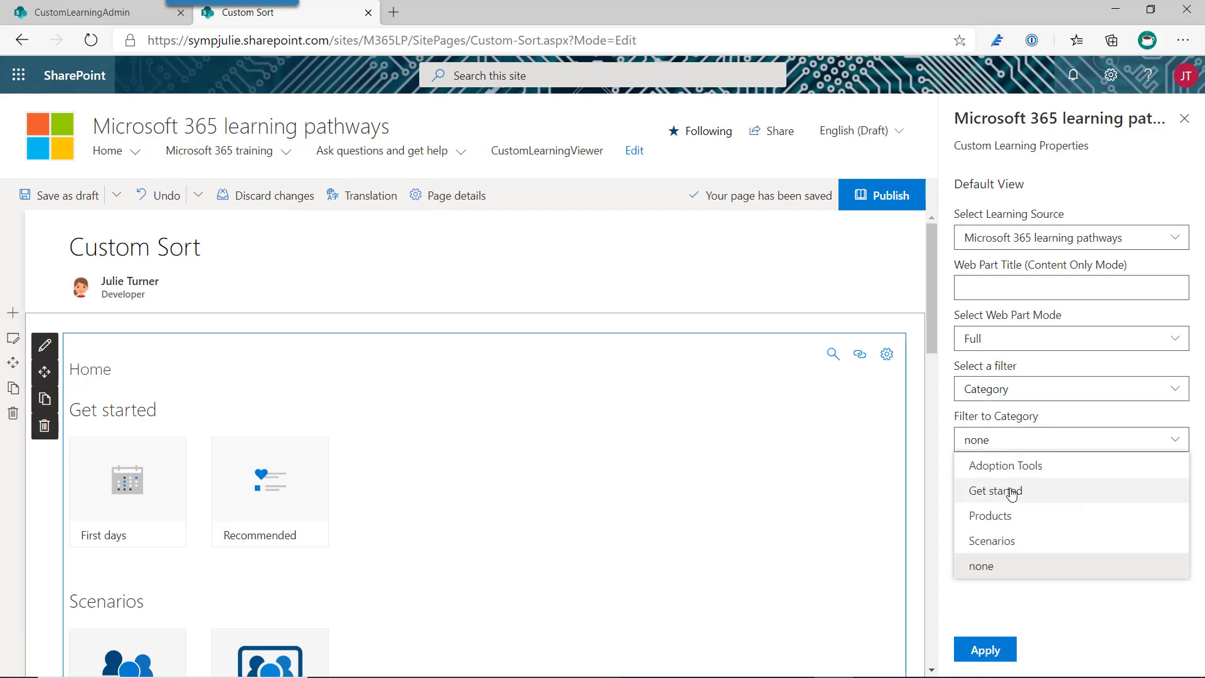
pyautogui.click(990, 516)
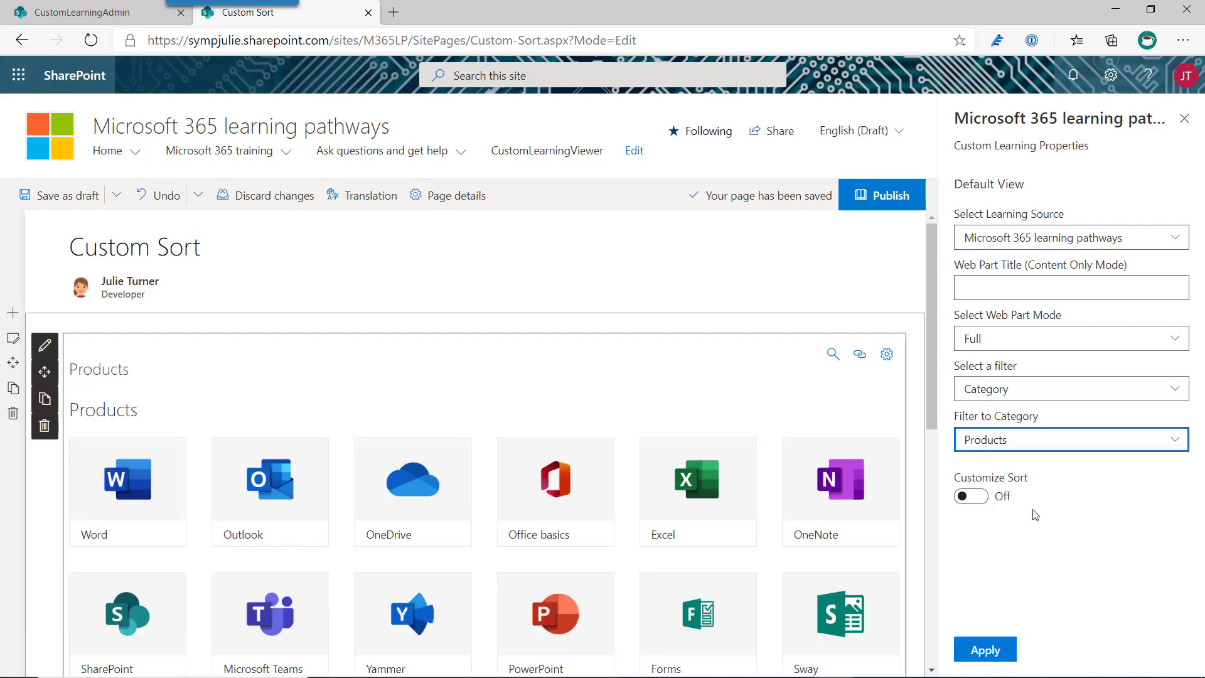
pyautogui.moveTo(1075, 447)
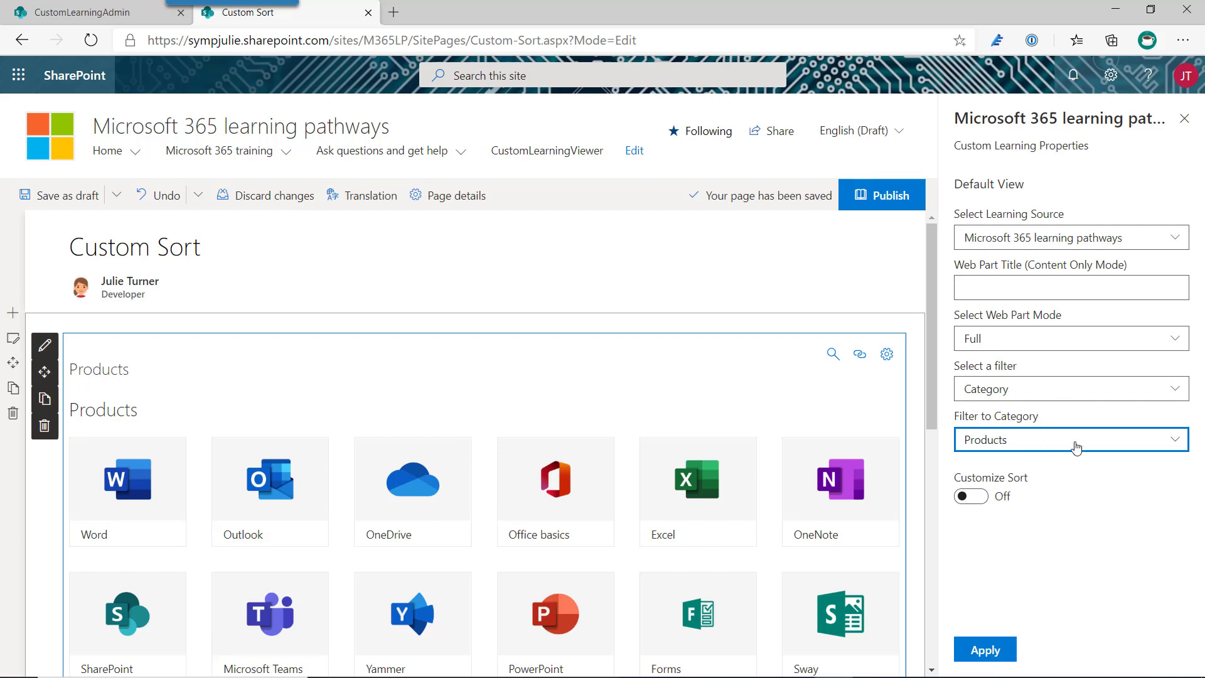
pyautogui.moveTo(995, 497)
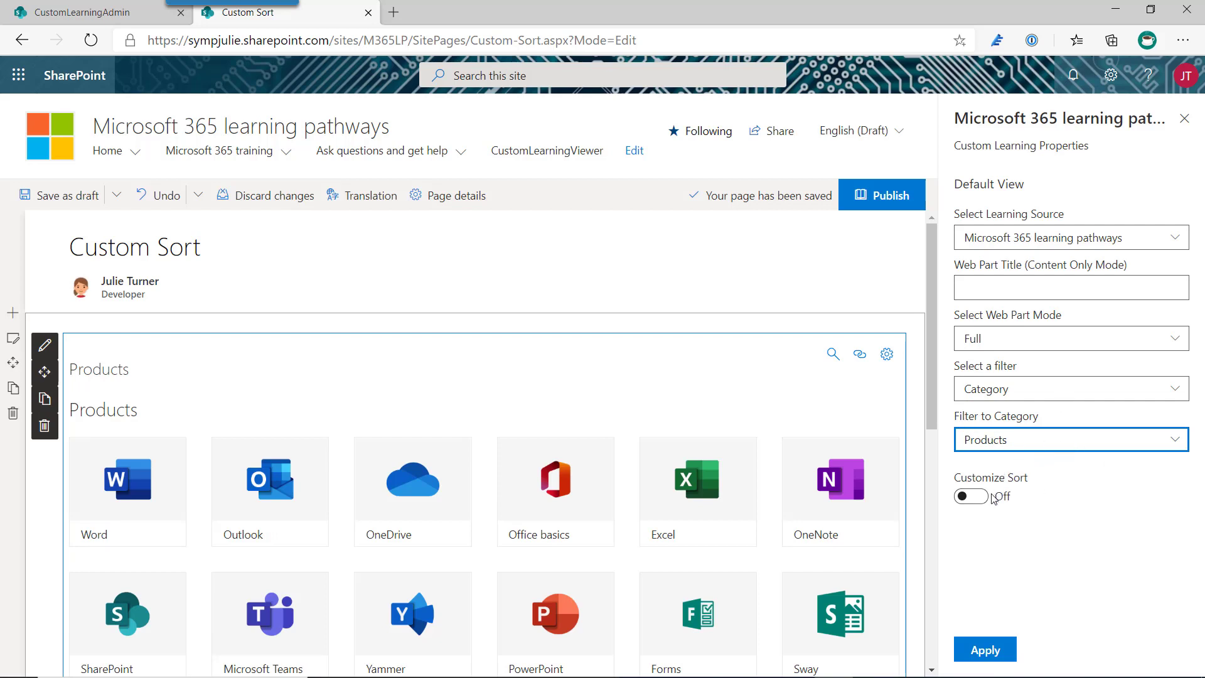
pyautogui.click(970, 496)
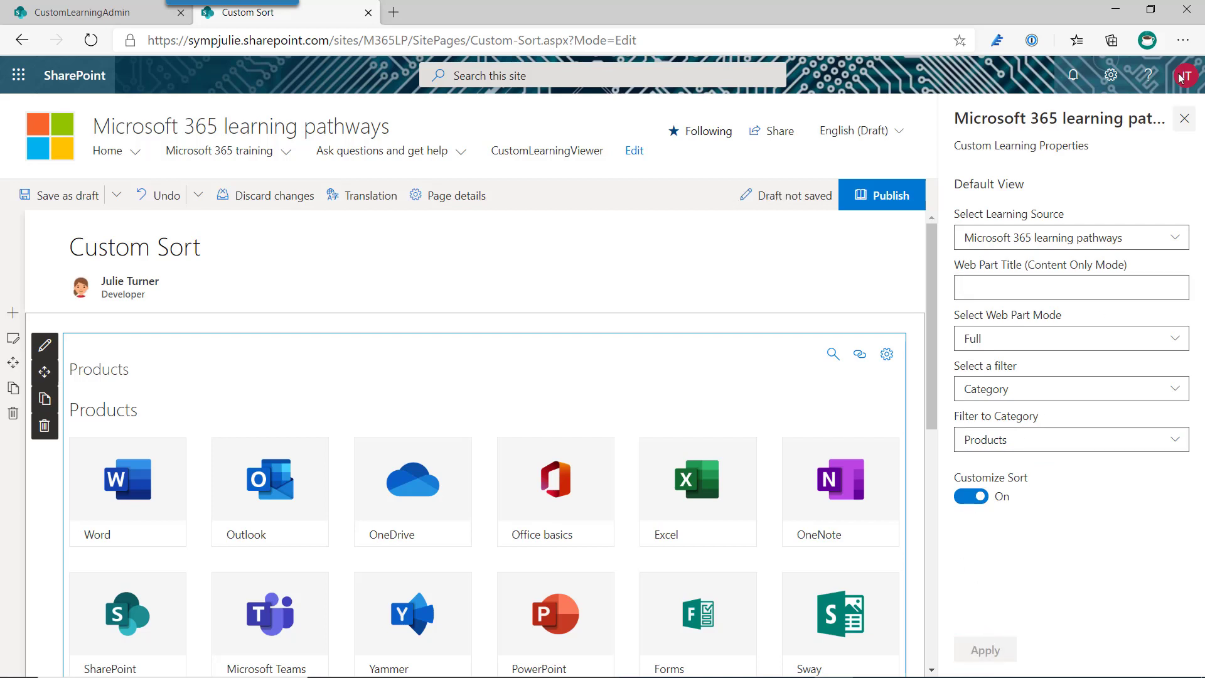
pyautogui.click(985, 650)
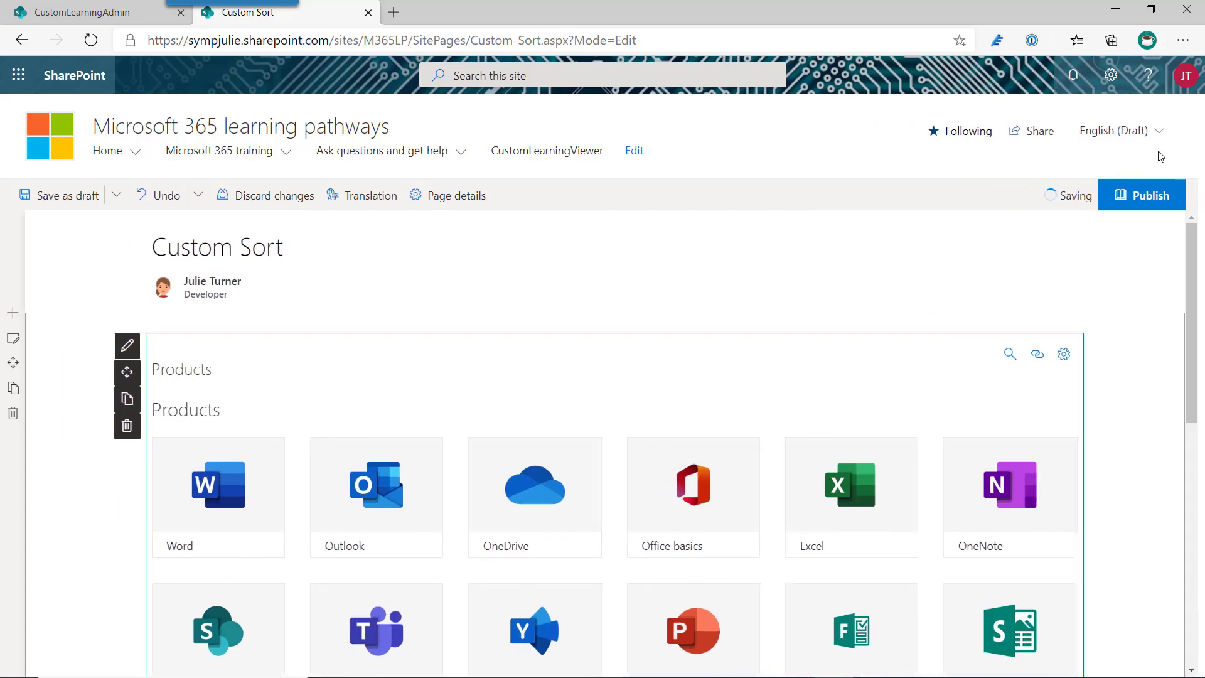
# Step: Drag tiles into order: Microsoft Teams, Office basics, Outlook, Excel, OneNote, SharePoint
pyautogui.click(693, 496)
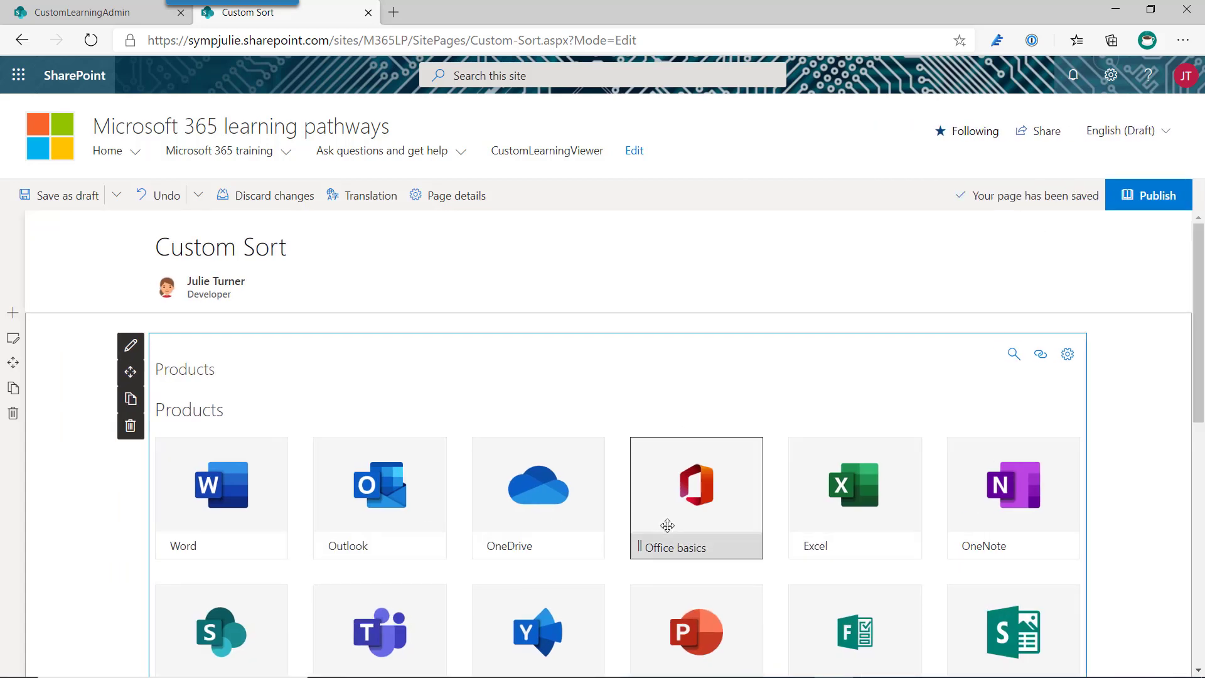
pyautogui.scroll(-3)
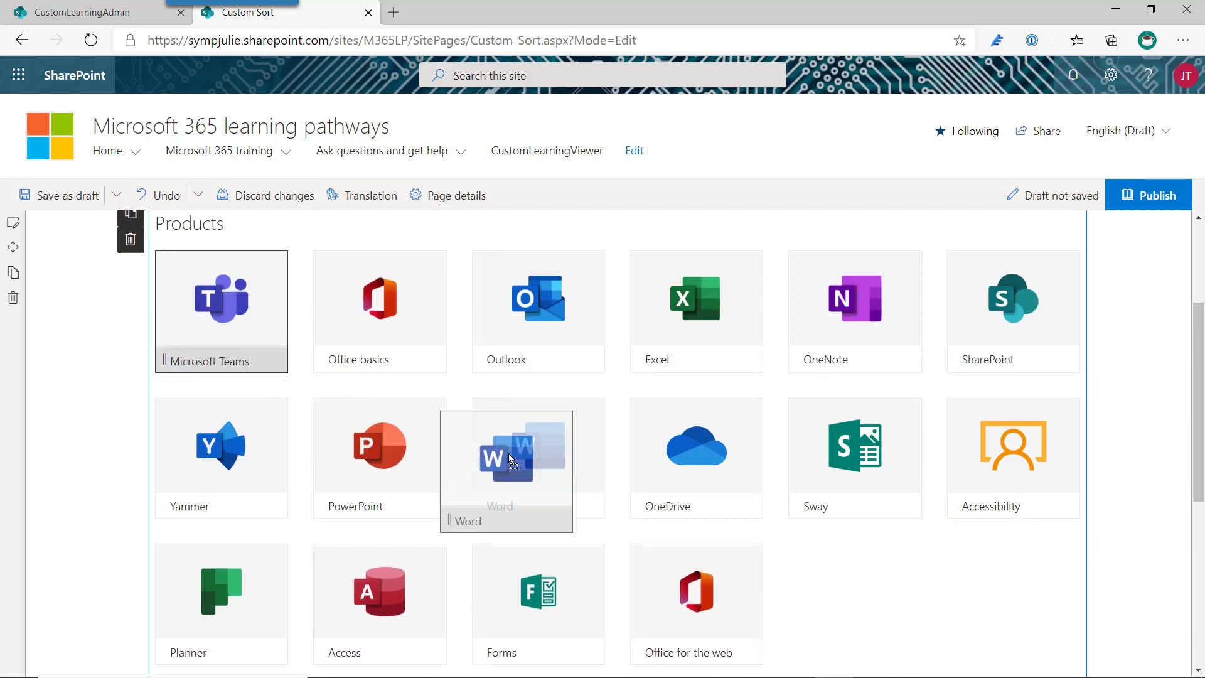
pyautogui.scroll(3)
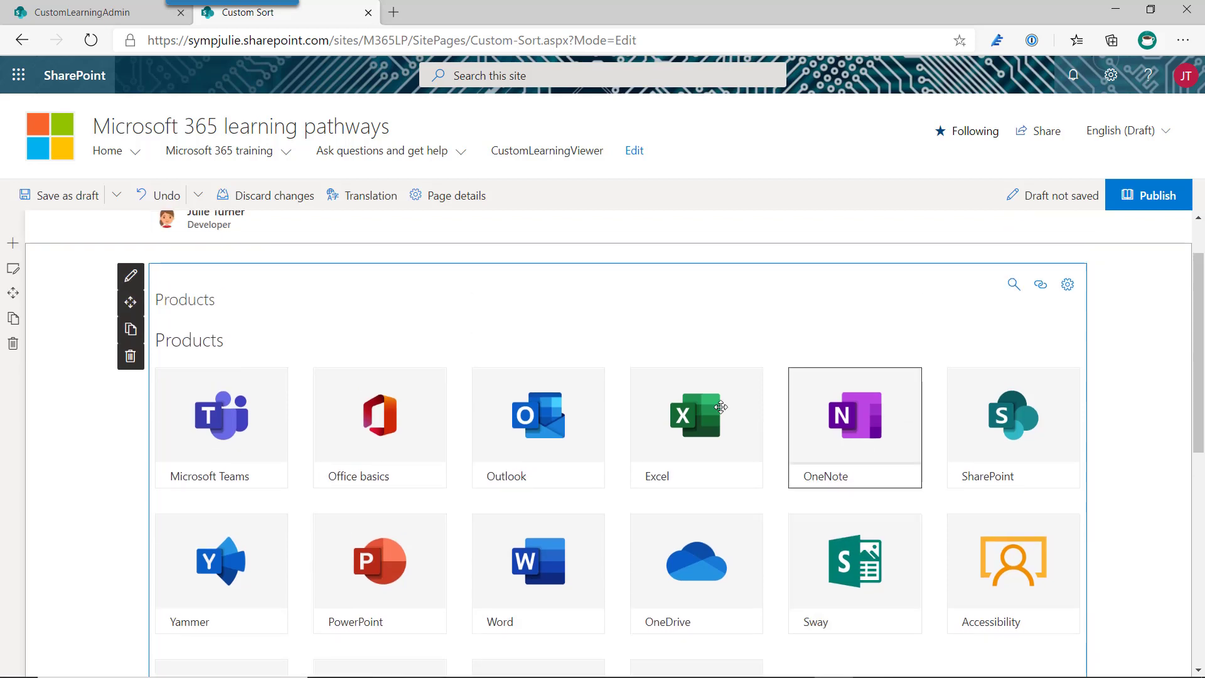
pyautogui.moveTo(283, 360)
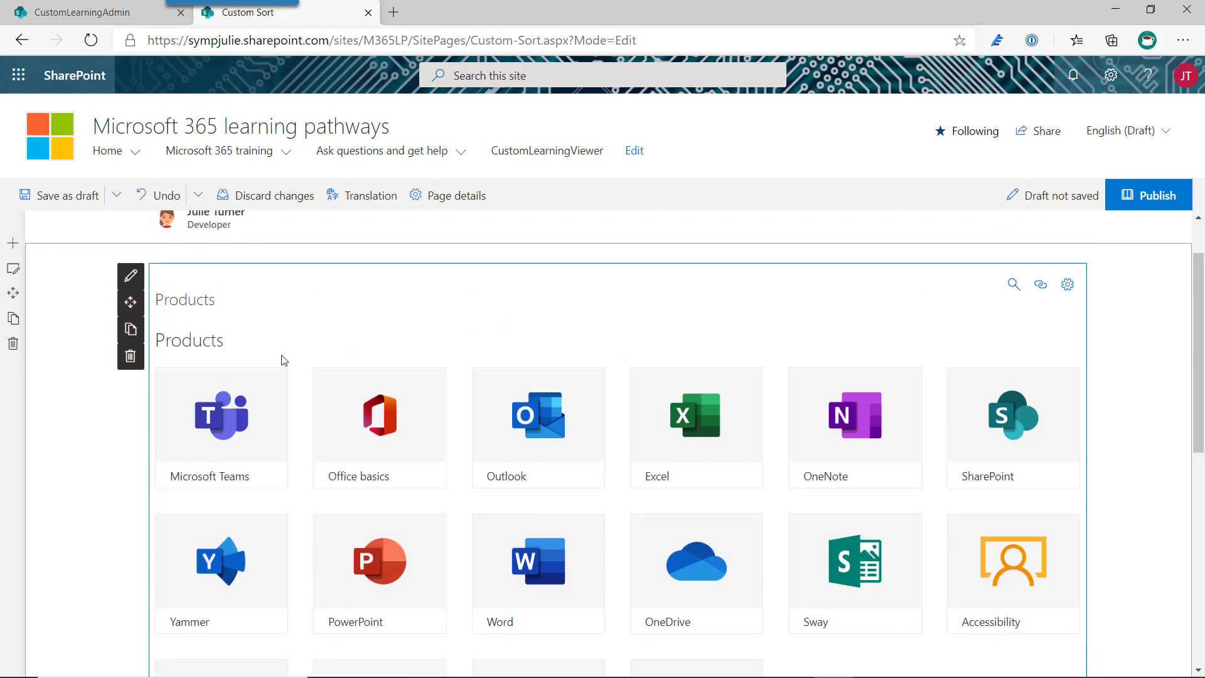
# Step: Save the Custom Sort page as a draft and confirm Microsoft Teams still leads
pyautogui.click(65, 195)
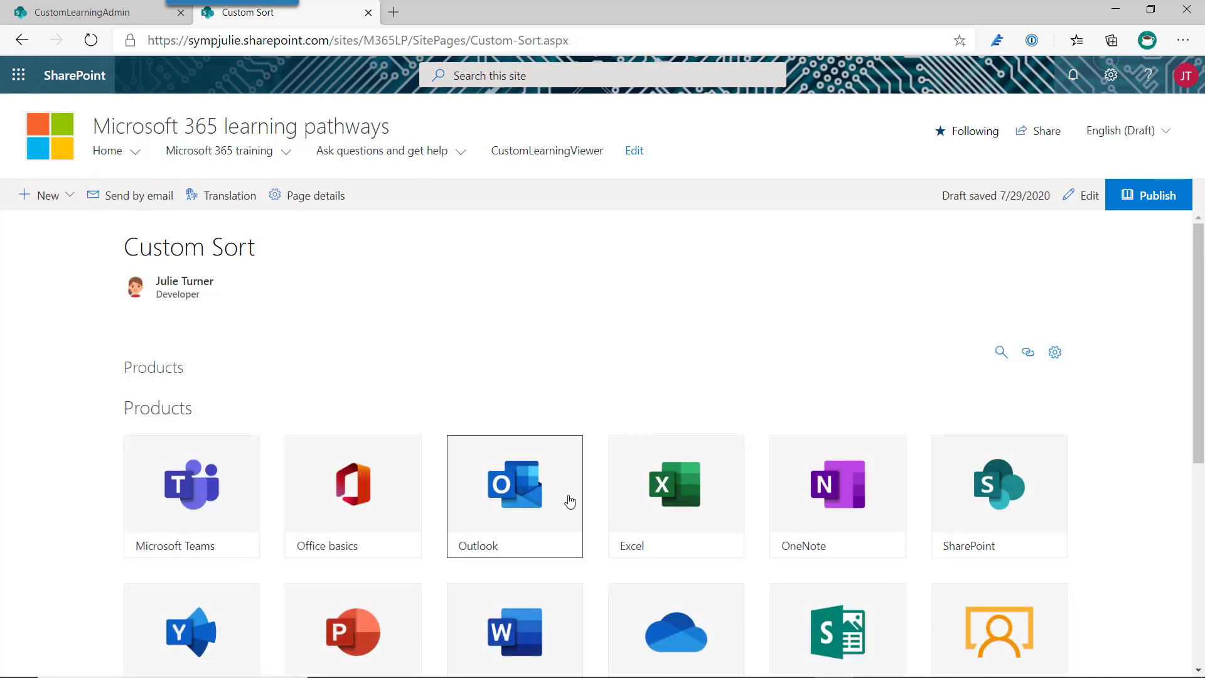
pyautogui.scroll(-3)
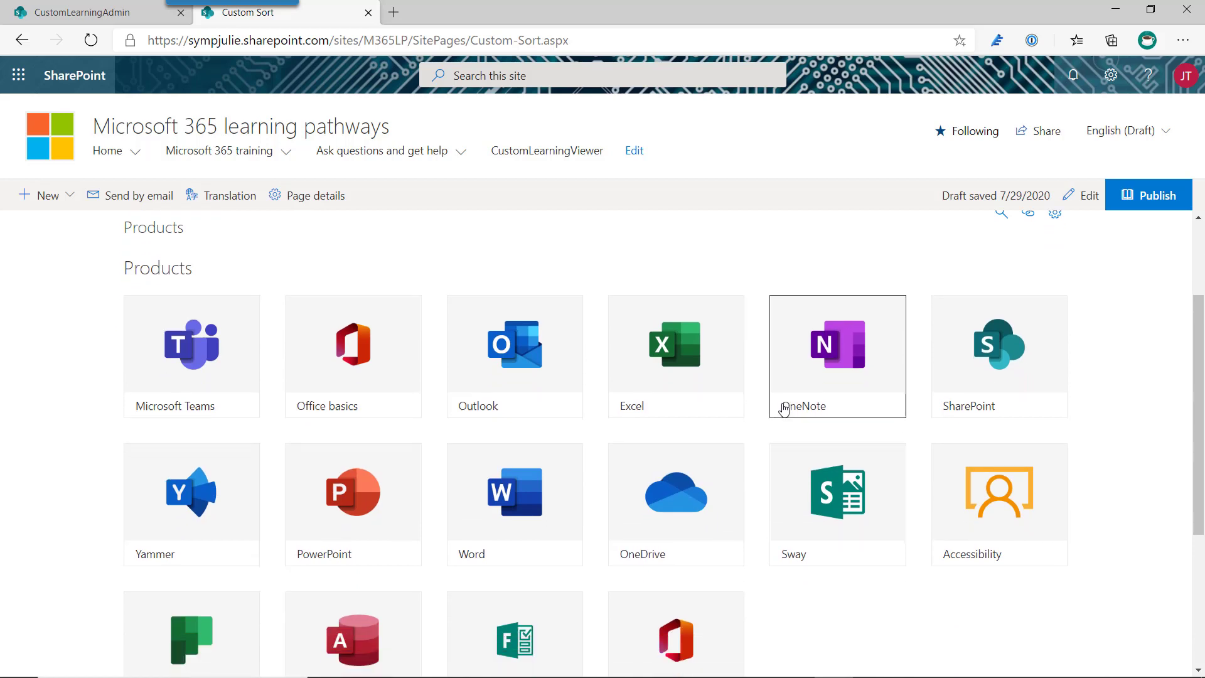
pyautogui.scroll(3)
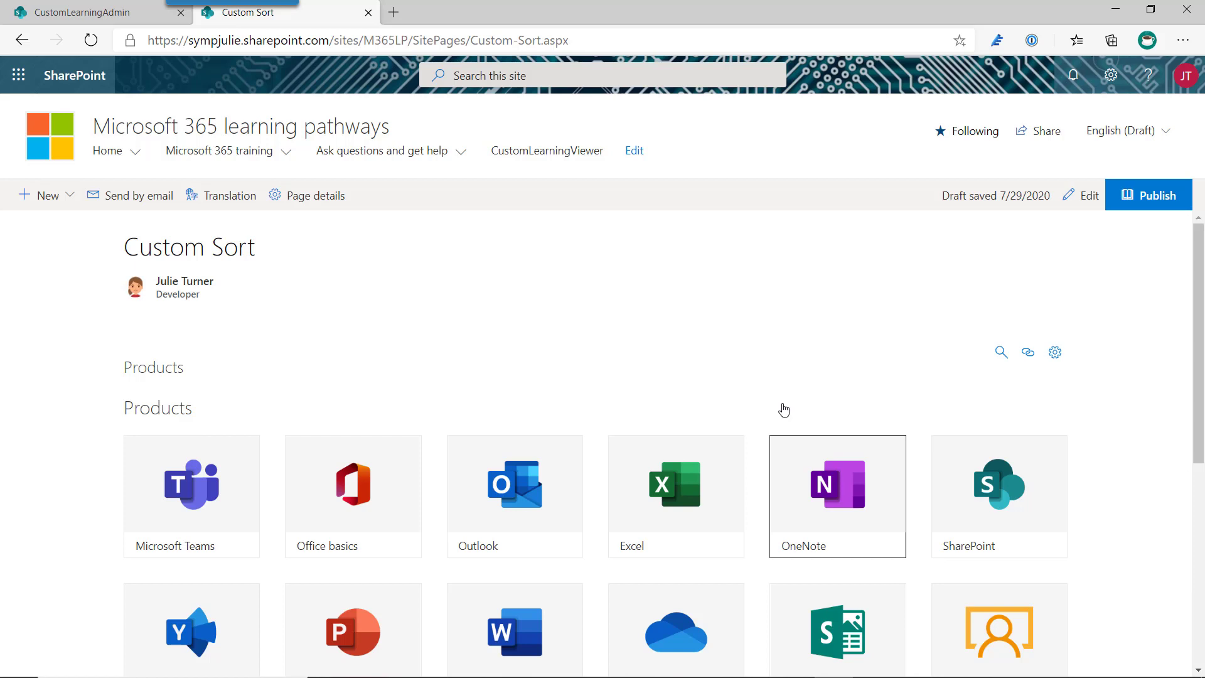
pyautogui.moveTo(708, 369)
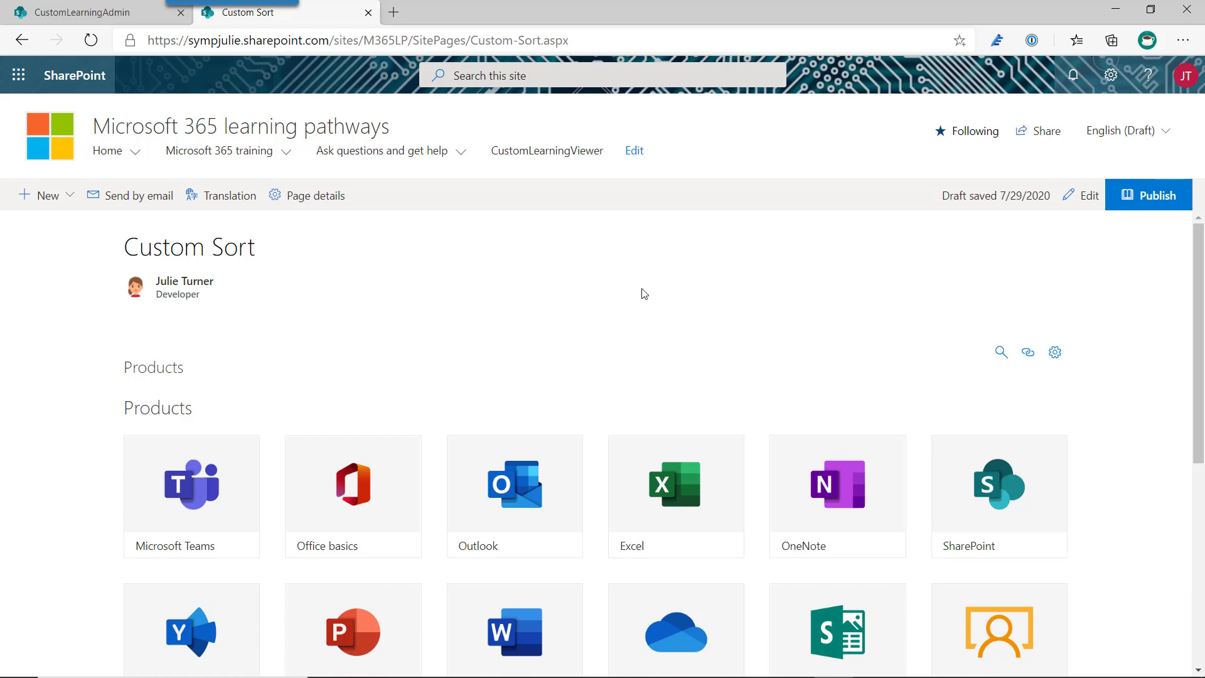
pyautogui.moveTo(561, 306)
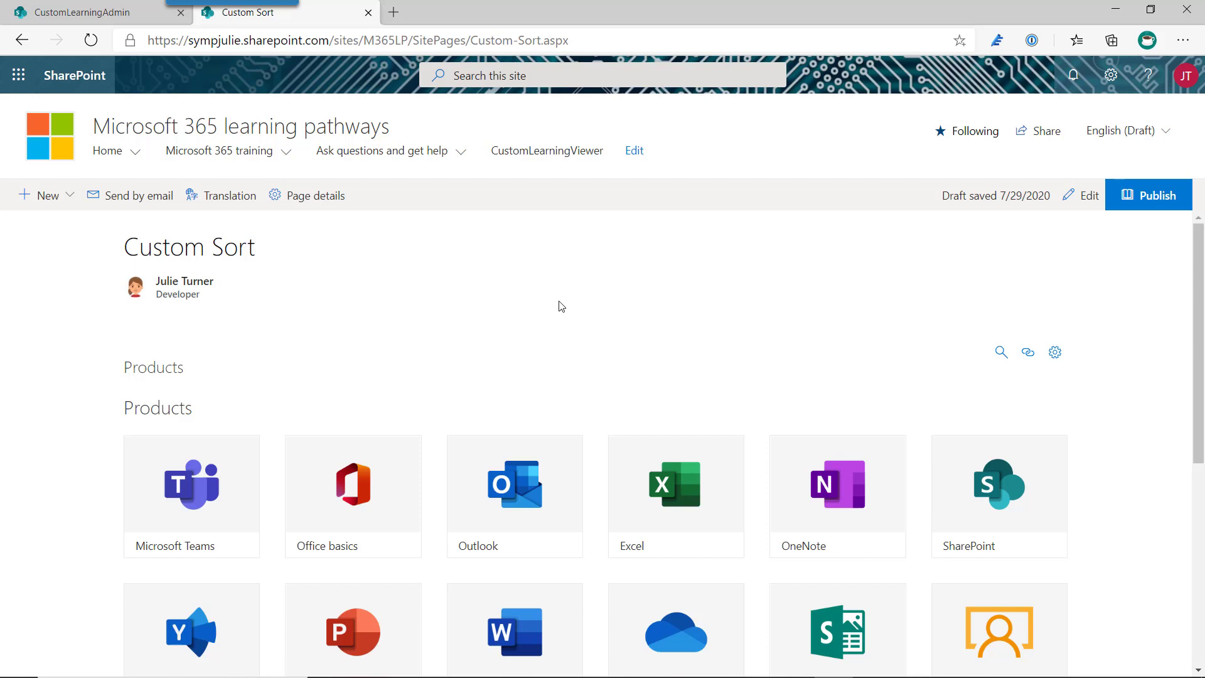
pyautogui.moveTo(554, 309)
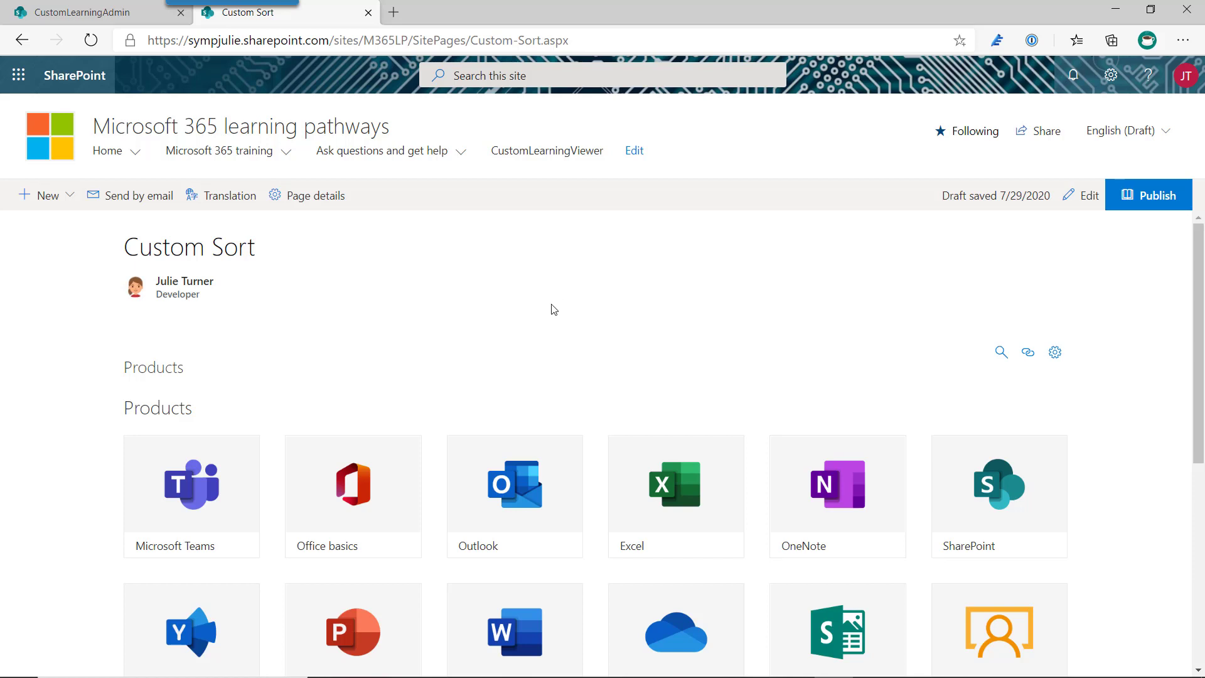